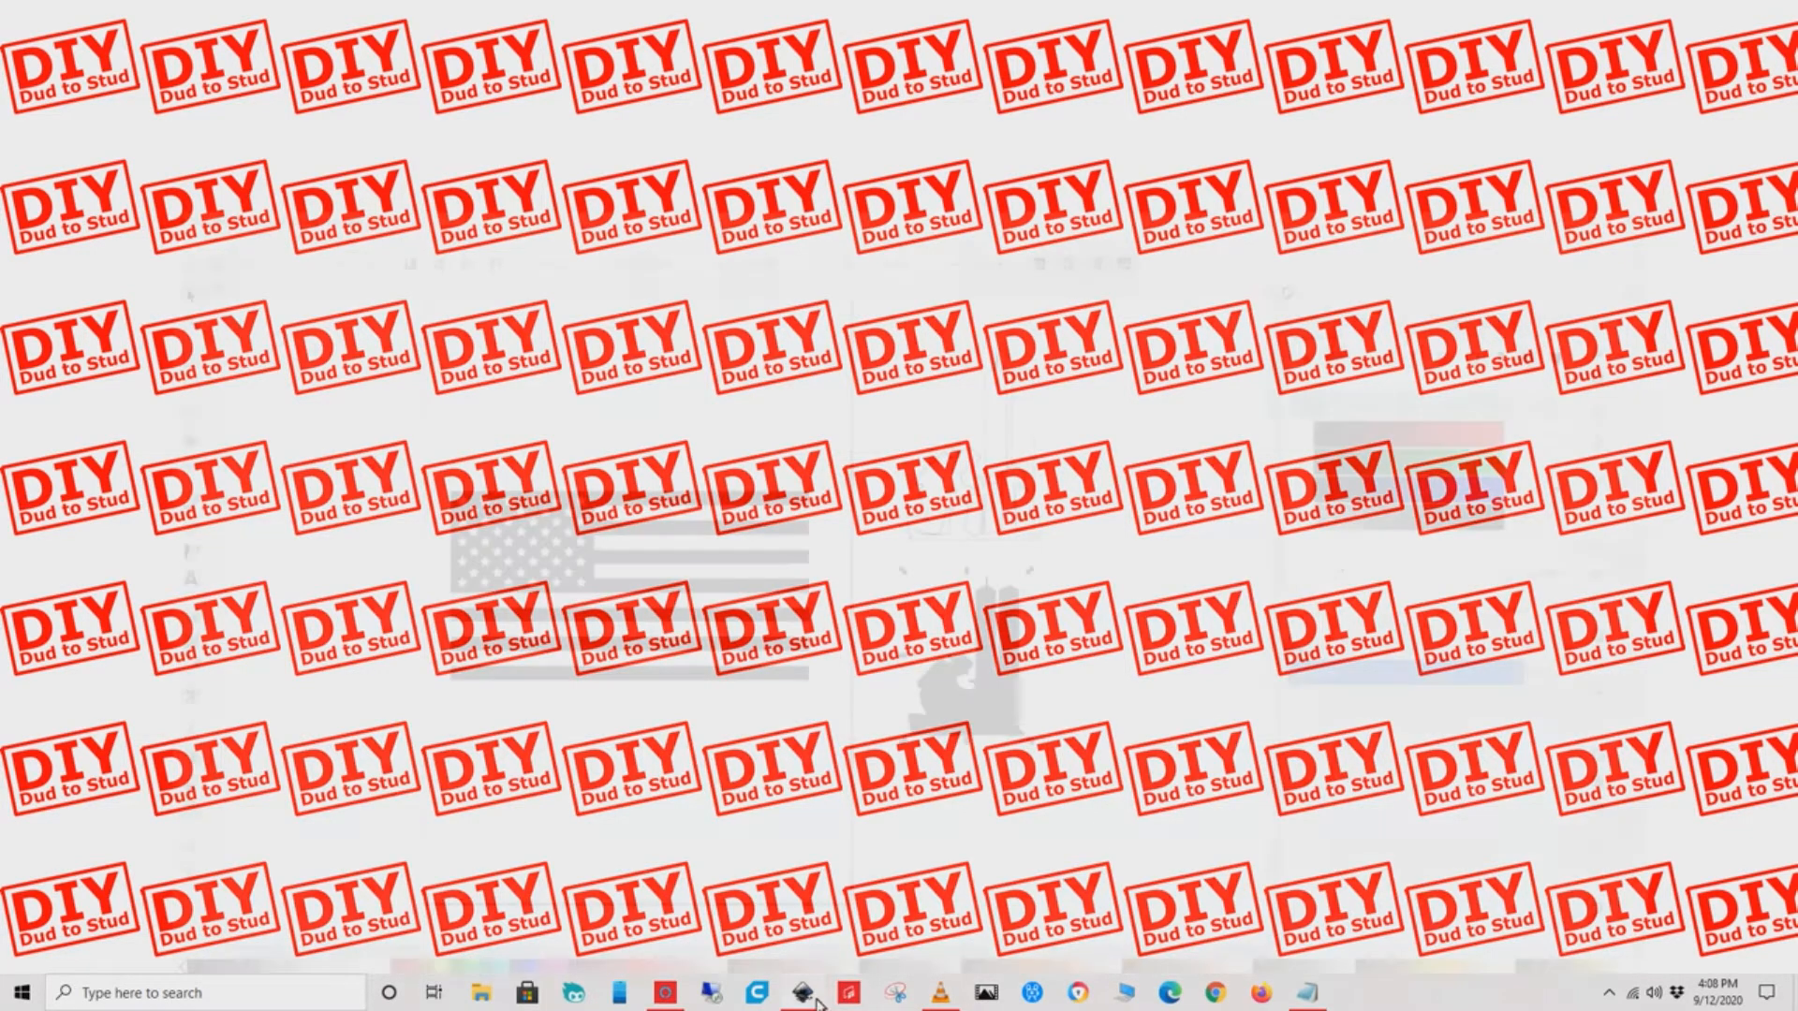
- Select the solid firefighter-and-towers silhouette for copying
{"action": "left_click", "coordinate": [850, 992]}
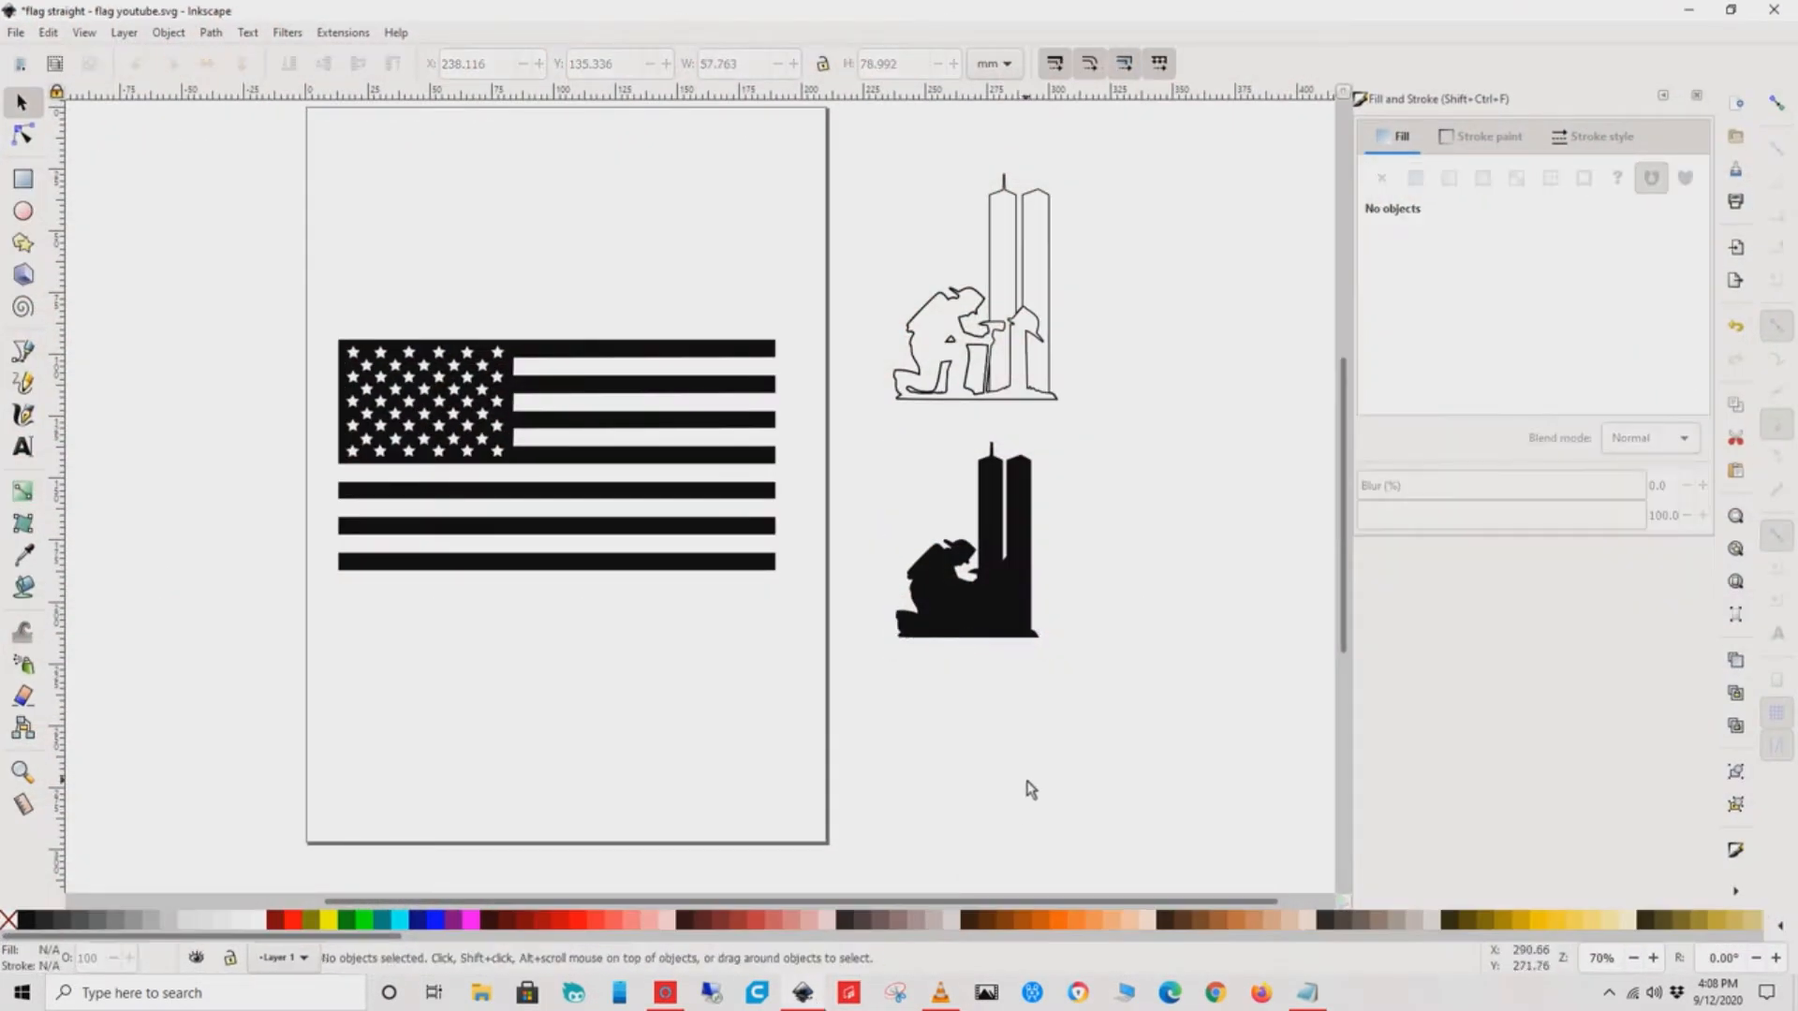
{"action": "mouse_move", "coordinate": [963, 600]}
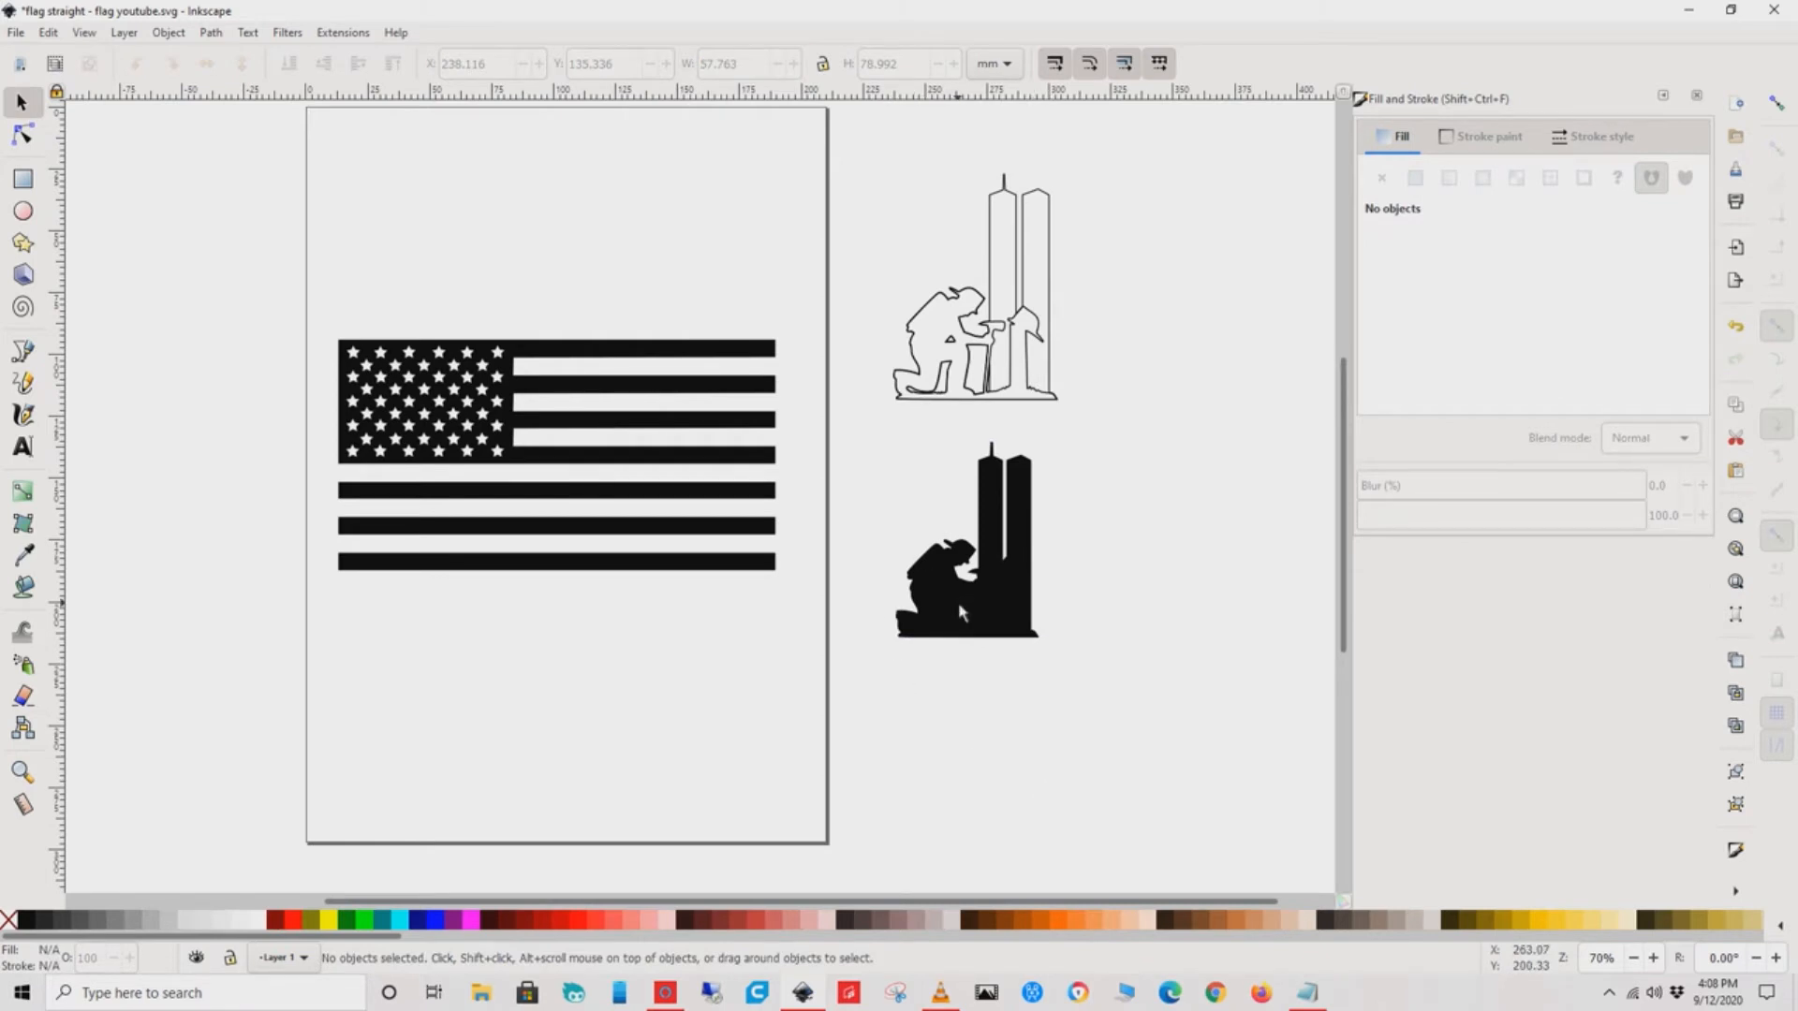
{"action": "left_click", "coordinate": [966, 539]}
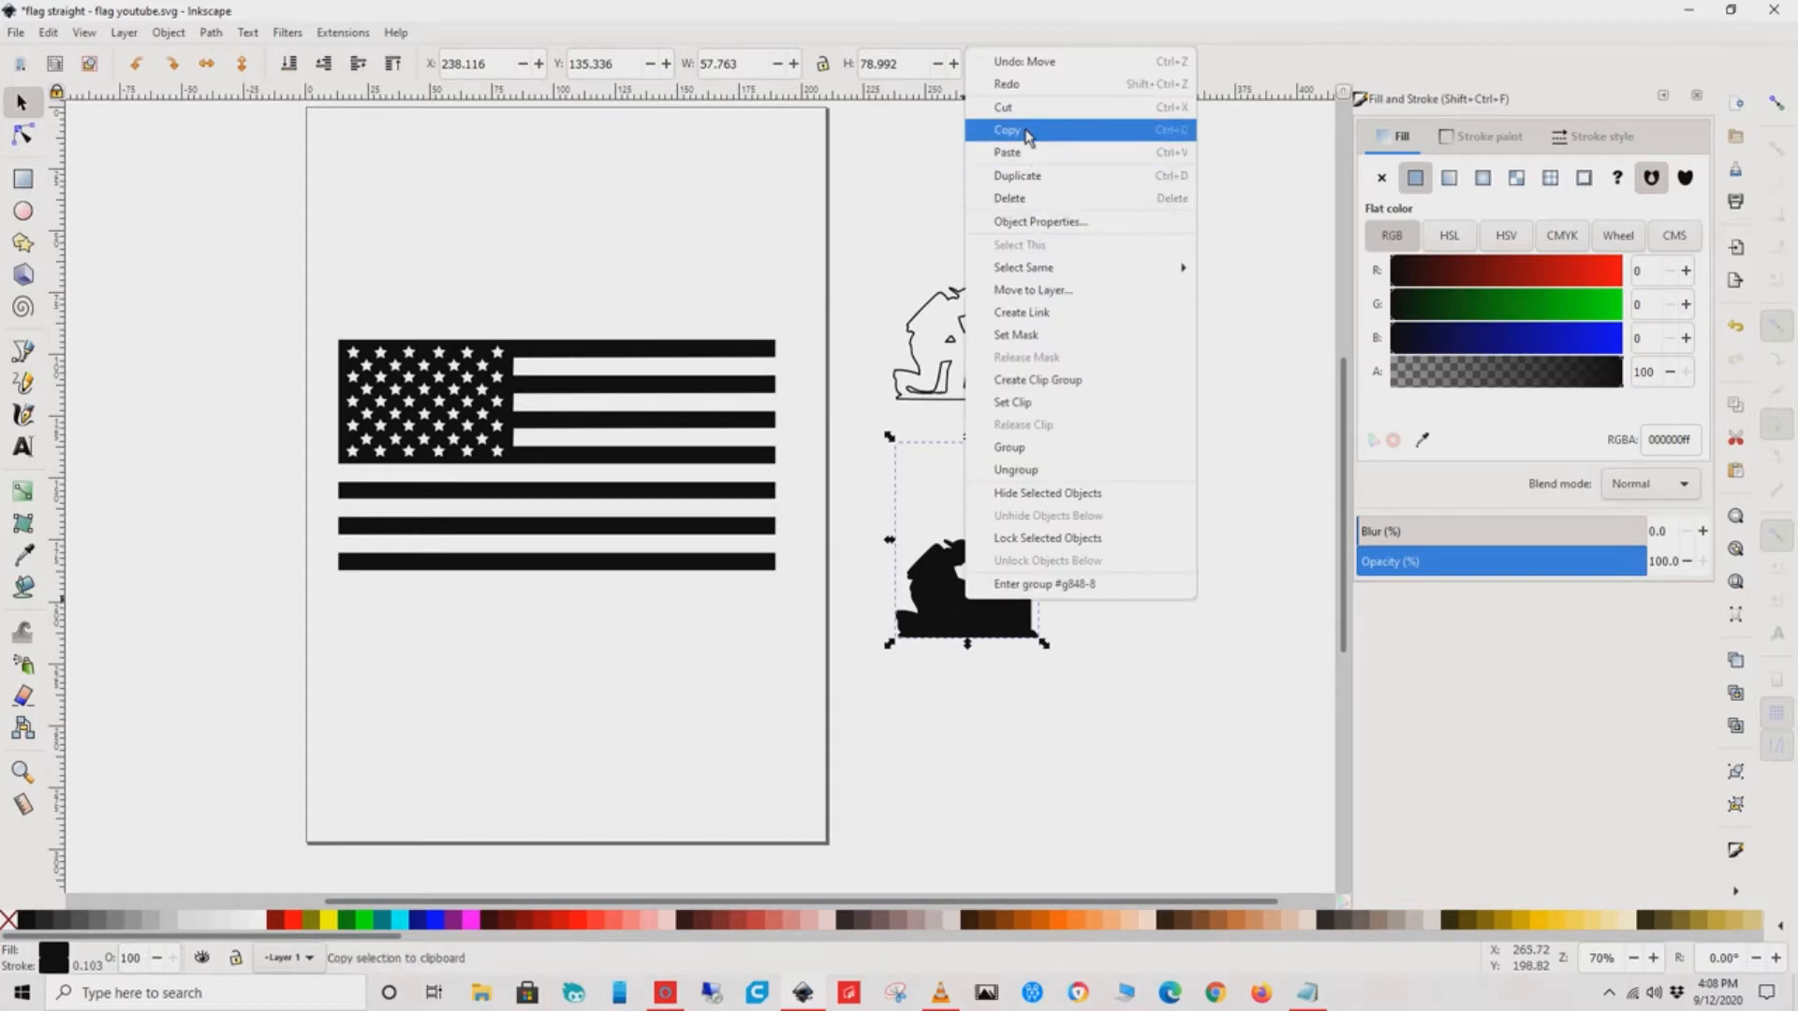
- Paste a duplicate solid silhouette to the right of the original and flip it horizontally
{"action": "left_click", "coordinate": [1007, 129]}
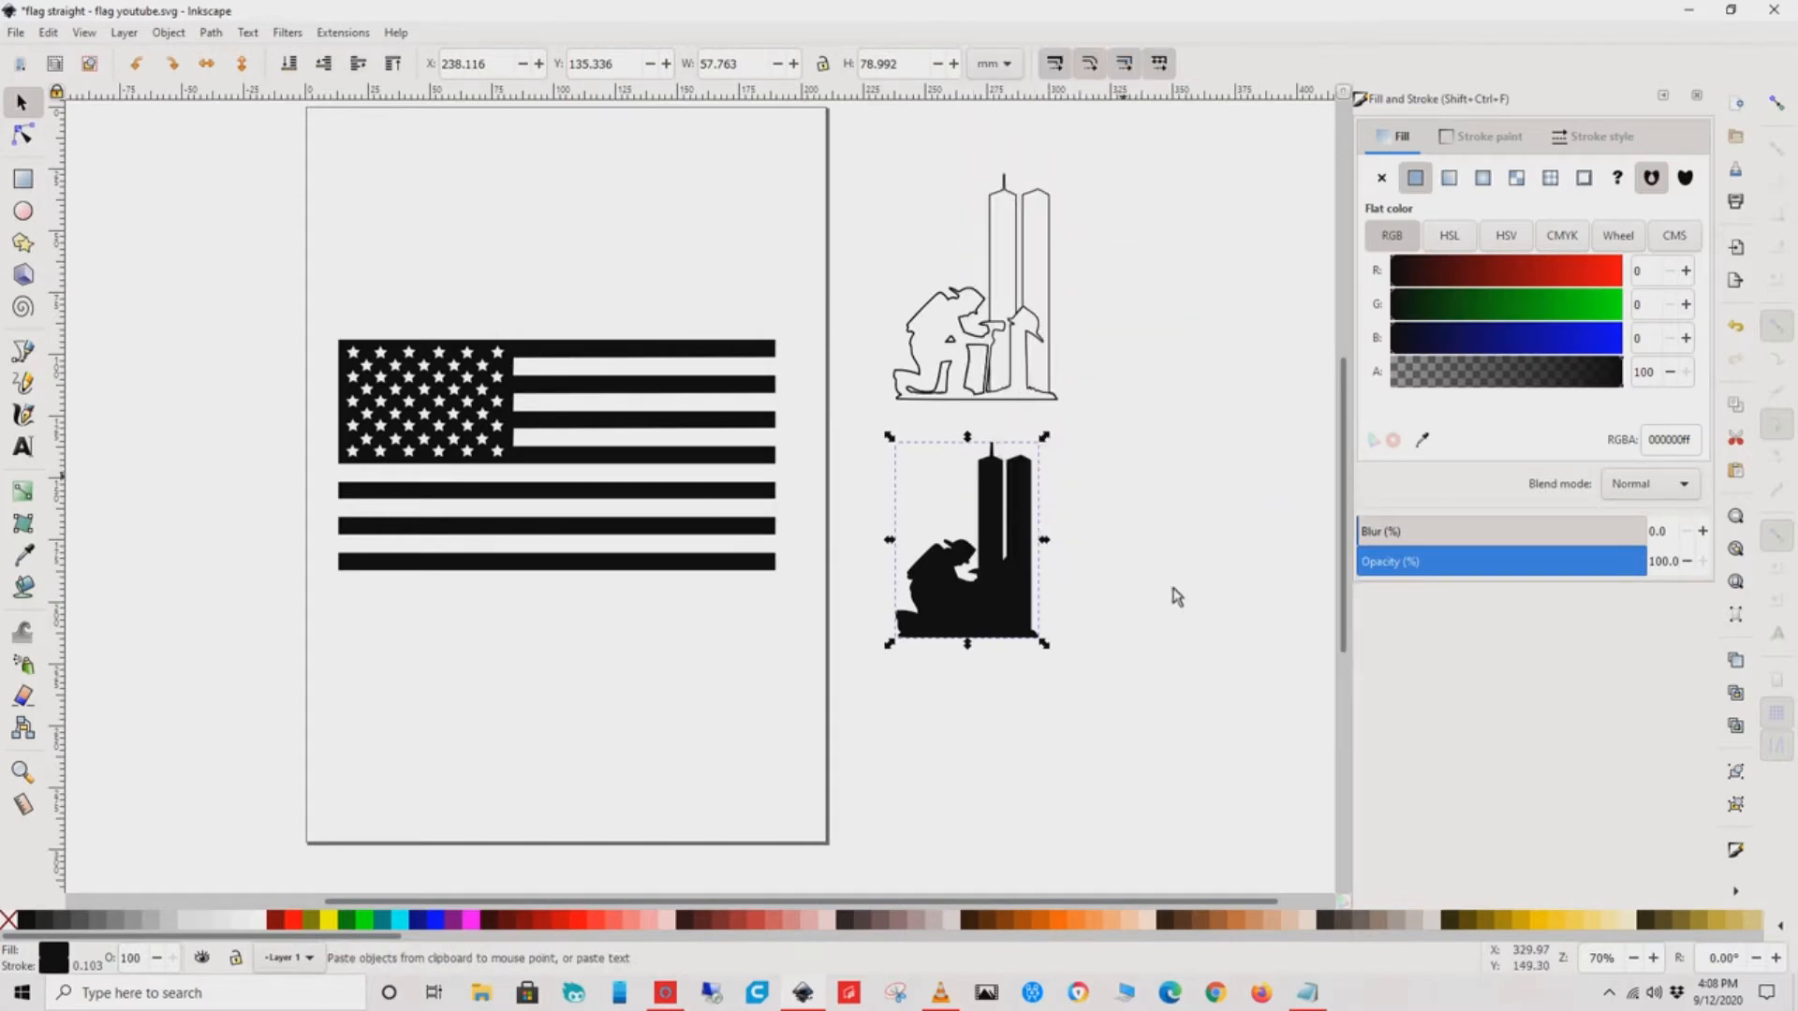
{"action": "left_click_drag", "start_coordinate": [966, 539], "coordinate": [1166, 540]}
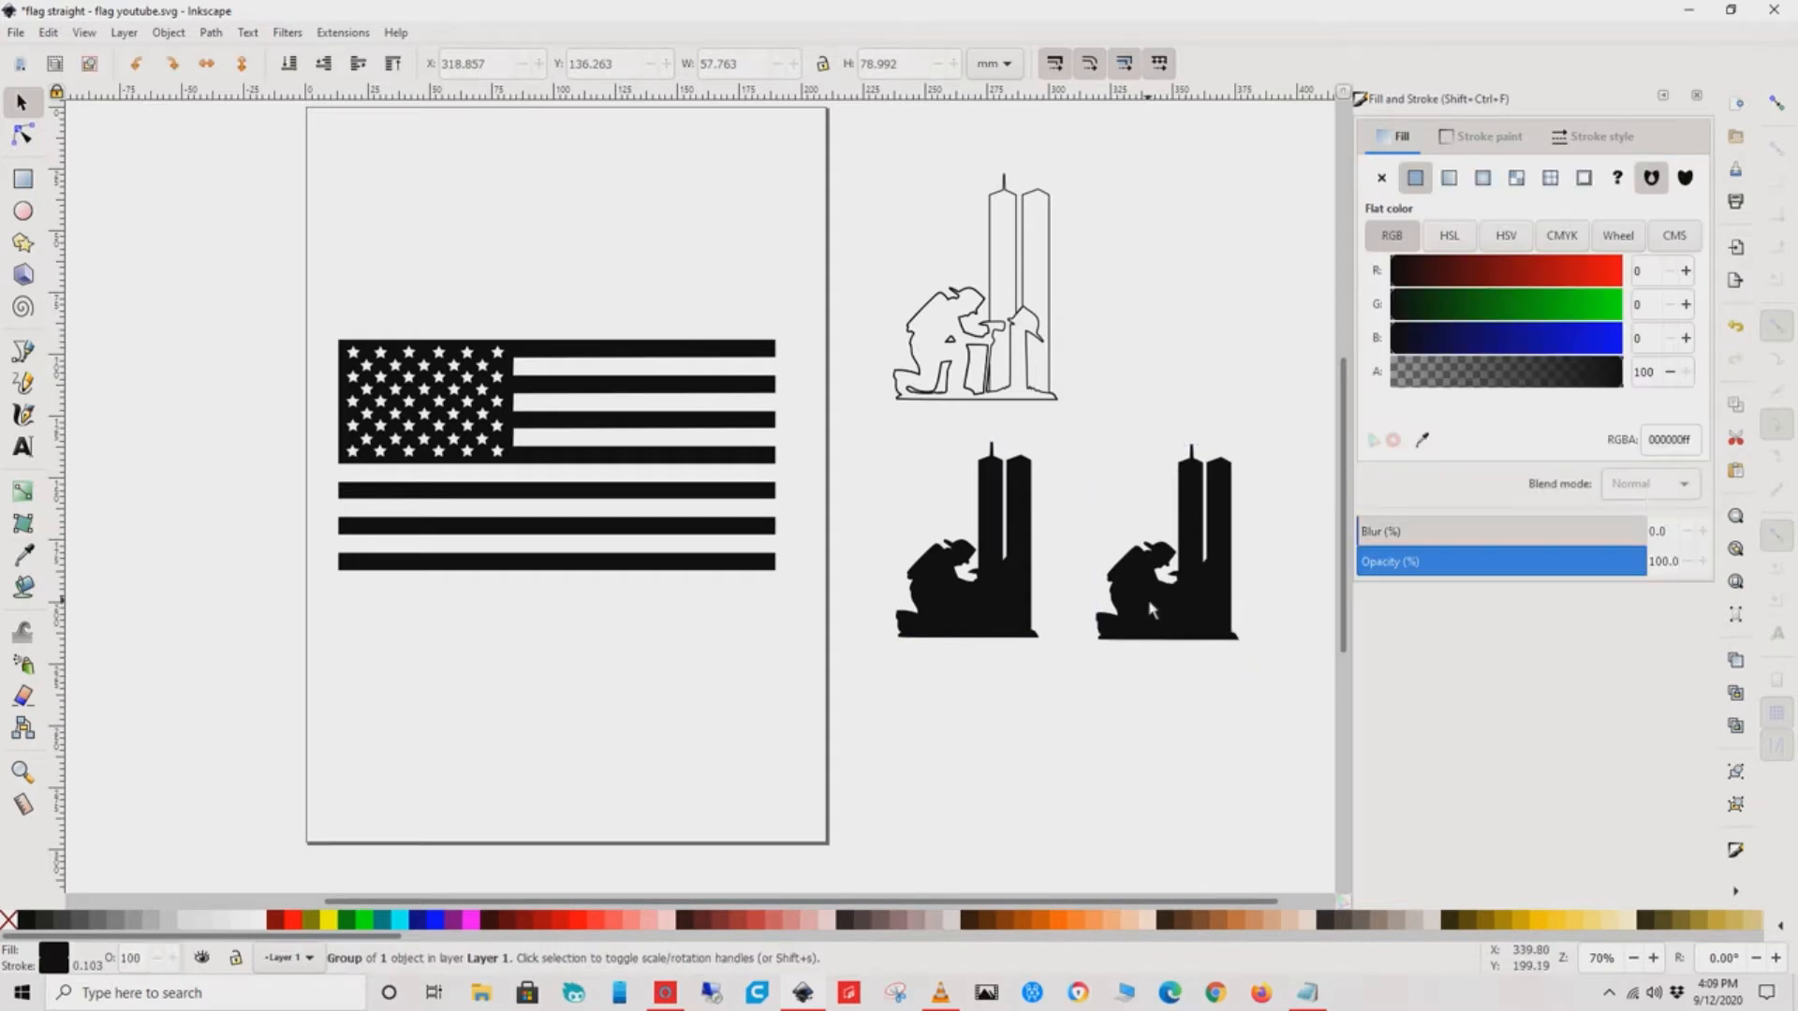
{"action": "left_click", "coordinate": [1165, 544]}
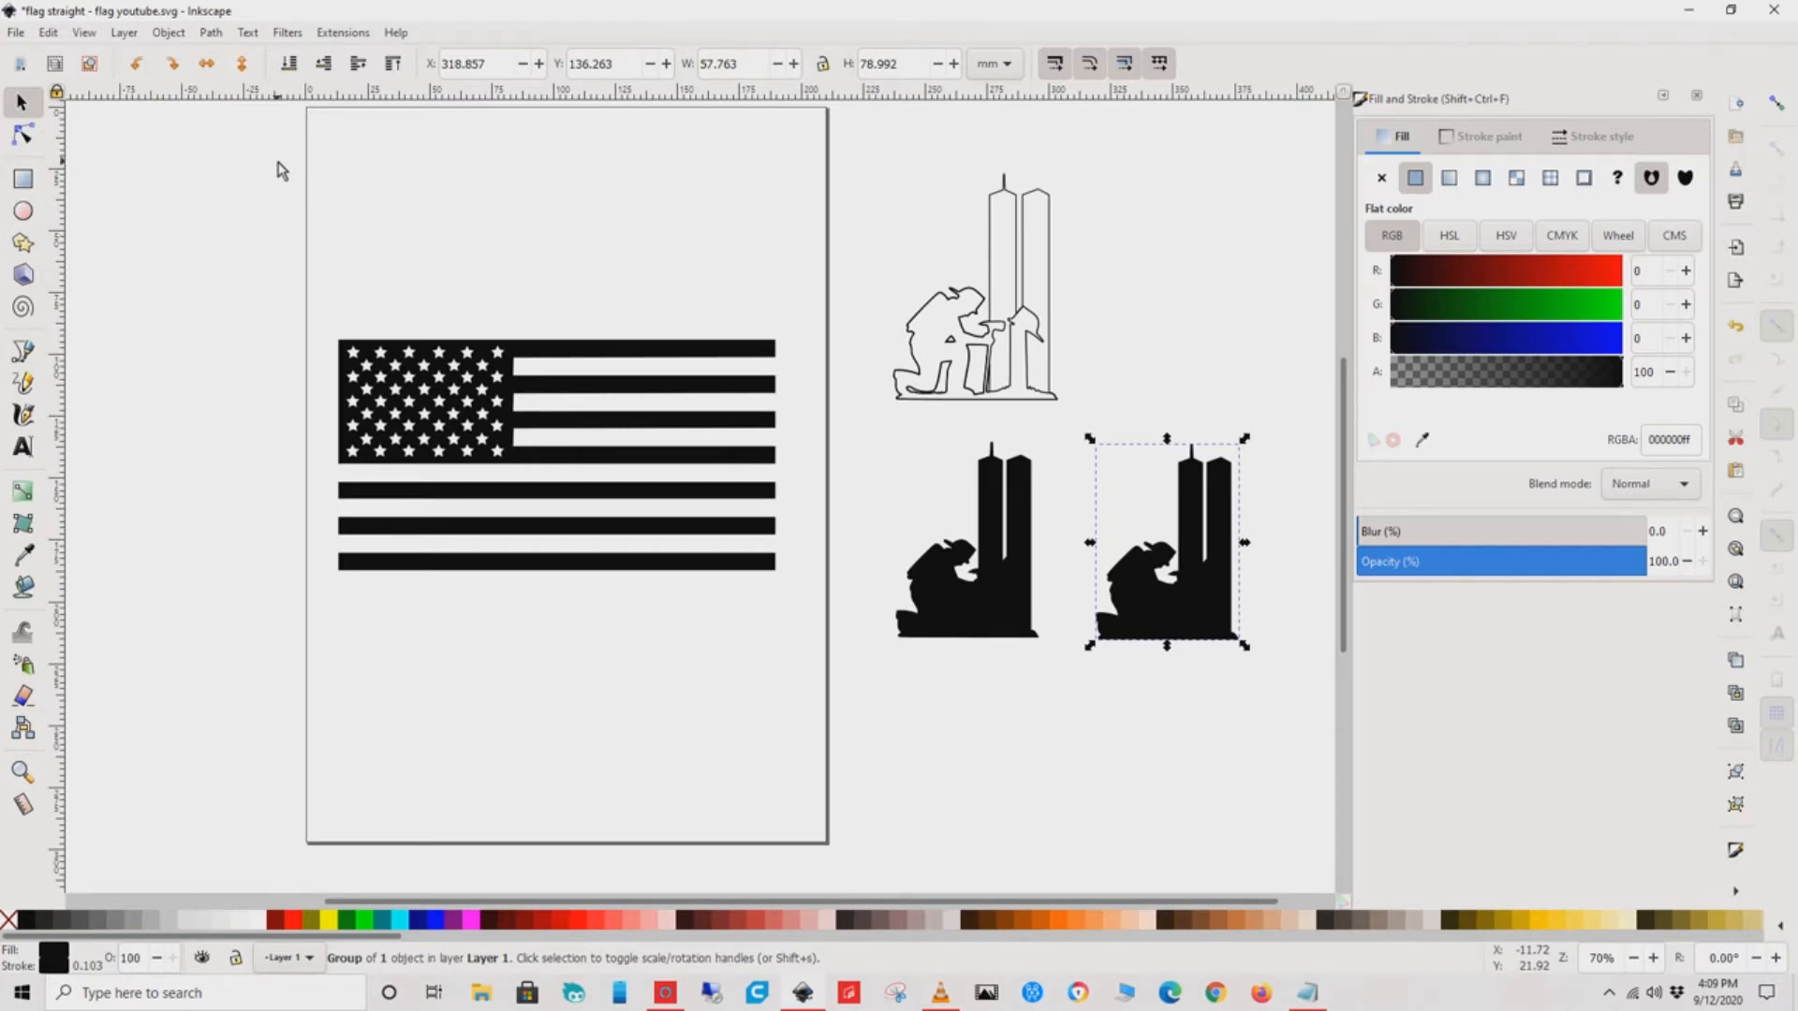
{"action": "mouse_move", "coordinate": [208, 64]}
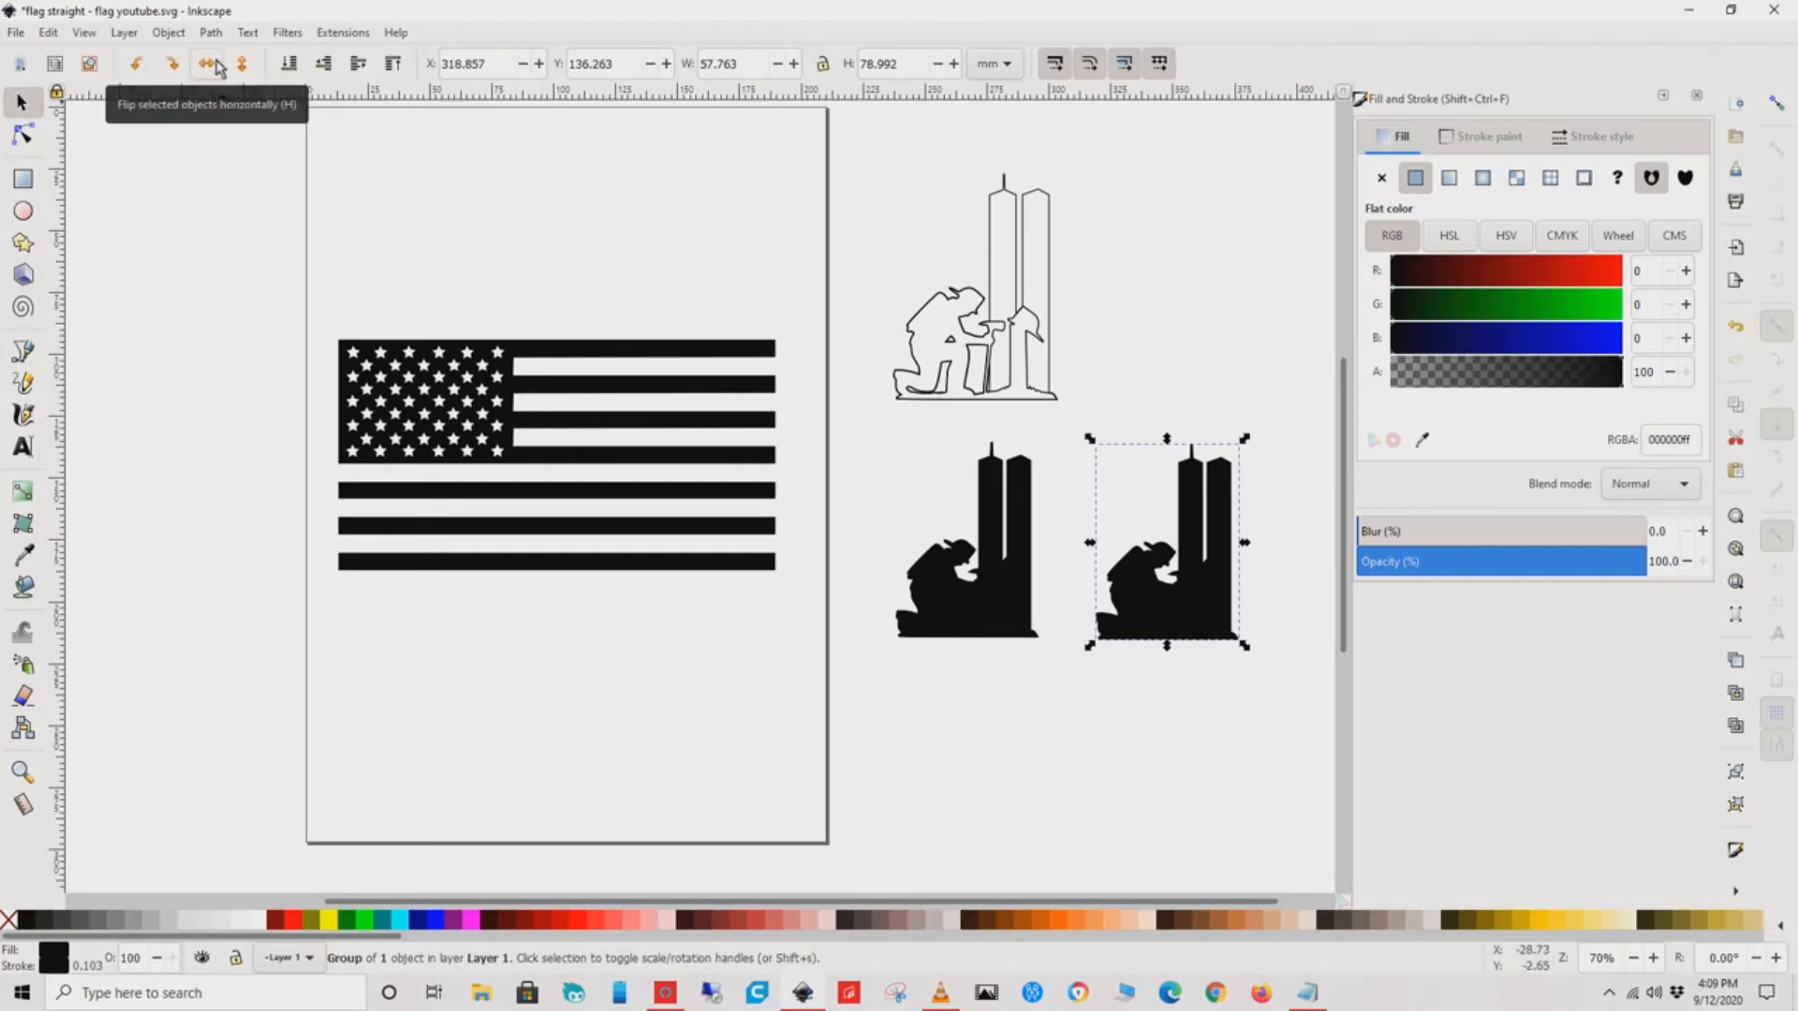
{"action": "left_click", "coordinate": [209, 32]}
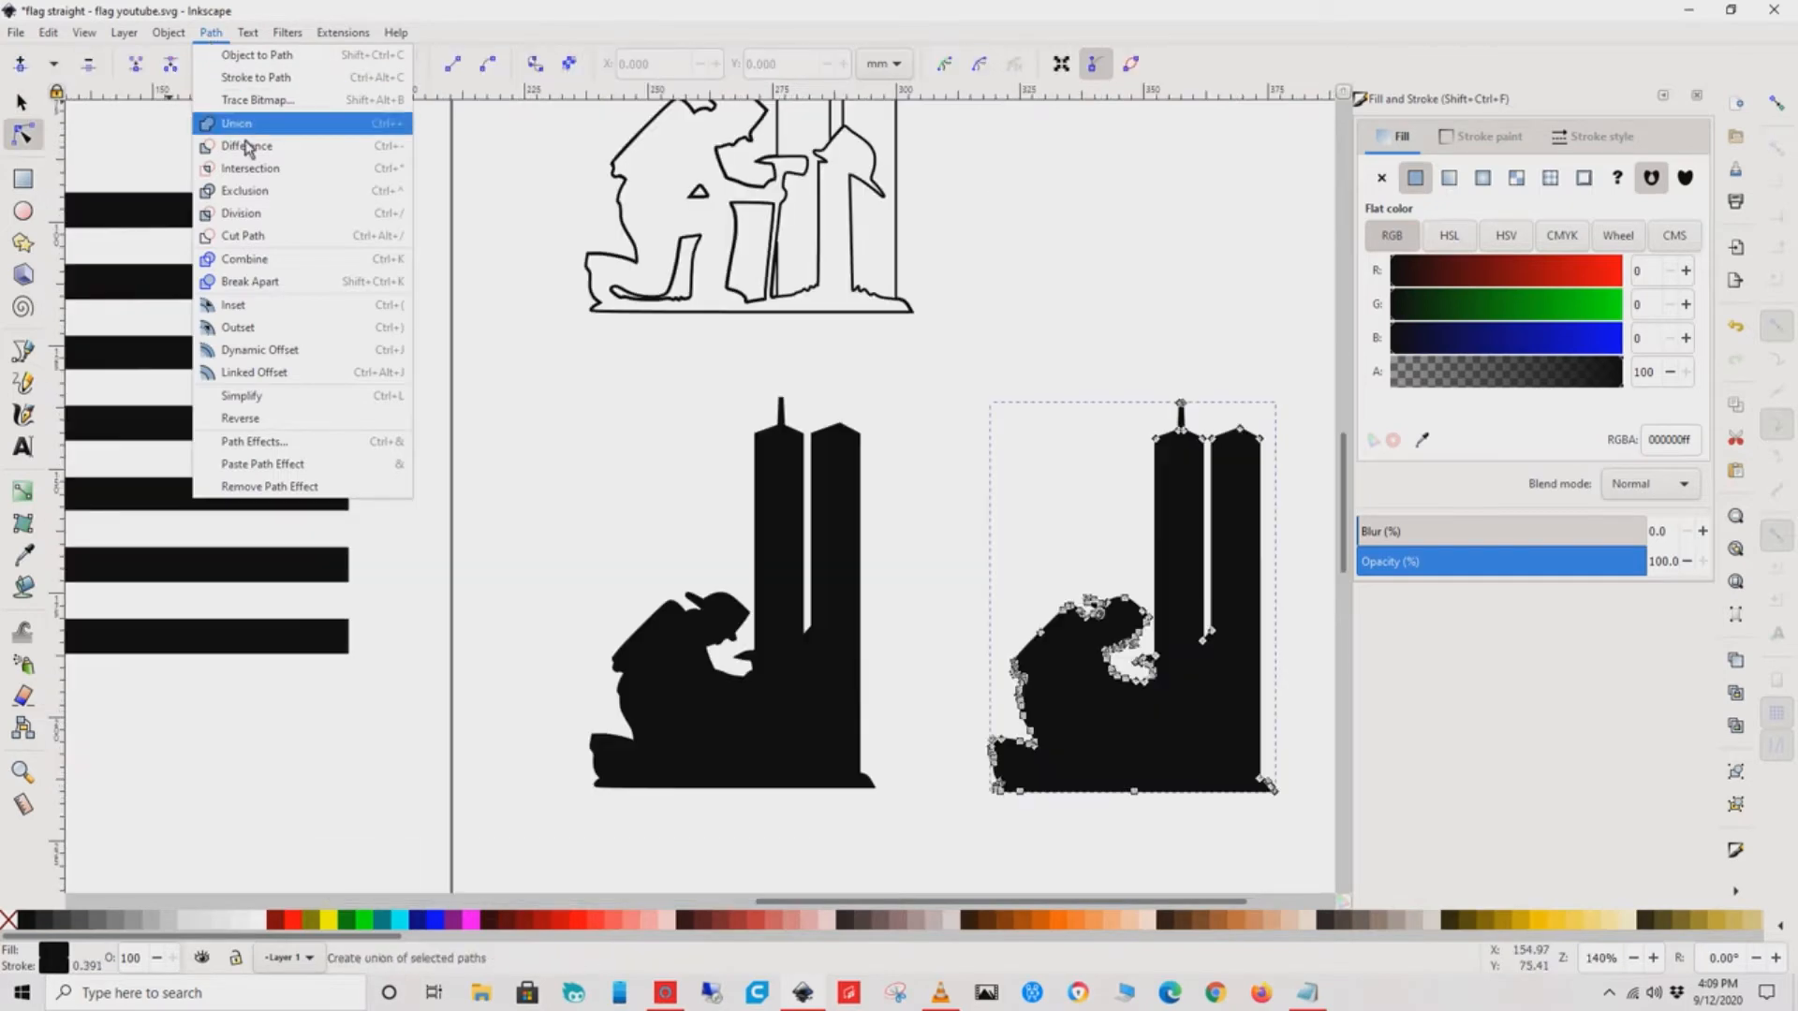
{"action": "mouse_move", "coordinate": [272, 361]}
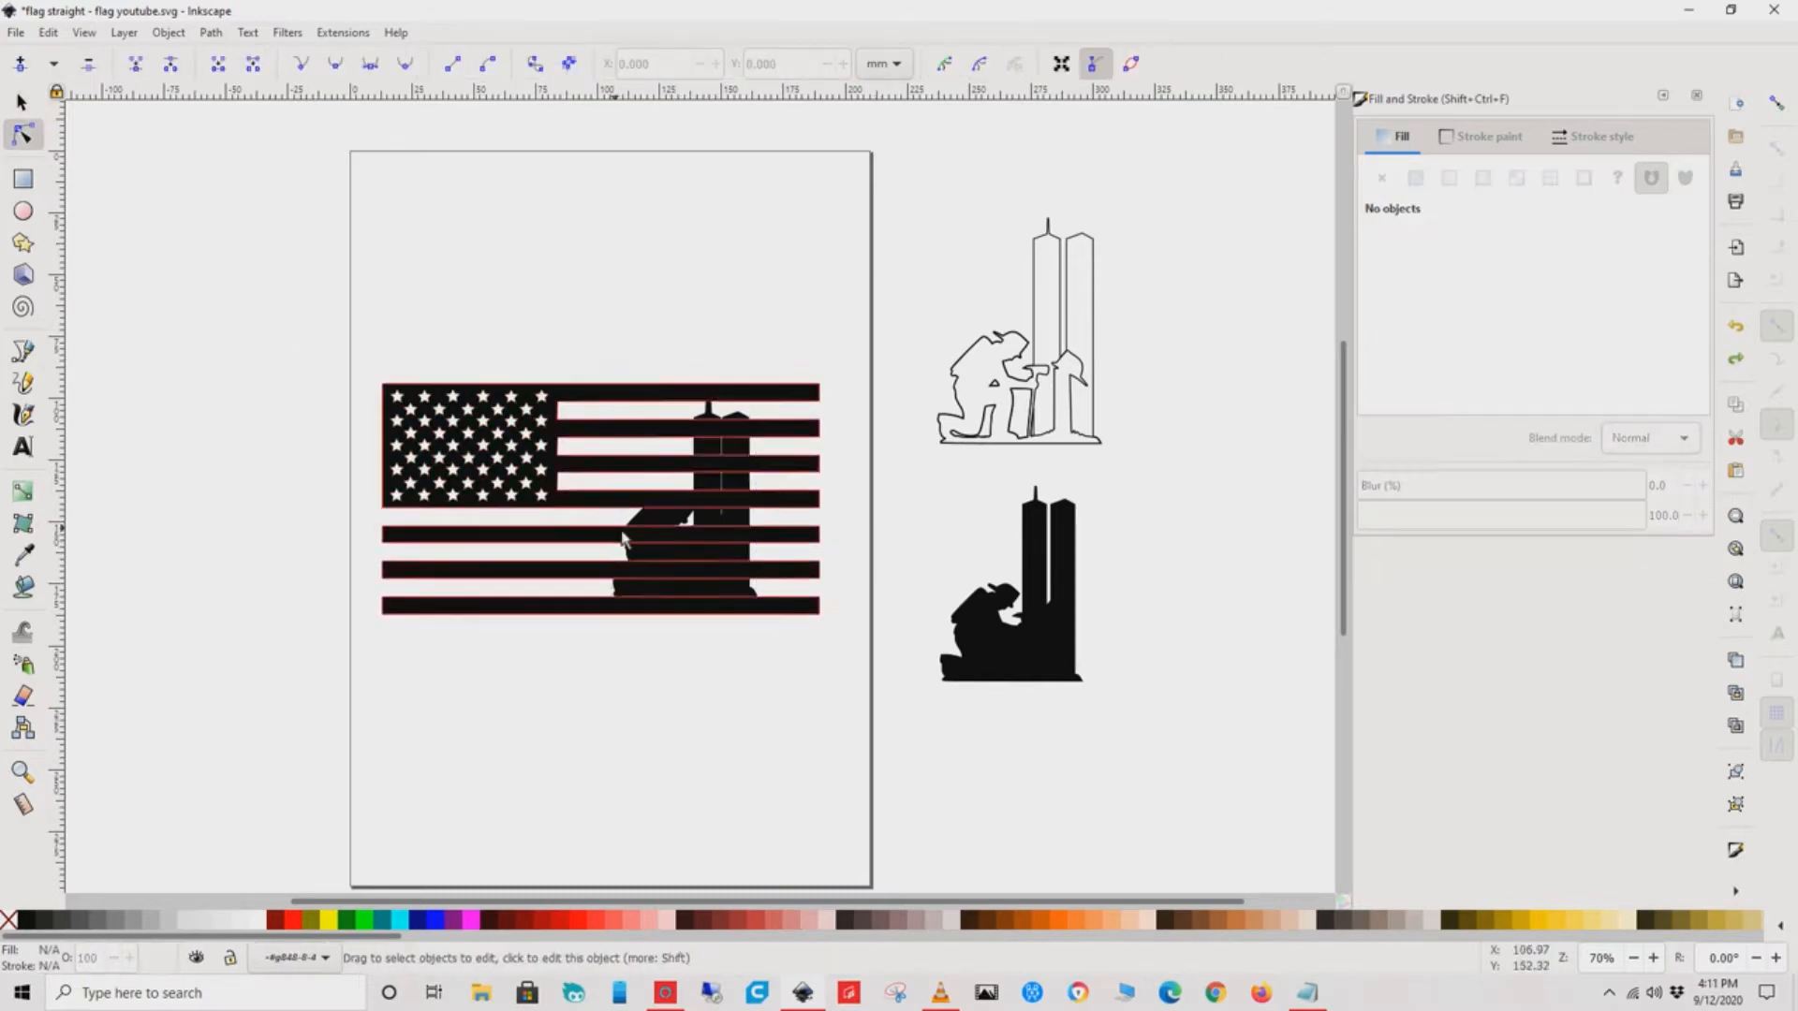
- Subtract the silhouette from the flag with Path Difference, leaving a gap in the stripes
{"action": "left_click", "coordinate": [687, 529]}
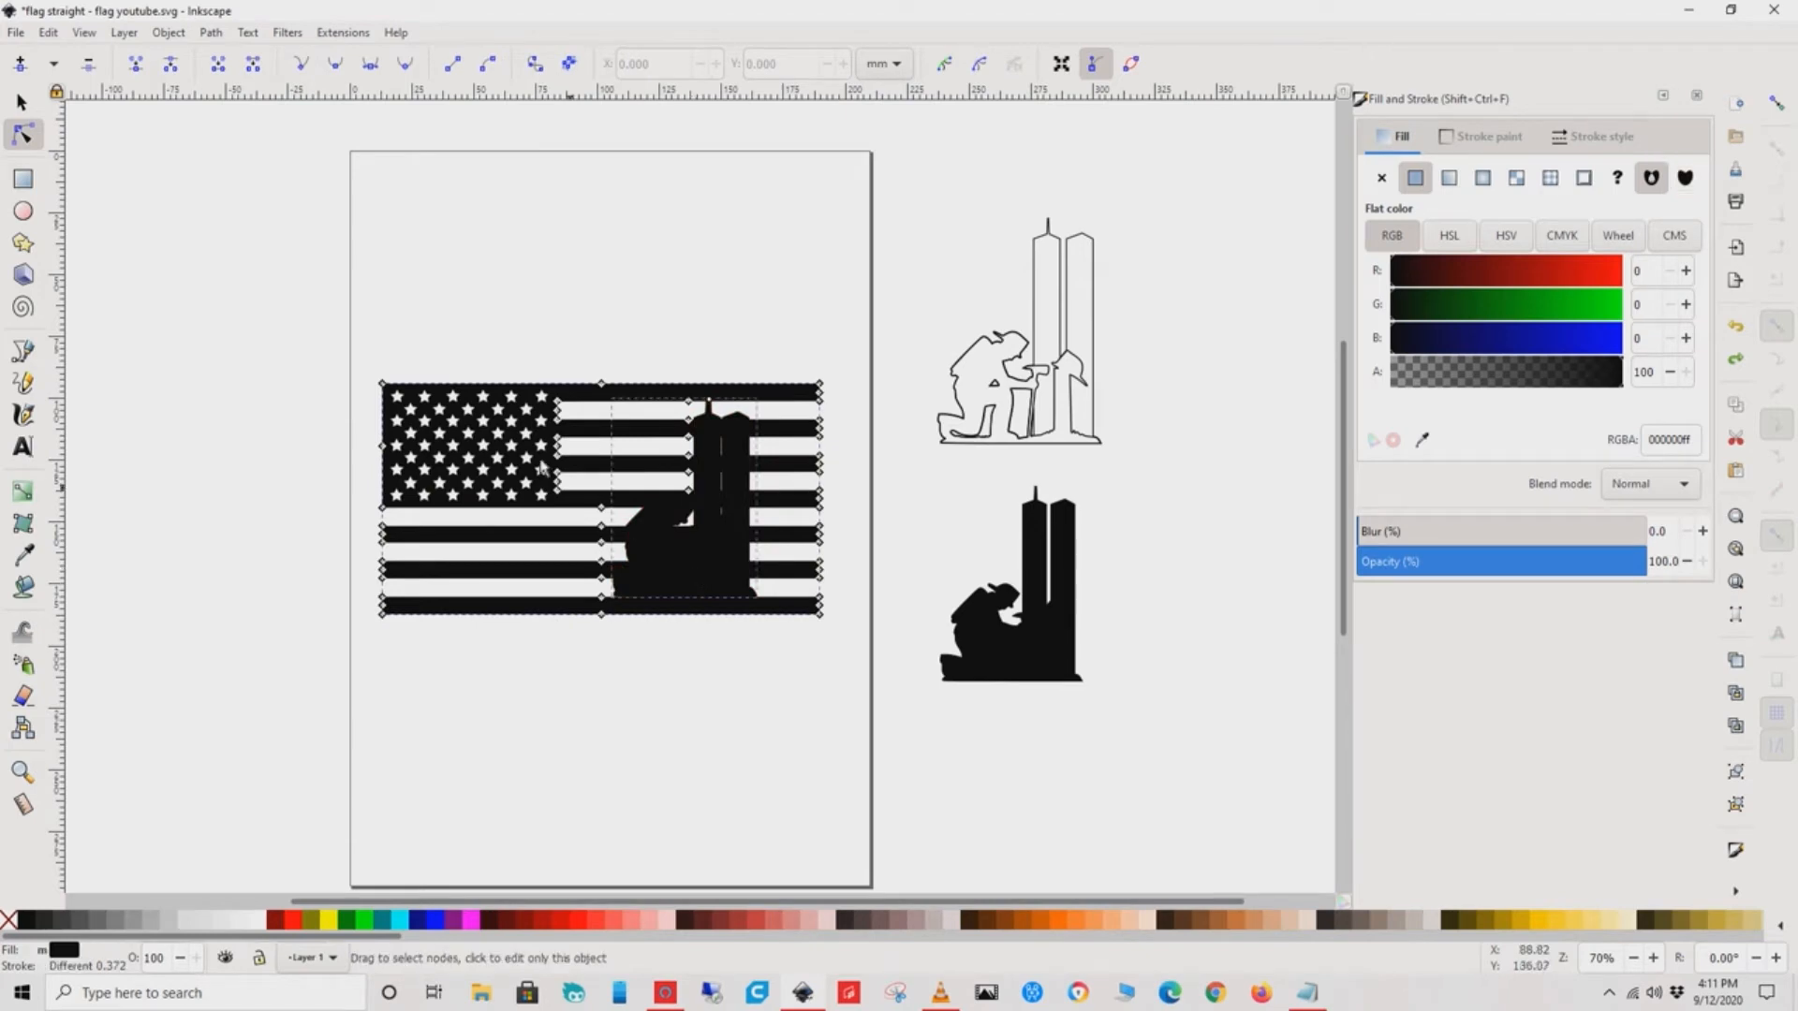
{"action": "left_click", "coordinate": [210, 32]}
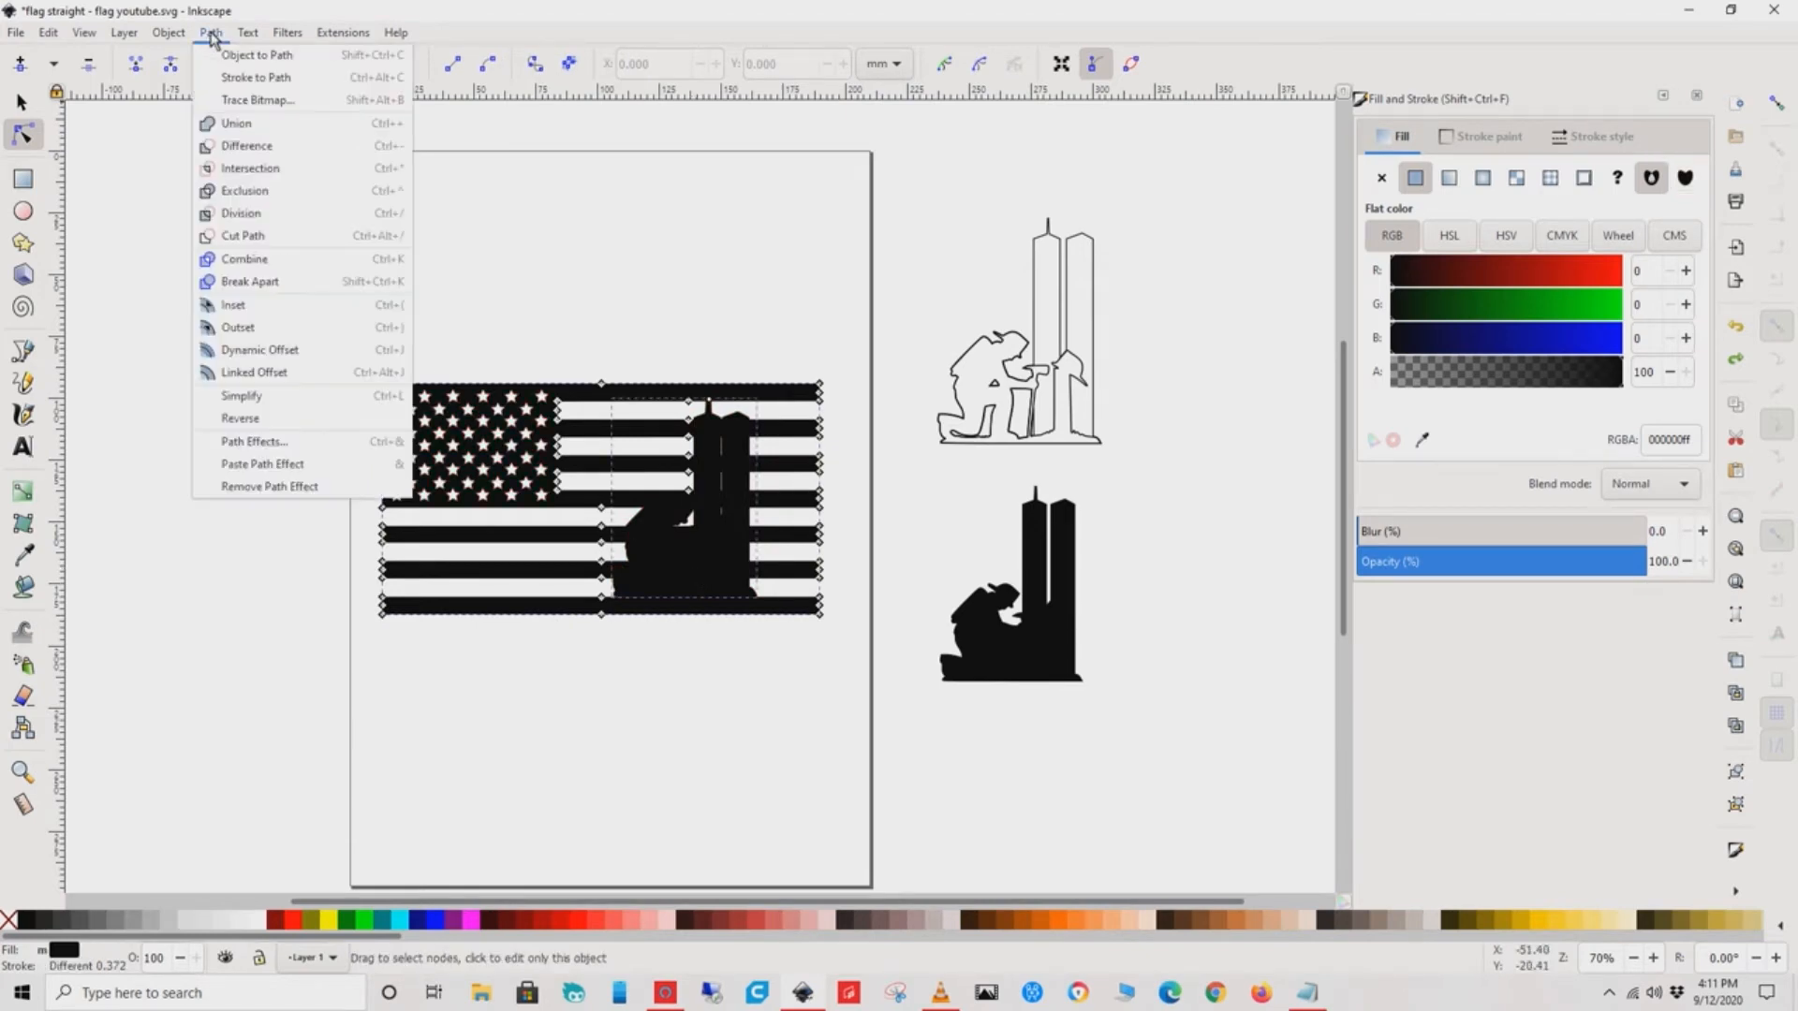
{"action": "mouse_move", "coordinate": [238, 155]}
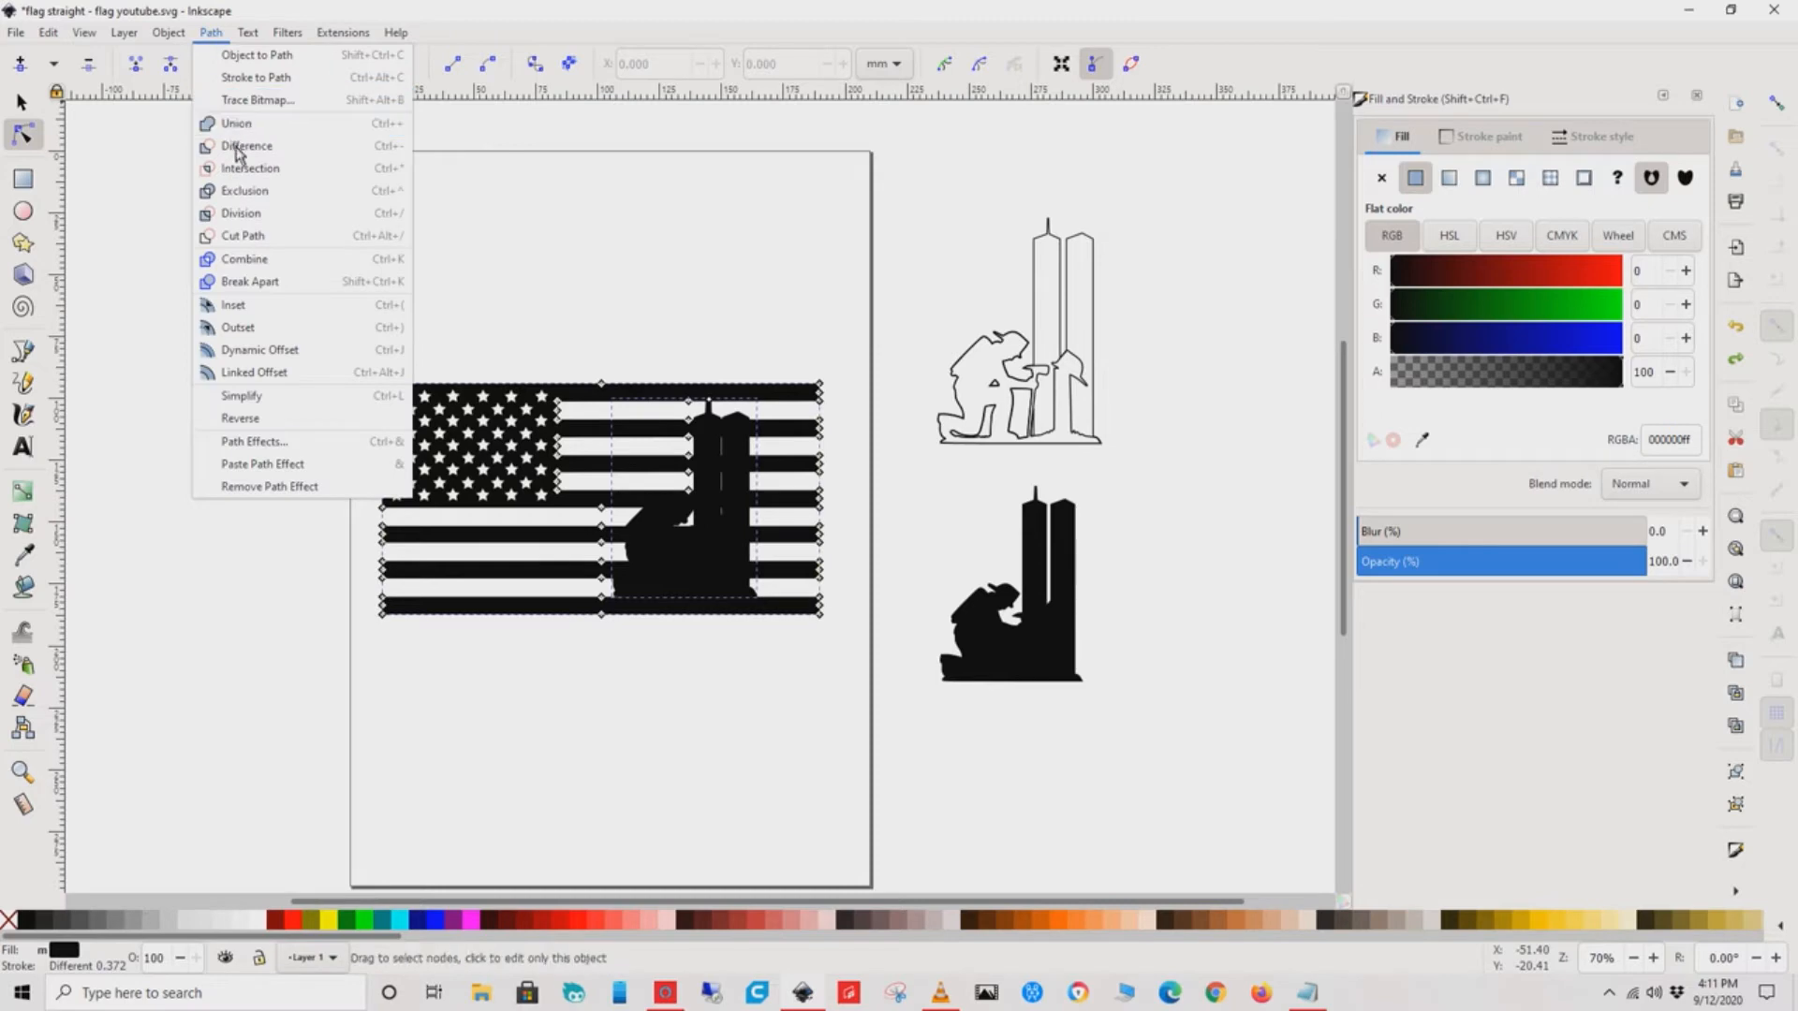
{"action": "left_click", "coordinate": [245, 146]}
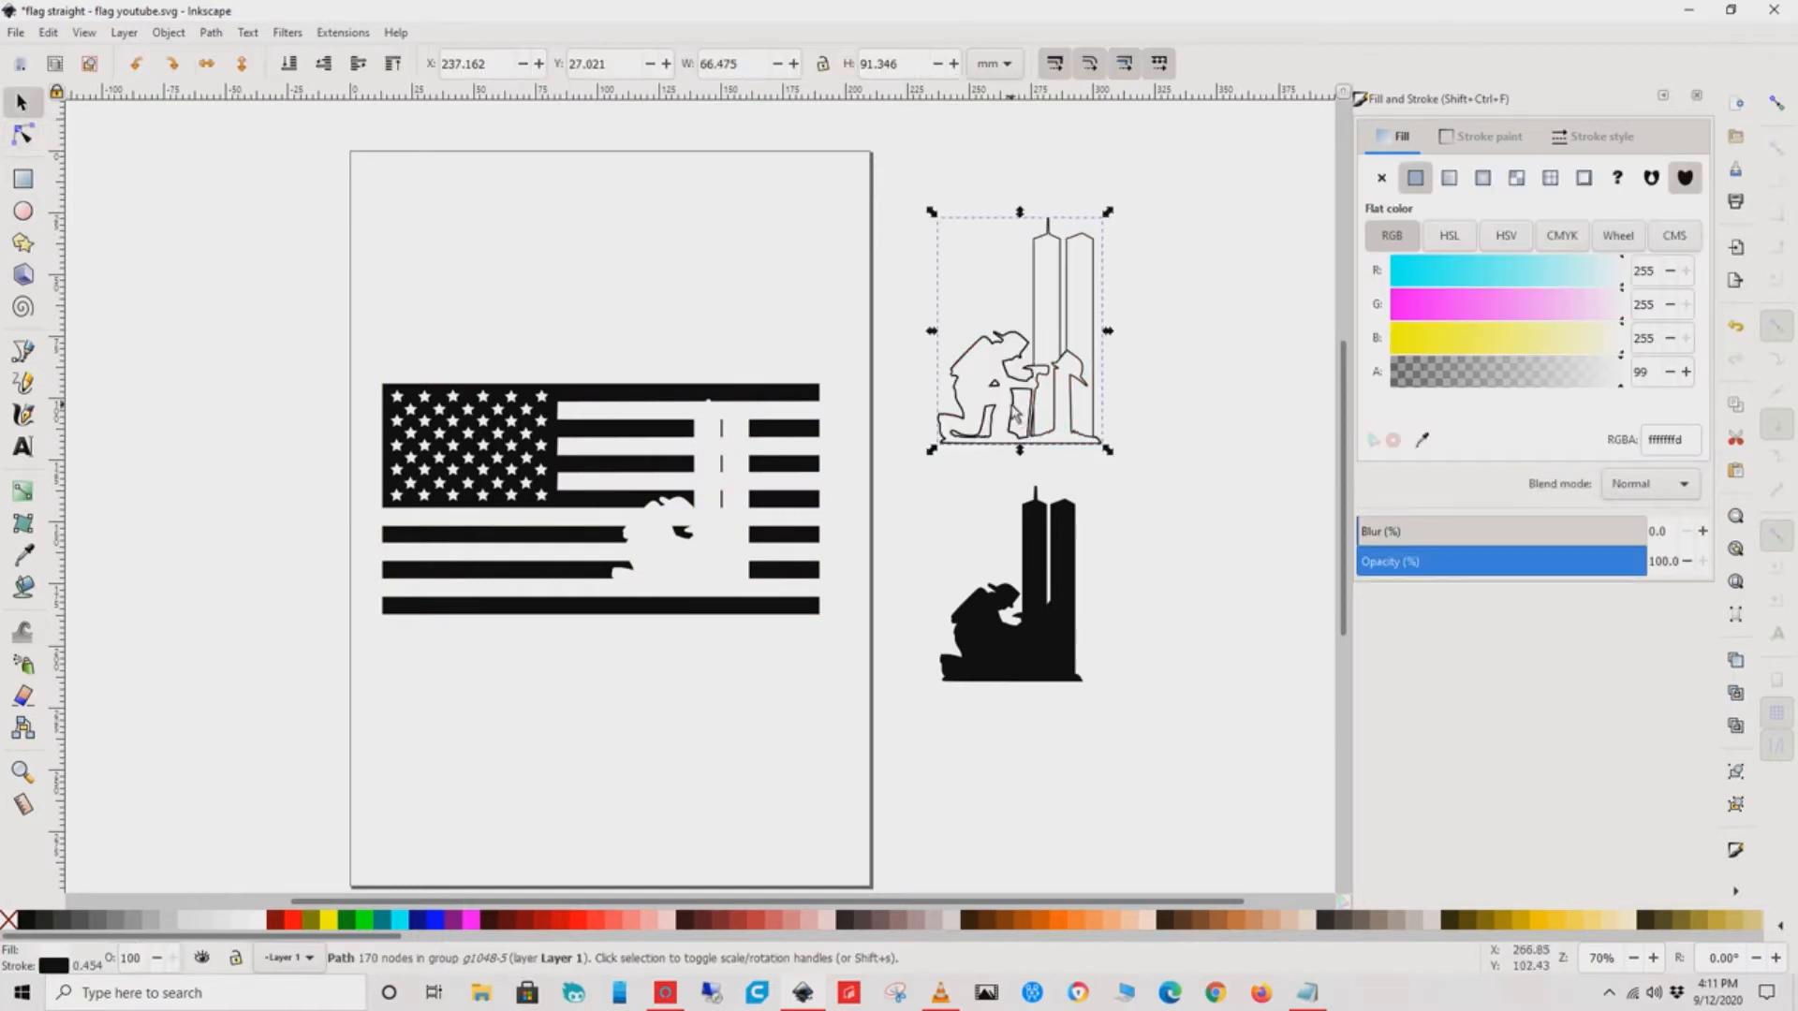
- Move the outlined silhouette onto the flag's cut-out and resize it to match the gap
{"action": "left_click_drag", "start_coordinate": [1019, 334], "coordinate": [688, 476]}
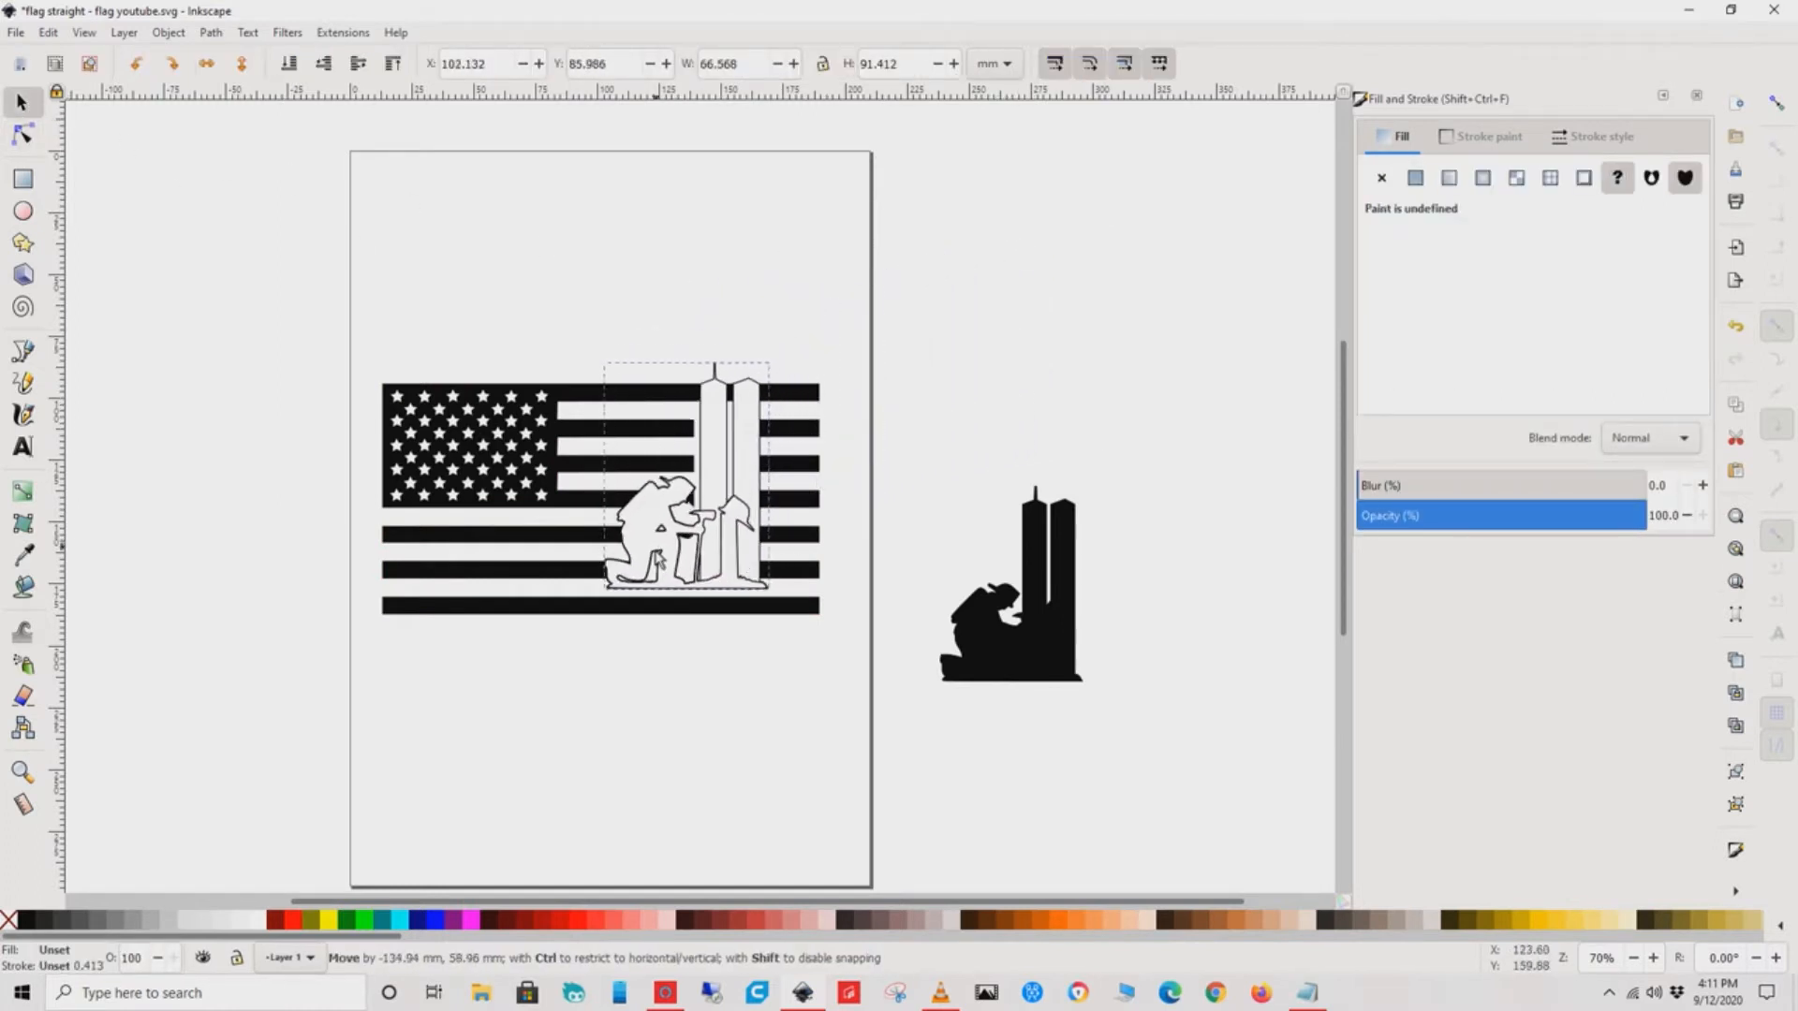
{"action": "left_click_drag", "start_coordinate": [688, 481], "coordinate": [768, 614]}
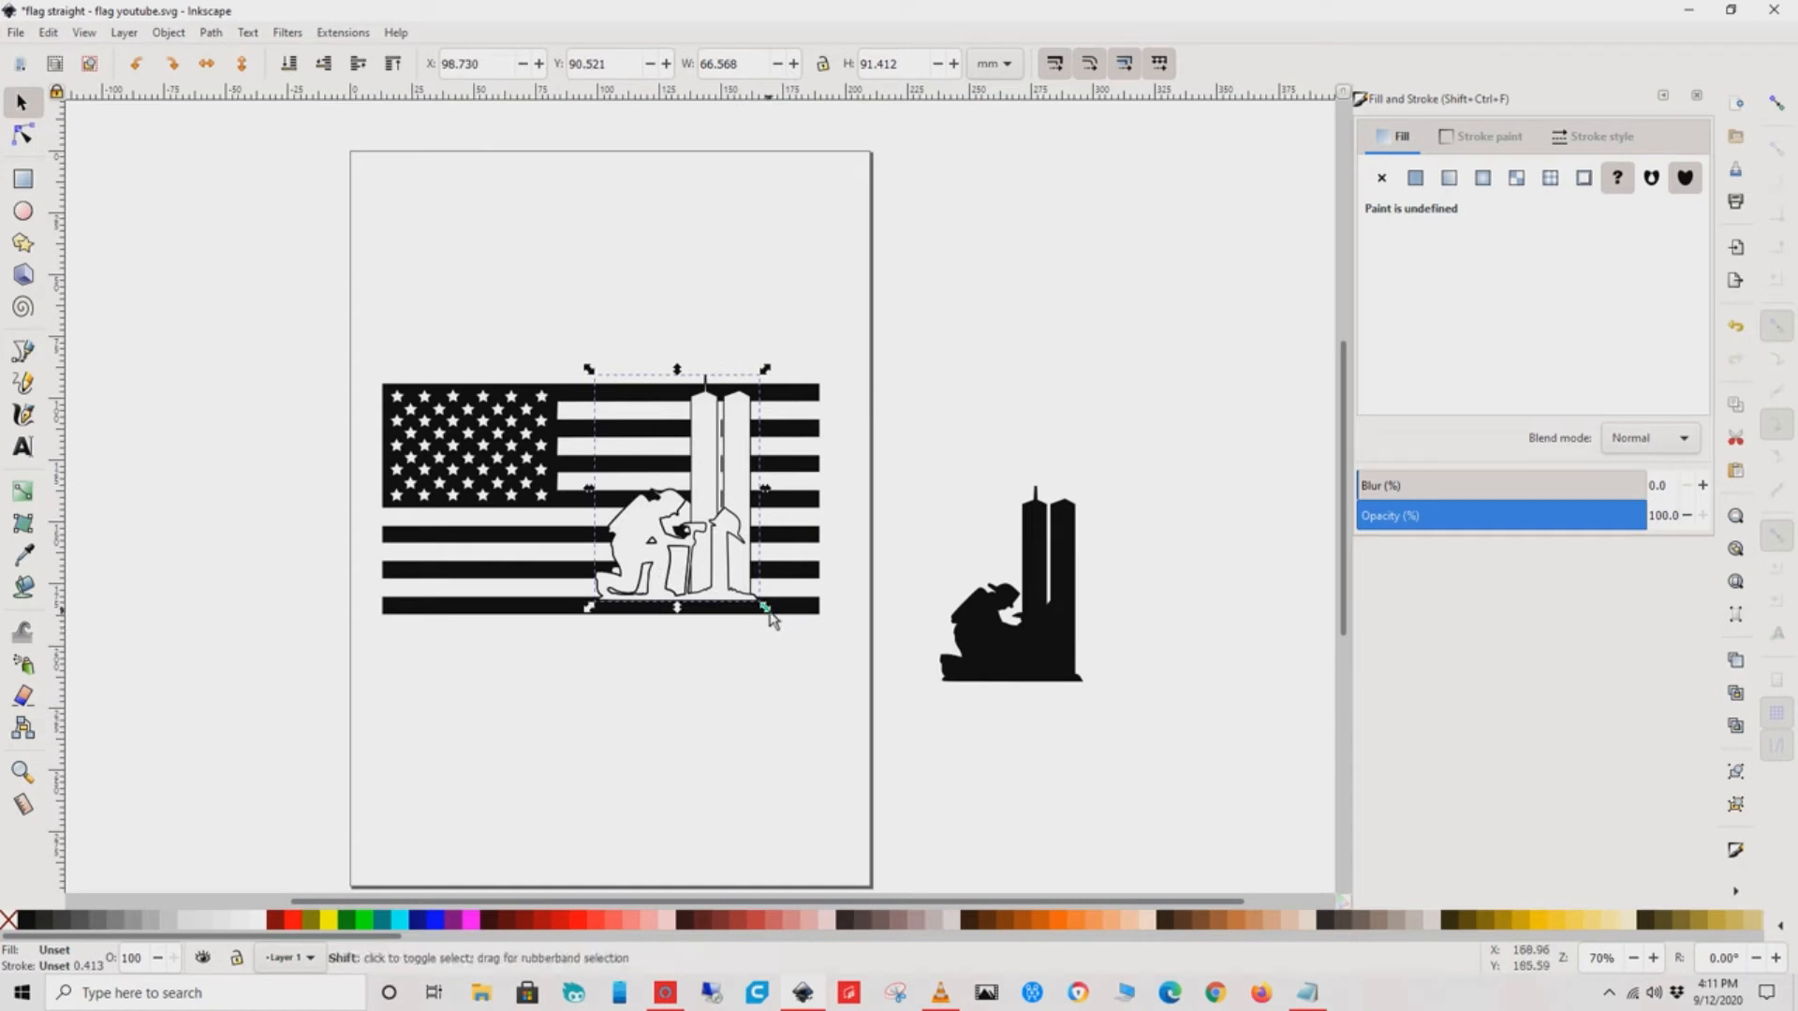
{"action": "left_click_drag", "start_coordinate": [763, 605], "coordinate": [726, 556]}
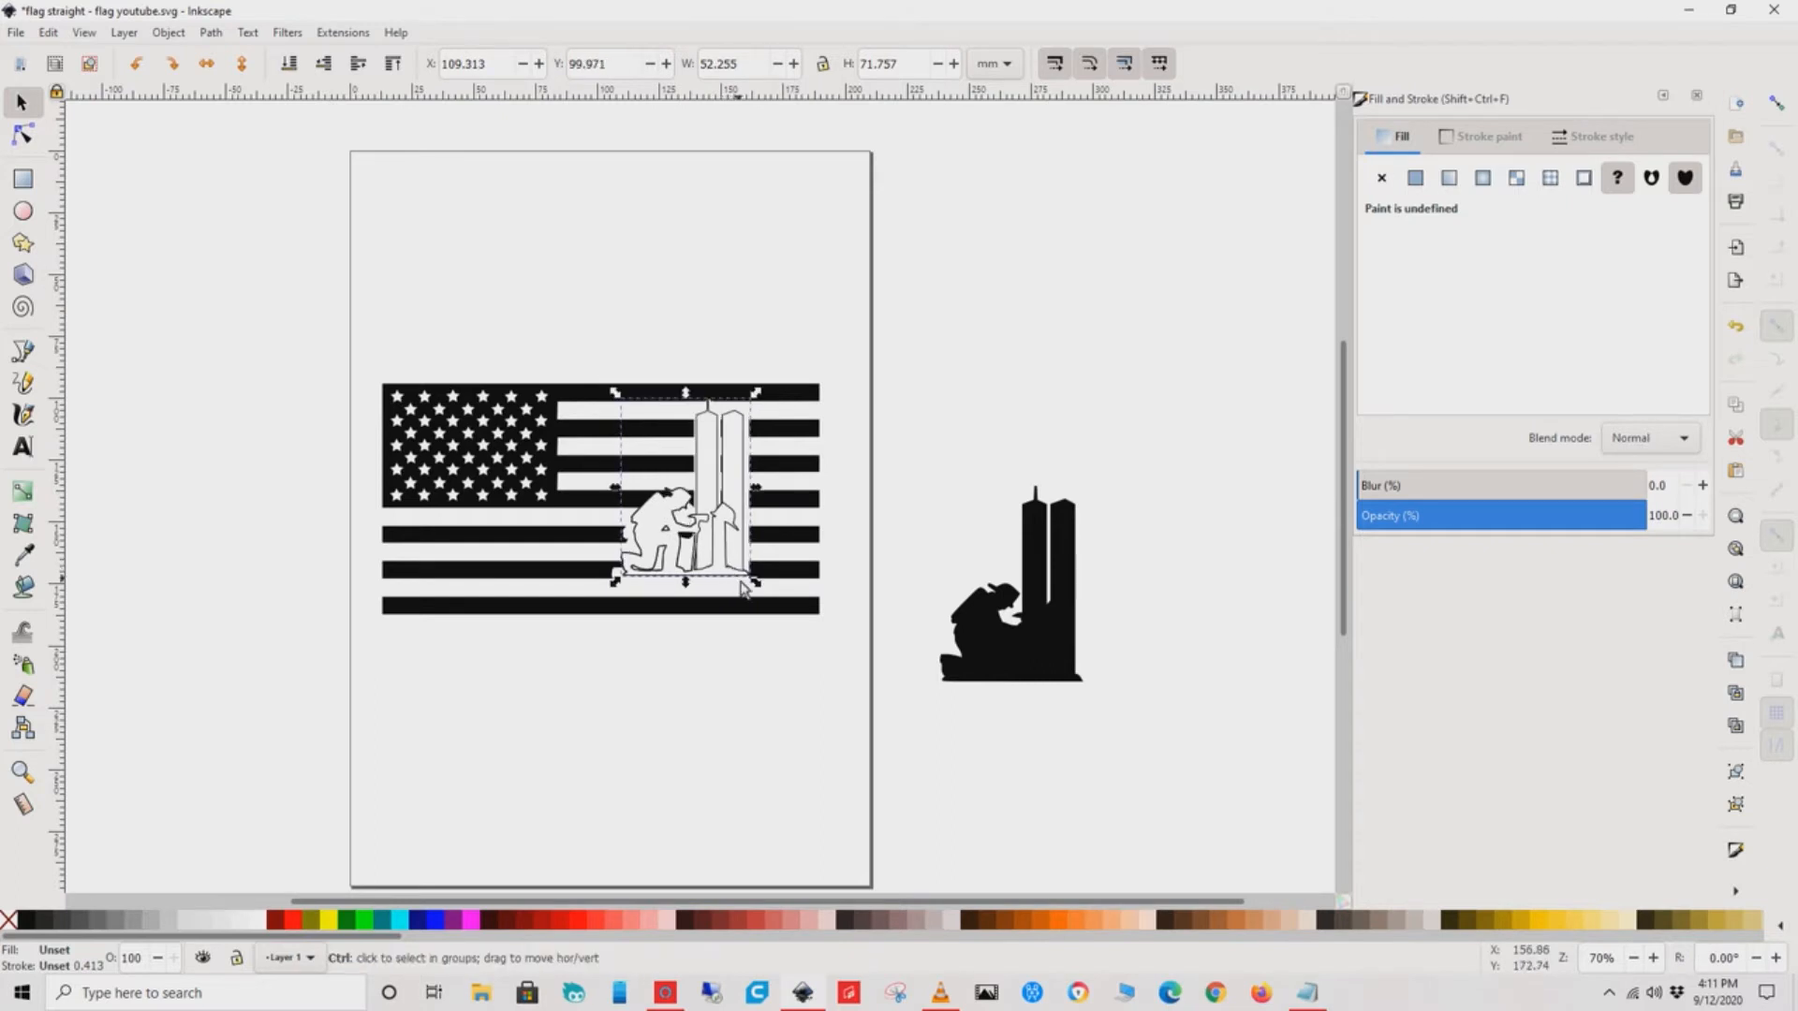
{"action": "left_click_drag", "start_coordinate": [754, 583], "coordinate": [777, 615]}
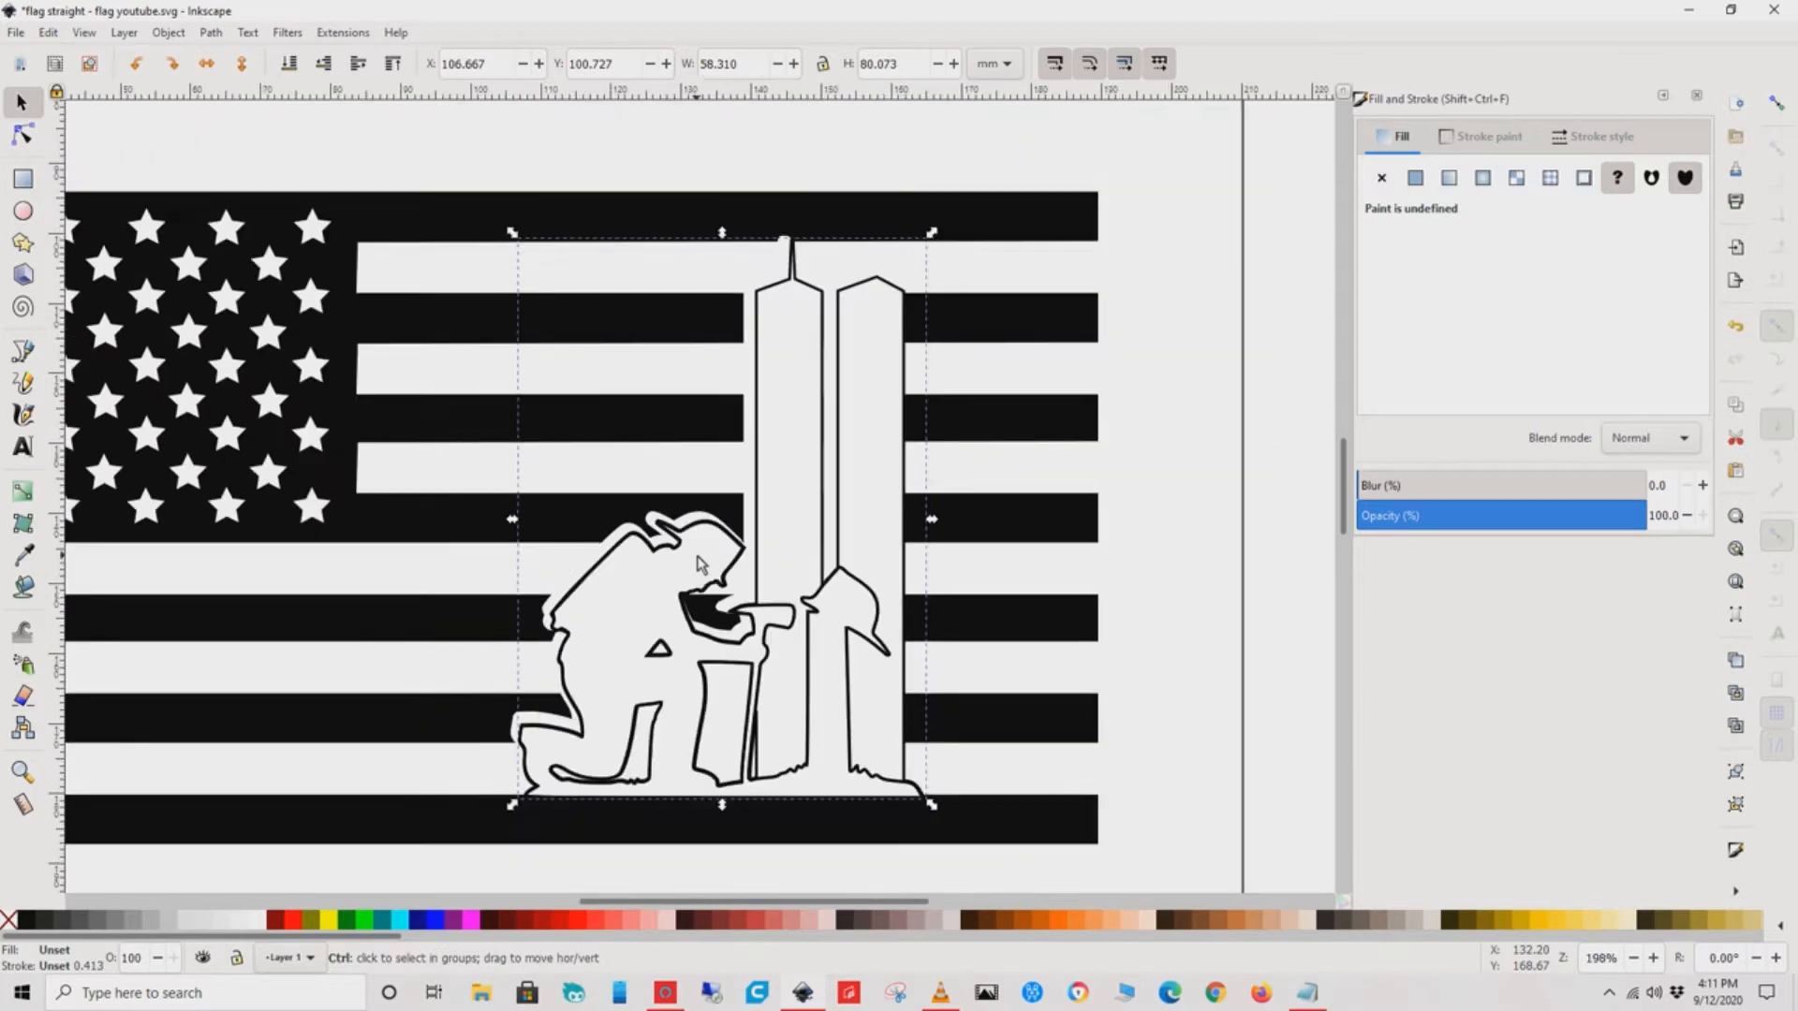
{"action": "mouse_move", "coordinate": [932, 809]}
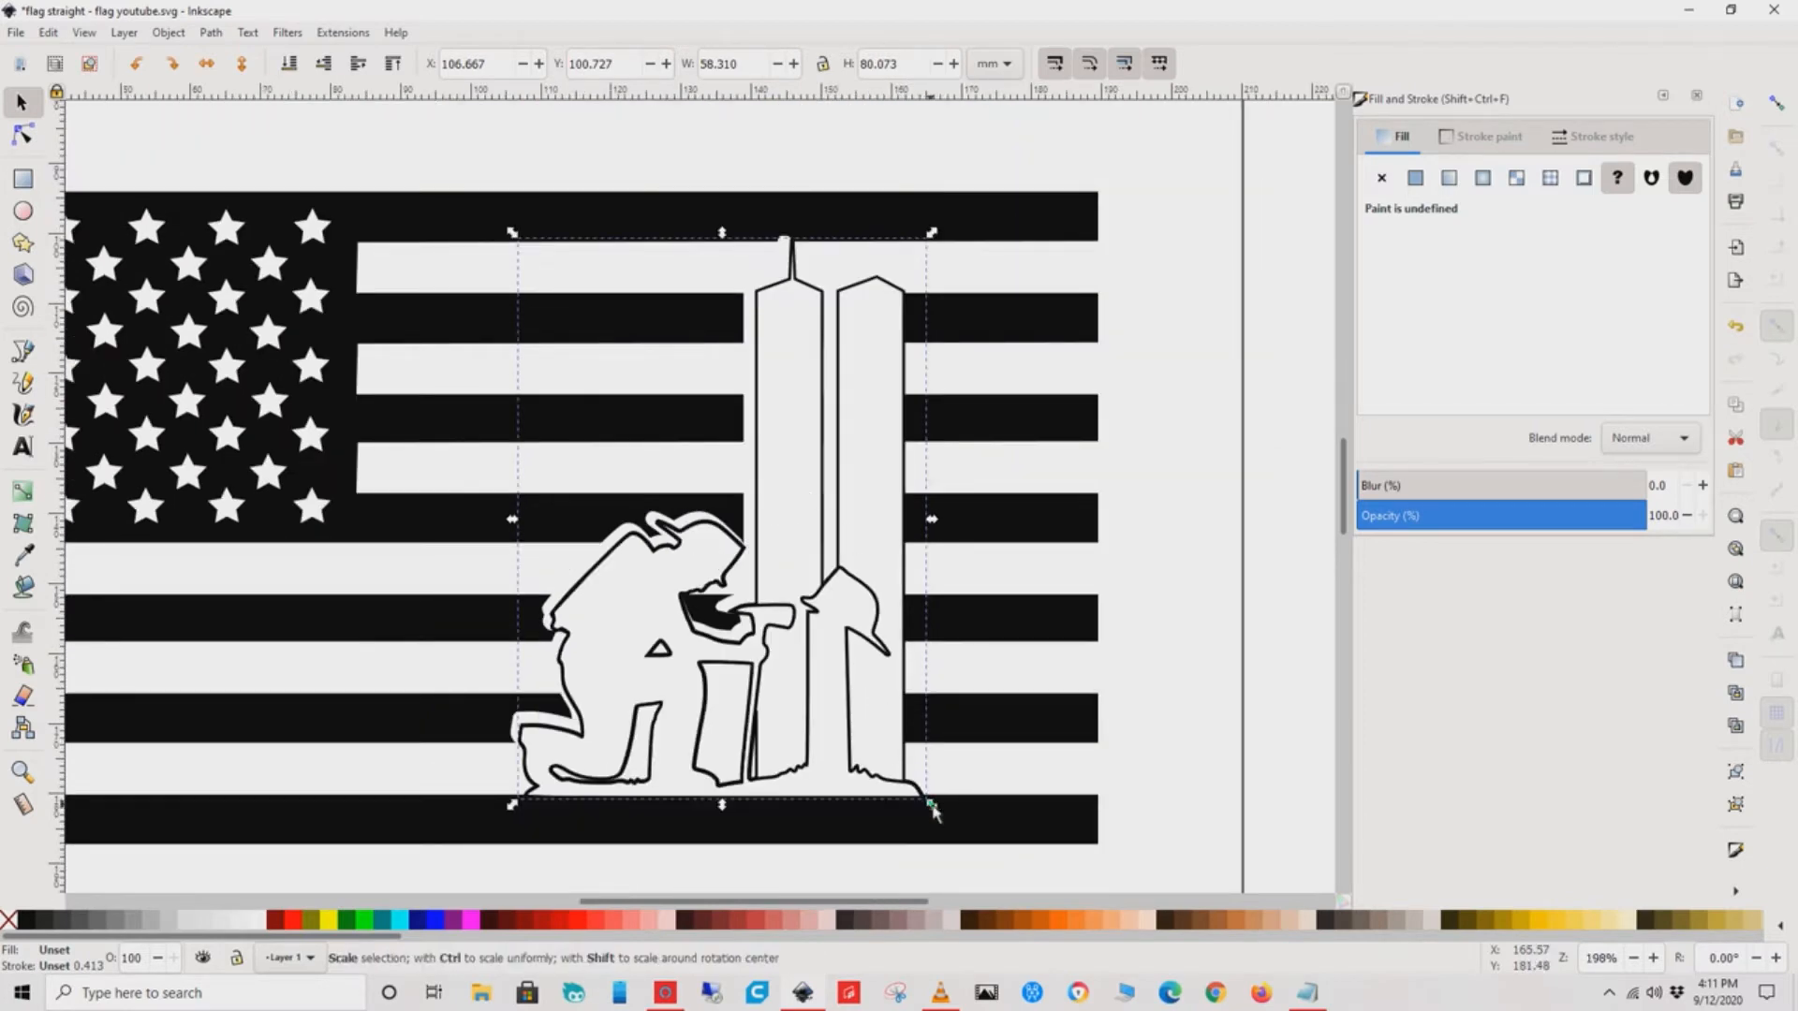
{"action": "left_click_drag", "start_coordinate": [932, 809], "coordinate": [929, 803]}
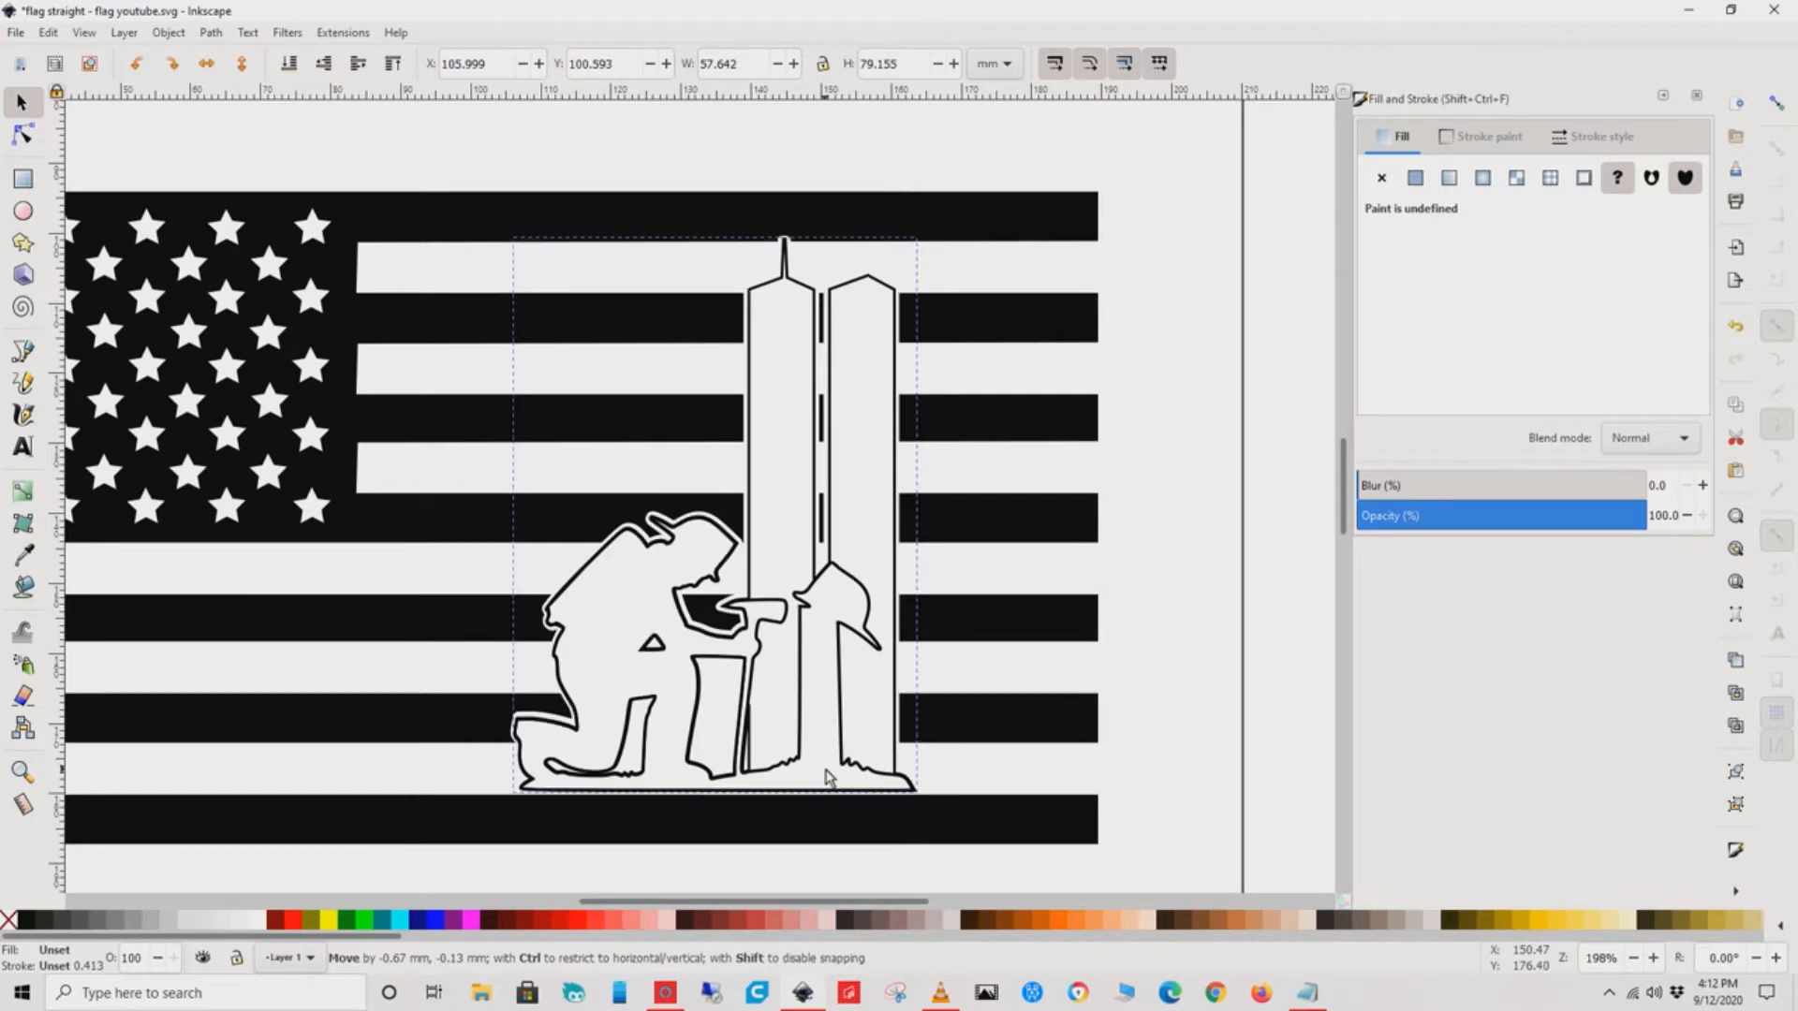
{"action": "left_click_drag", "start_coordinate": [826, 777], "coordinate": [828, 777]}
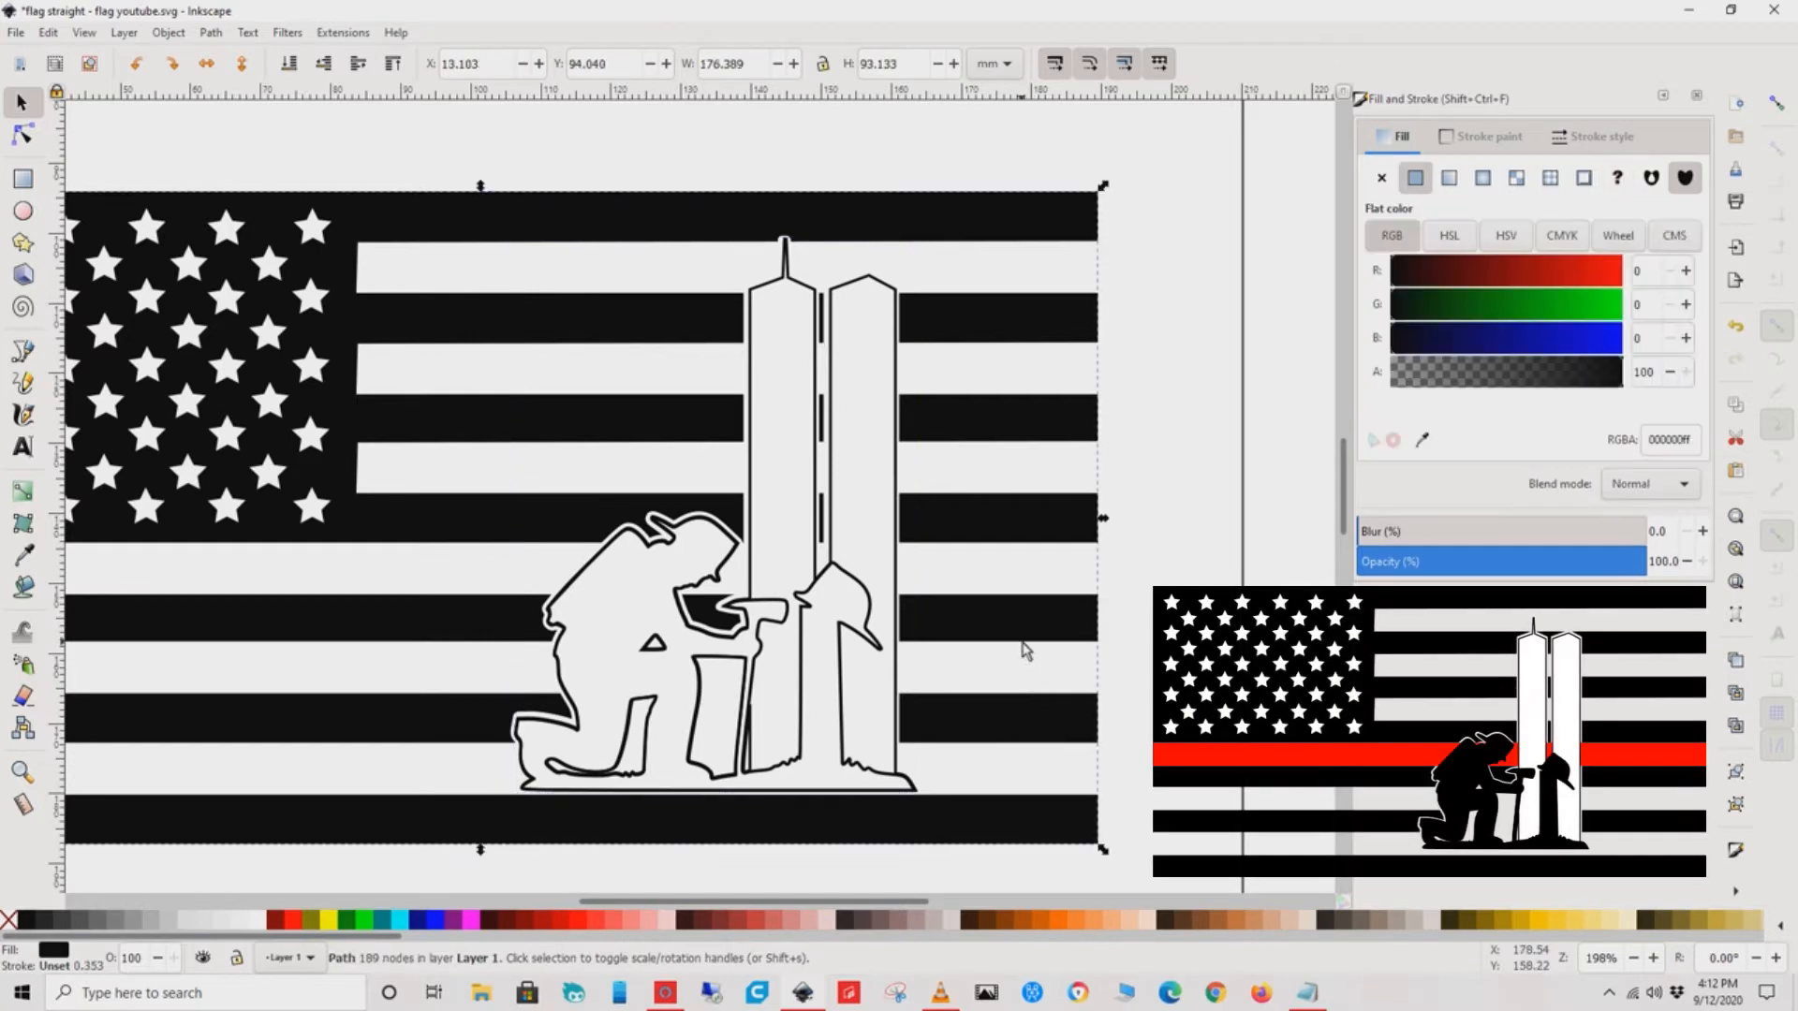
{"action": "mouse_move", "coordinate": [863, 670]}
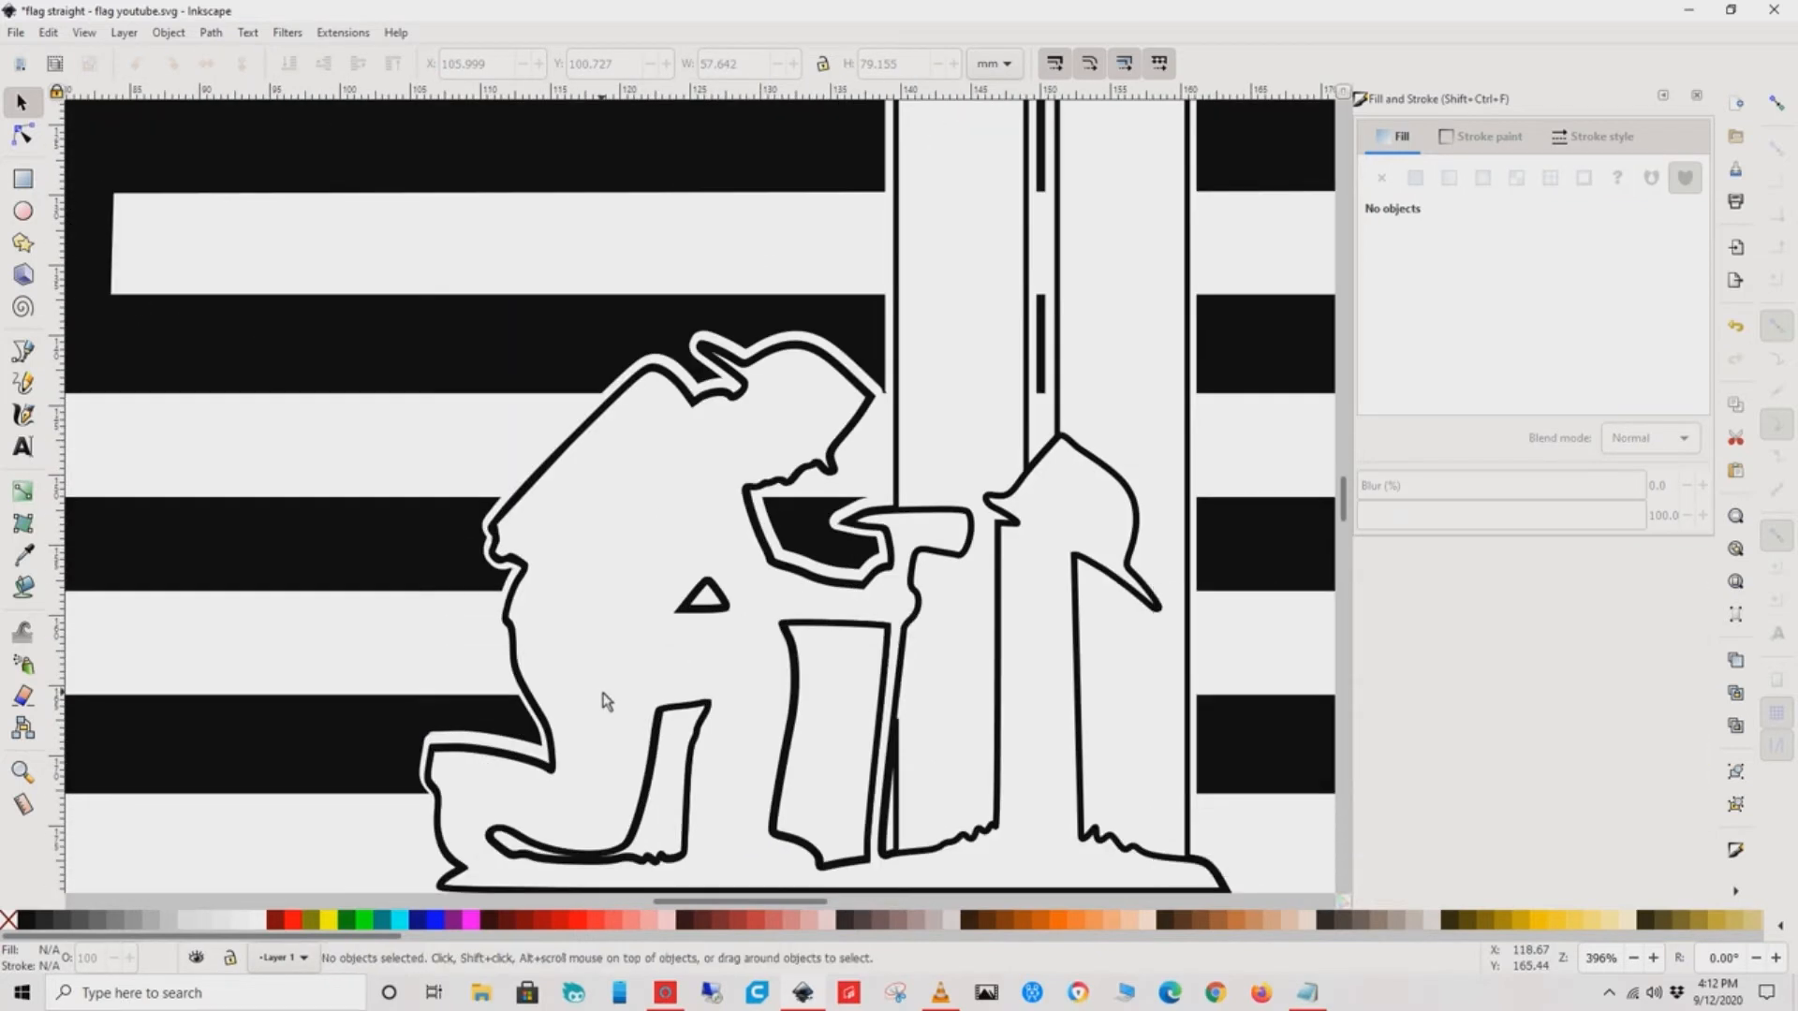
- Rubber-band select the flag and fitted firefighter outline together as one design
{"action": "scroll", "scroll_direction": "down", "scroll_amount": 3}
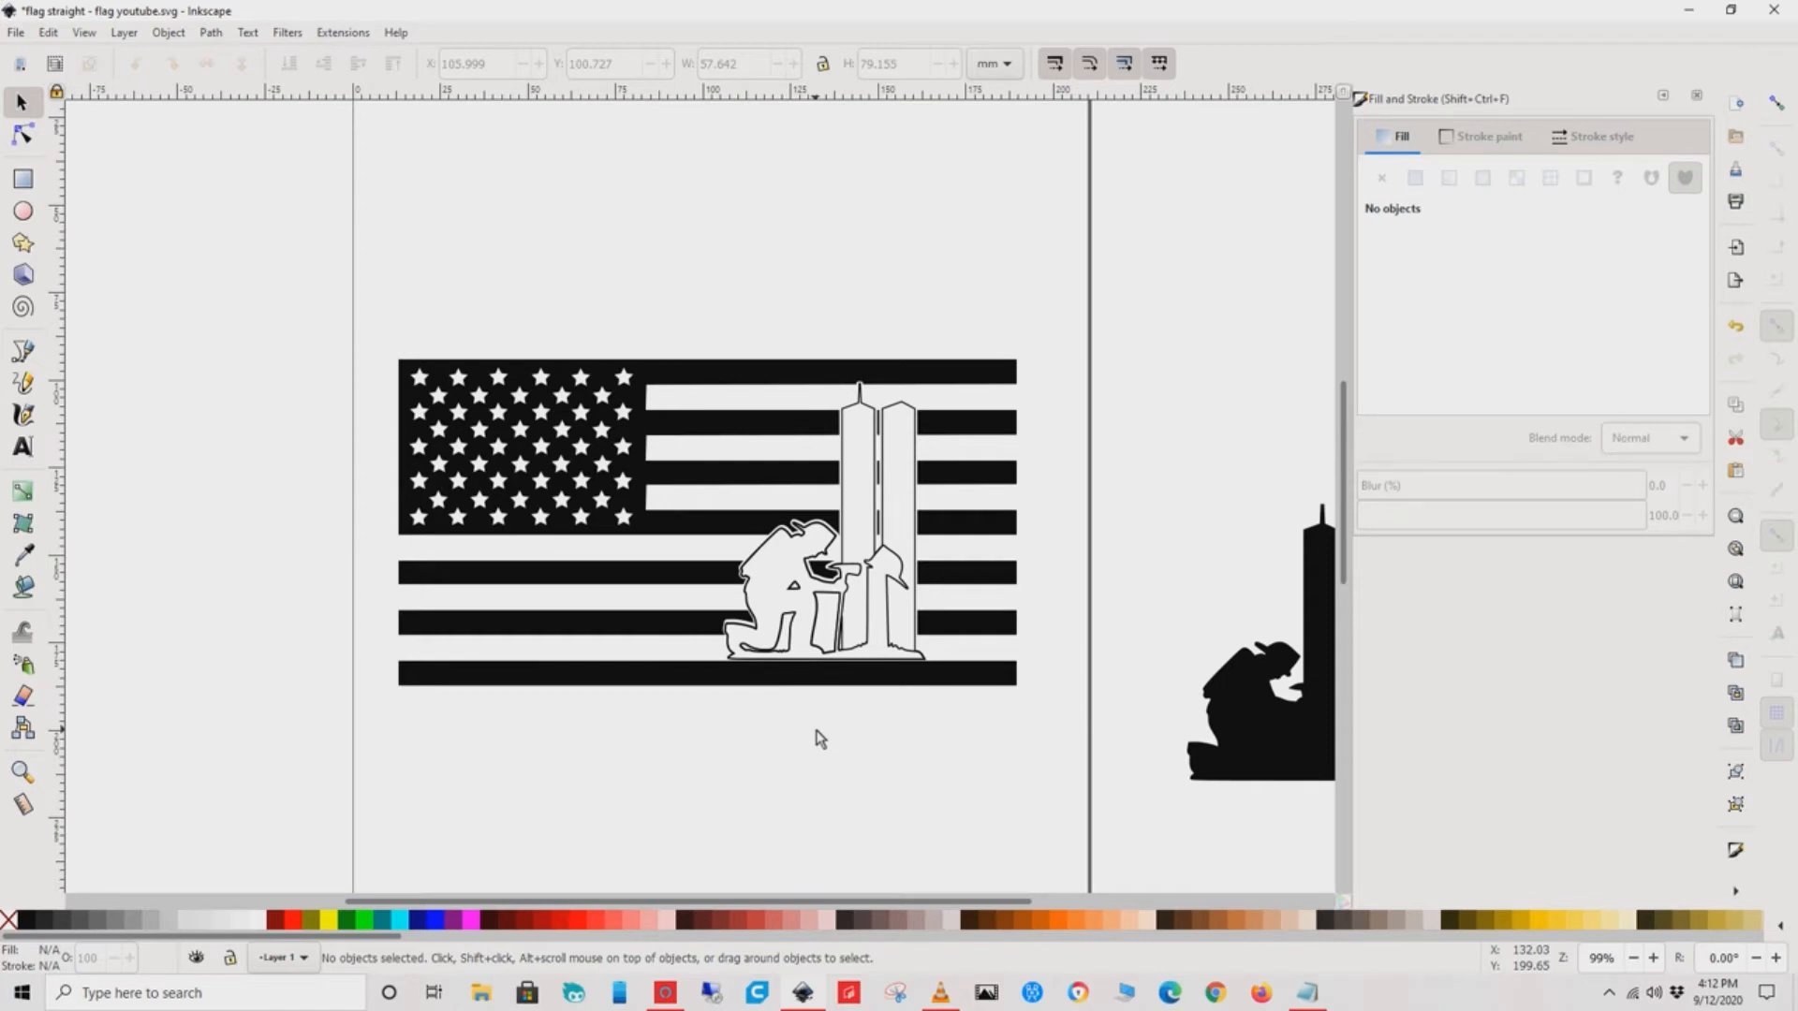
{"action": "mouse_move", "coordinate": [355, 286]}
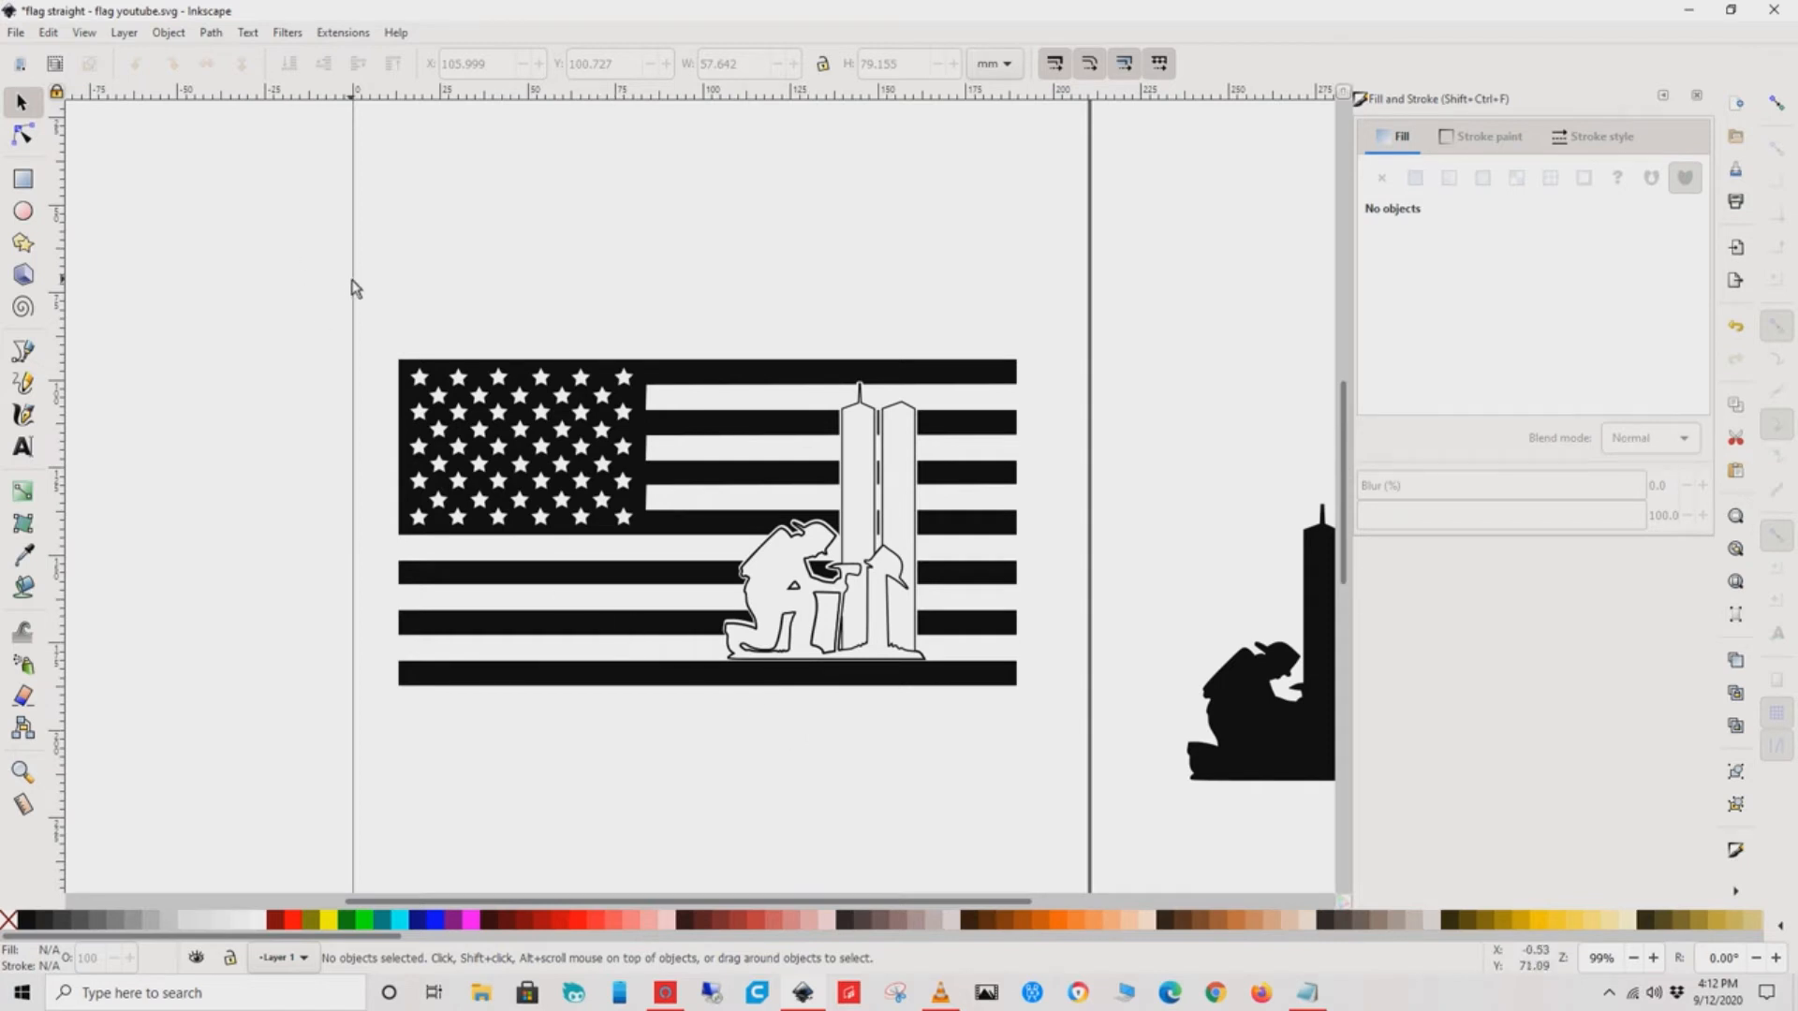
{"action": "mouse_move", "coordinate": [371, 307]}
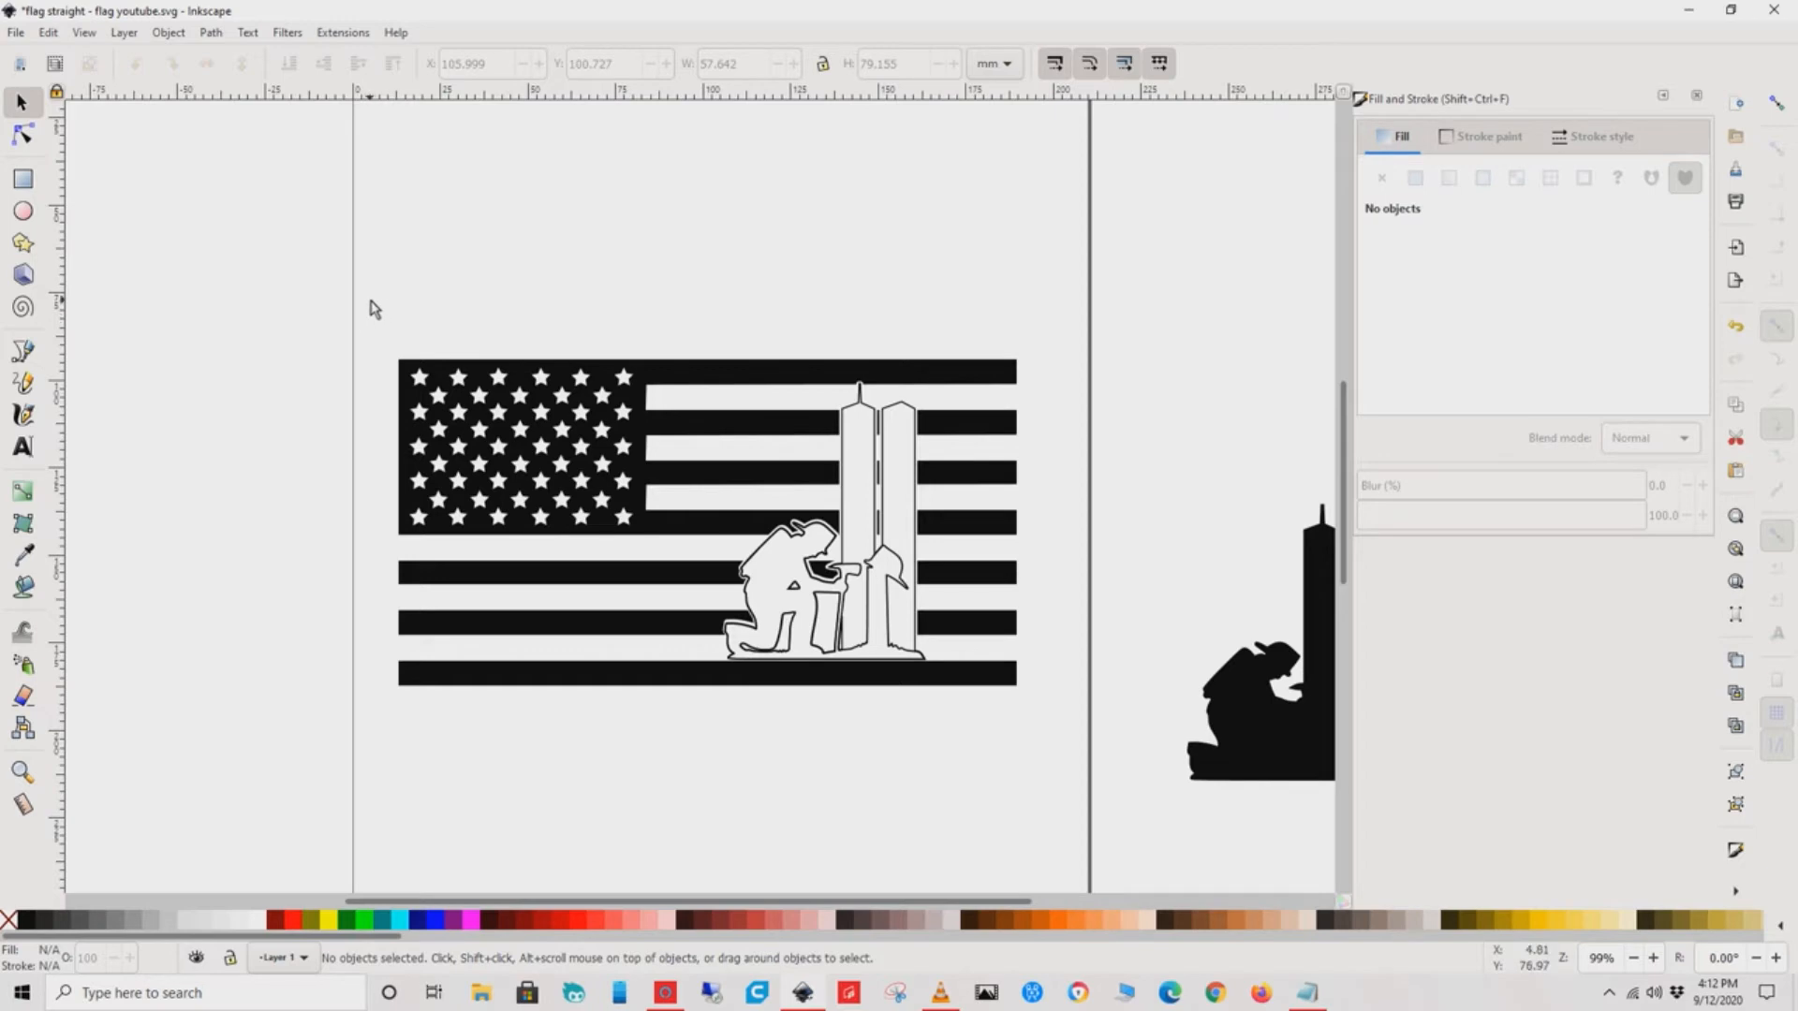
{"action": "left_click_drag", "start_coordinate": [371, 307], "coordinate": [1062, 762]}
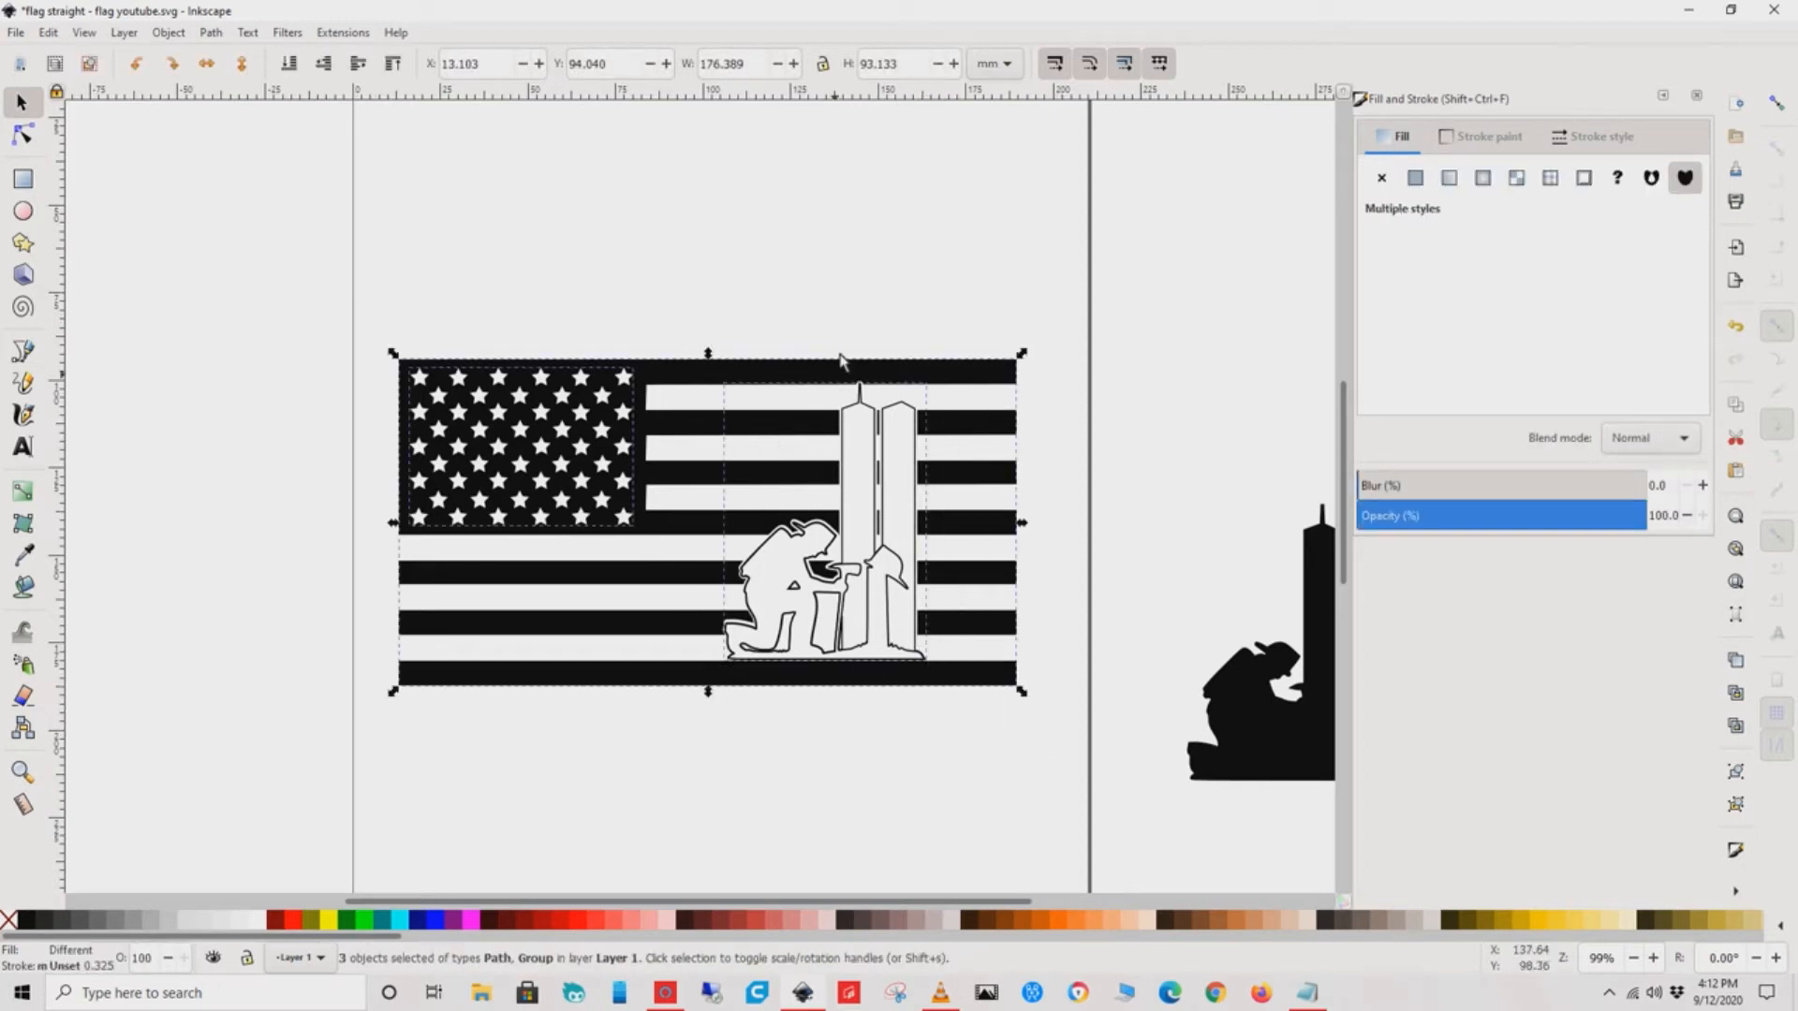
- Remove the fill from the flag artwork, keeping only its stroke outline
{"action": "left_click", "coordinate": [1415, 178]}
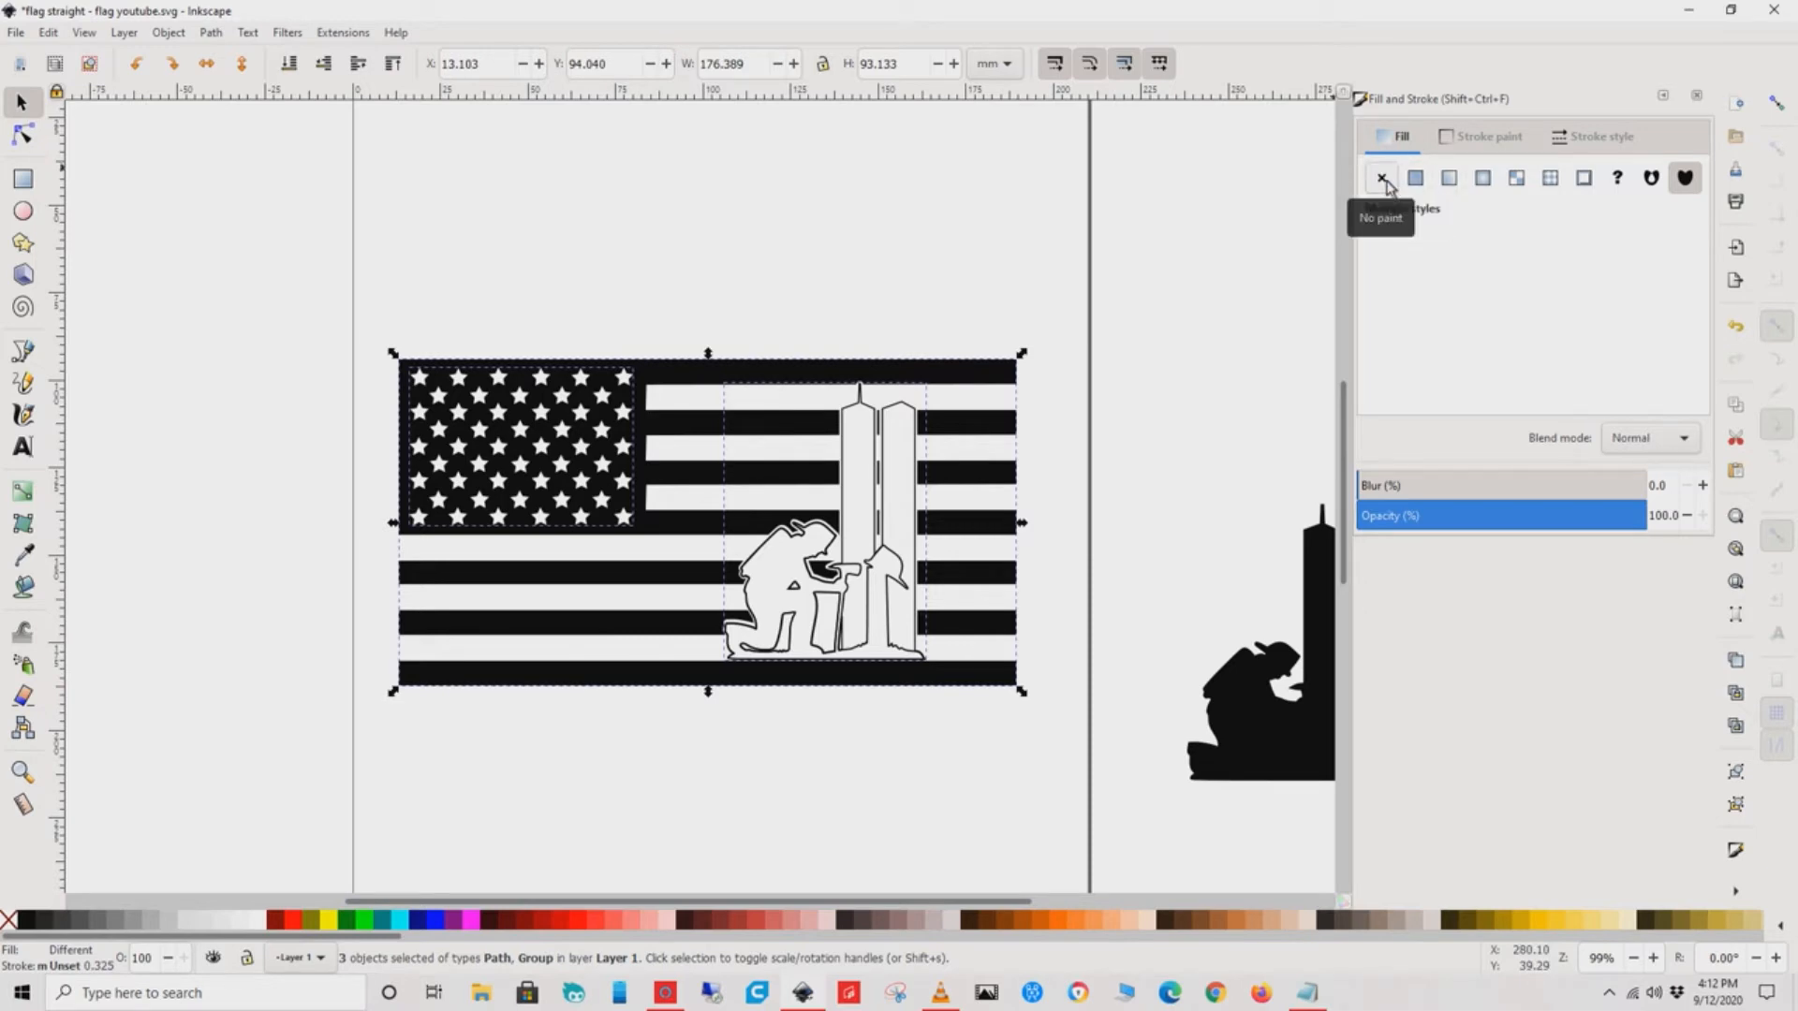
{"action": "left_click", "coordinate": [1381, 177]}
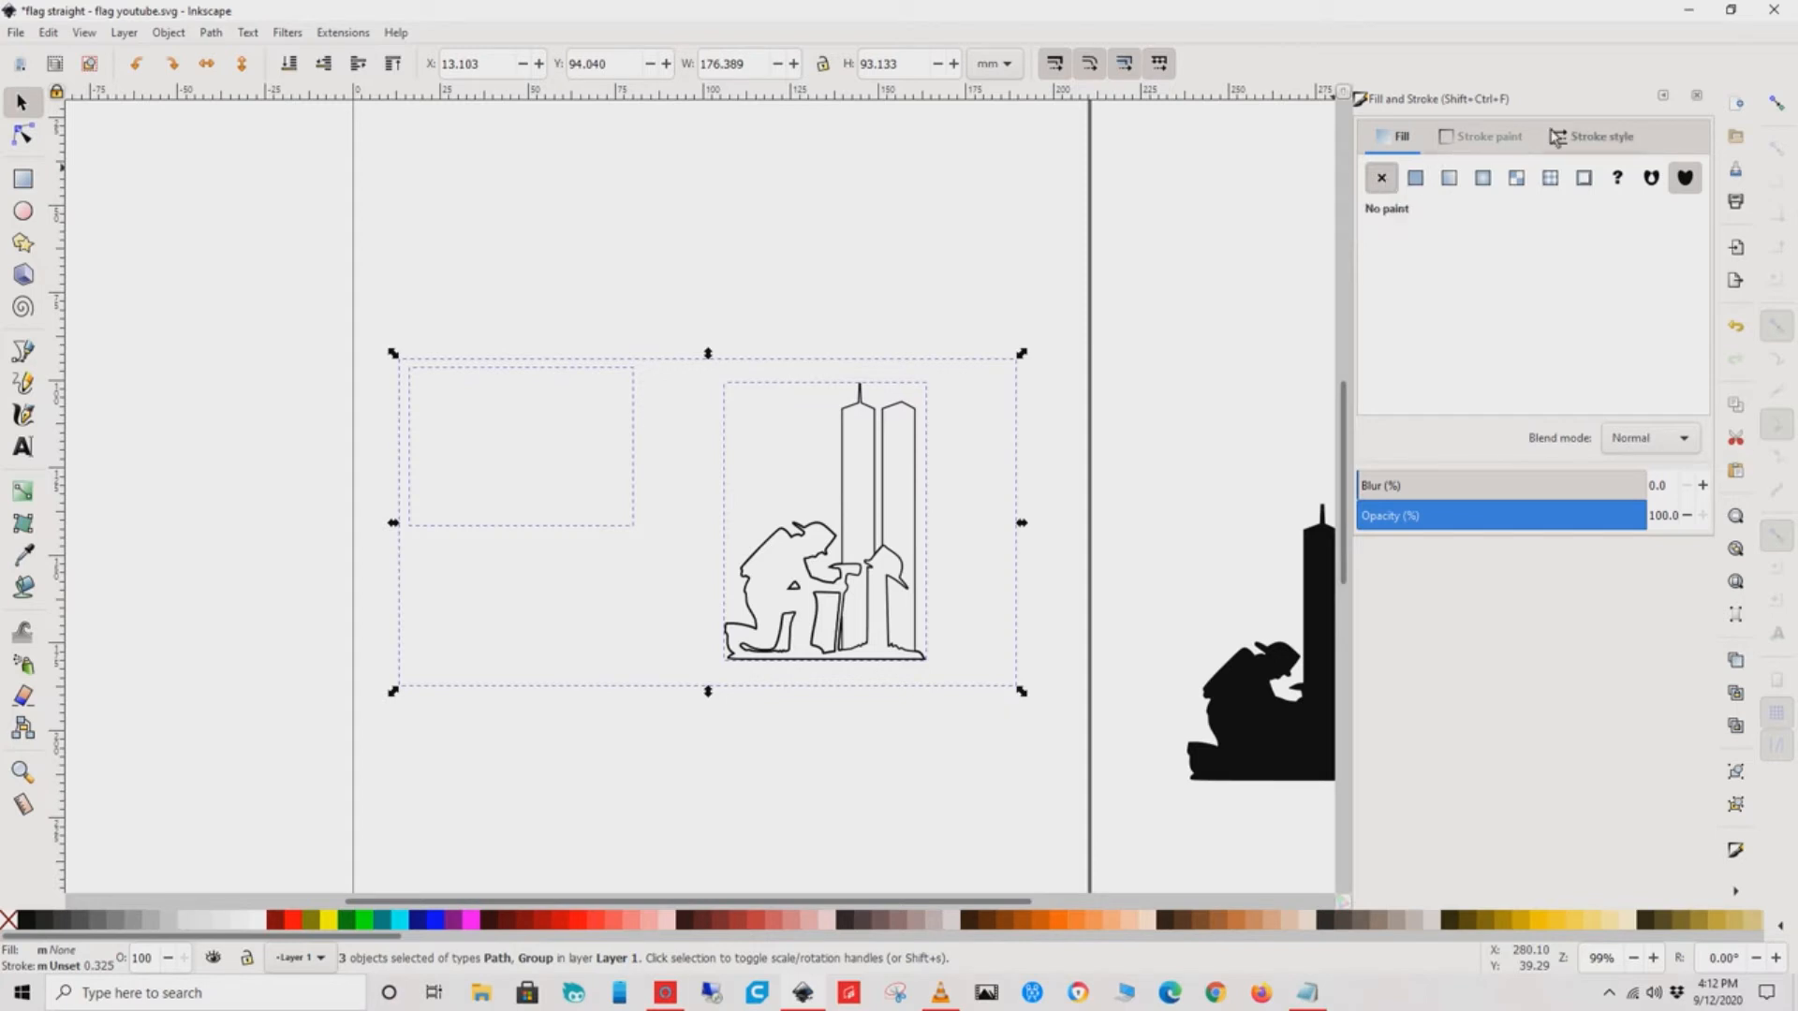
{"action": "left_click", "coordinate": [1597, 136]}
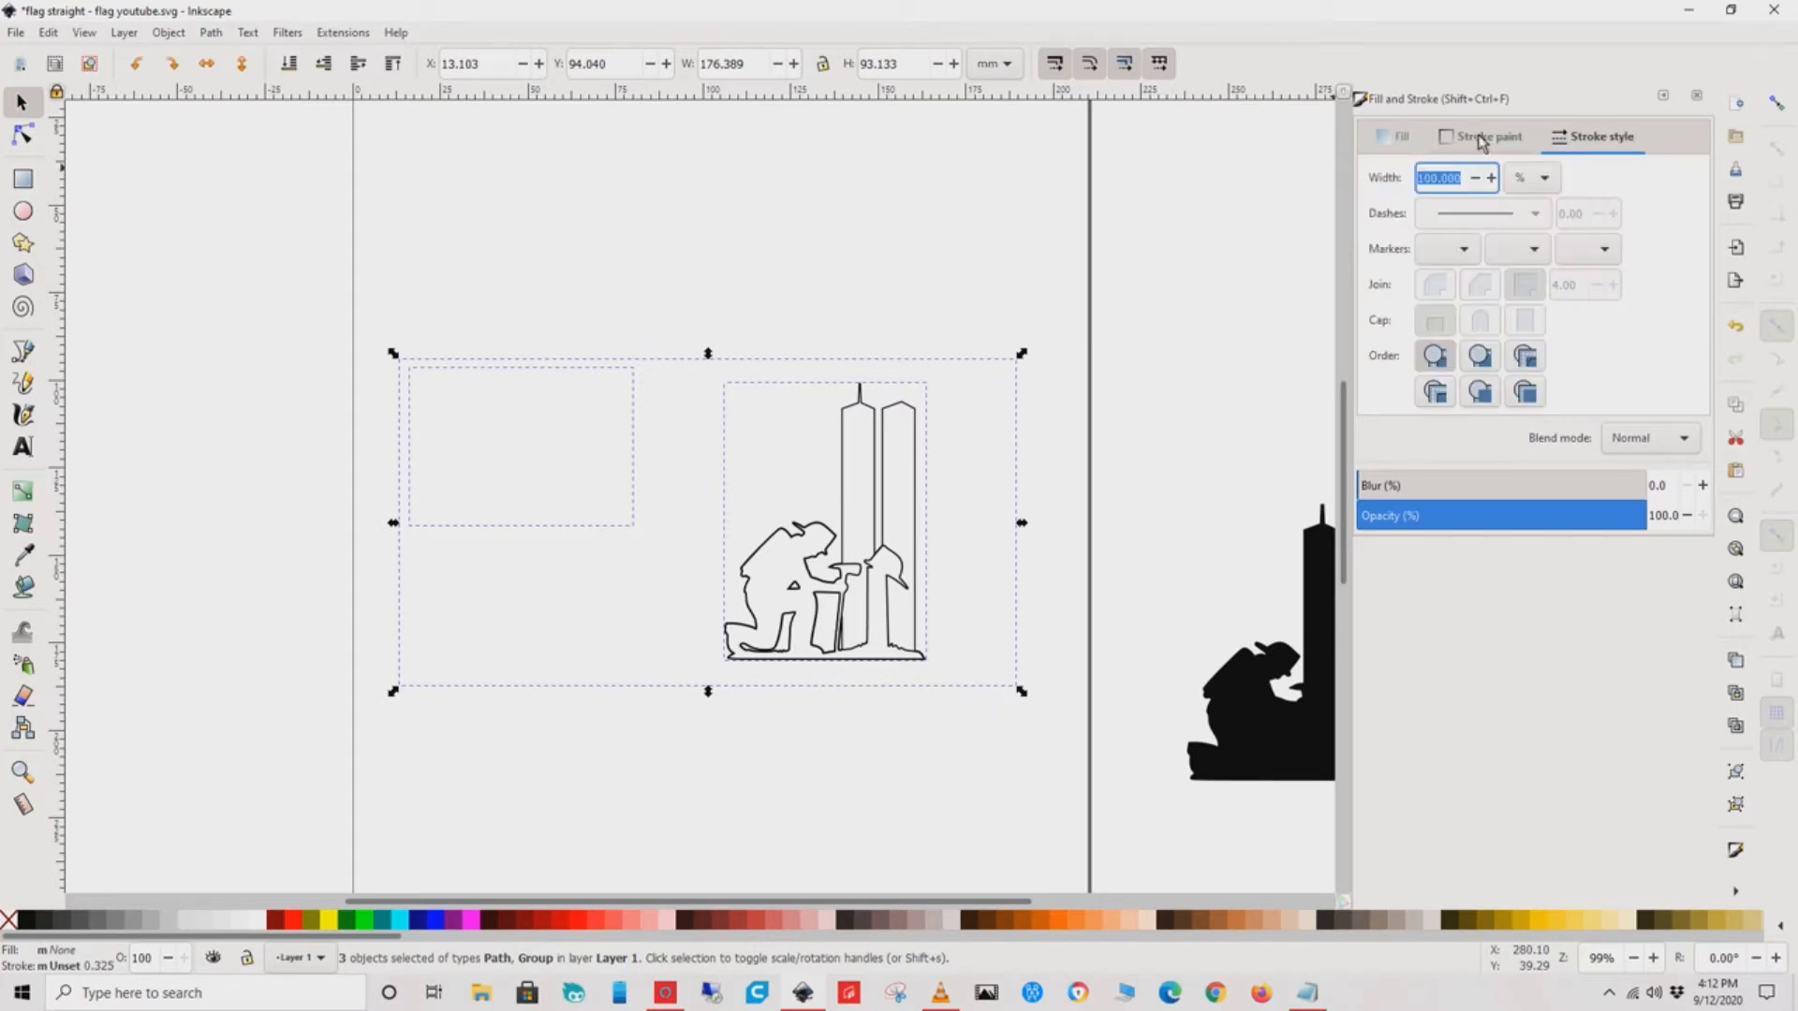
{"action": "left_click", "coordinate": [1485, 136]}
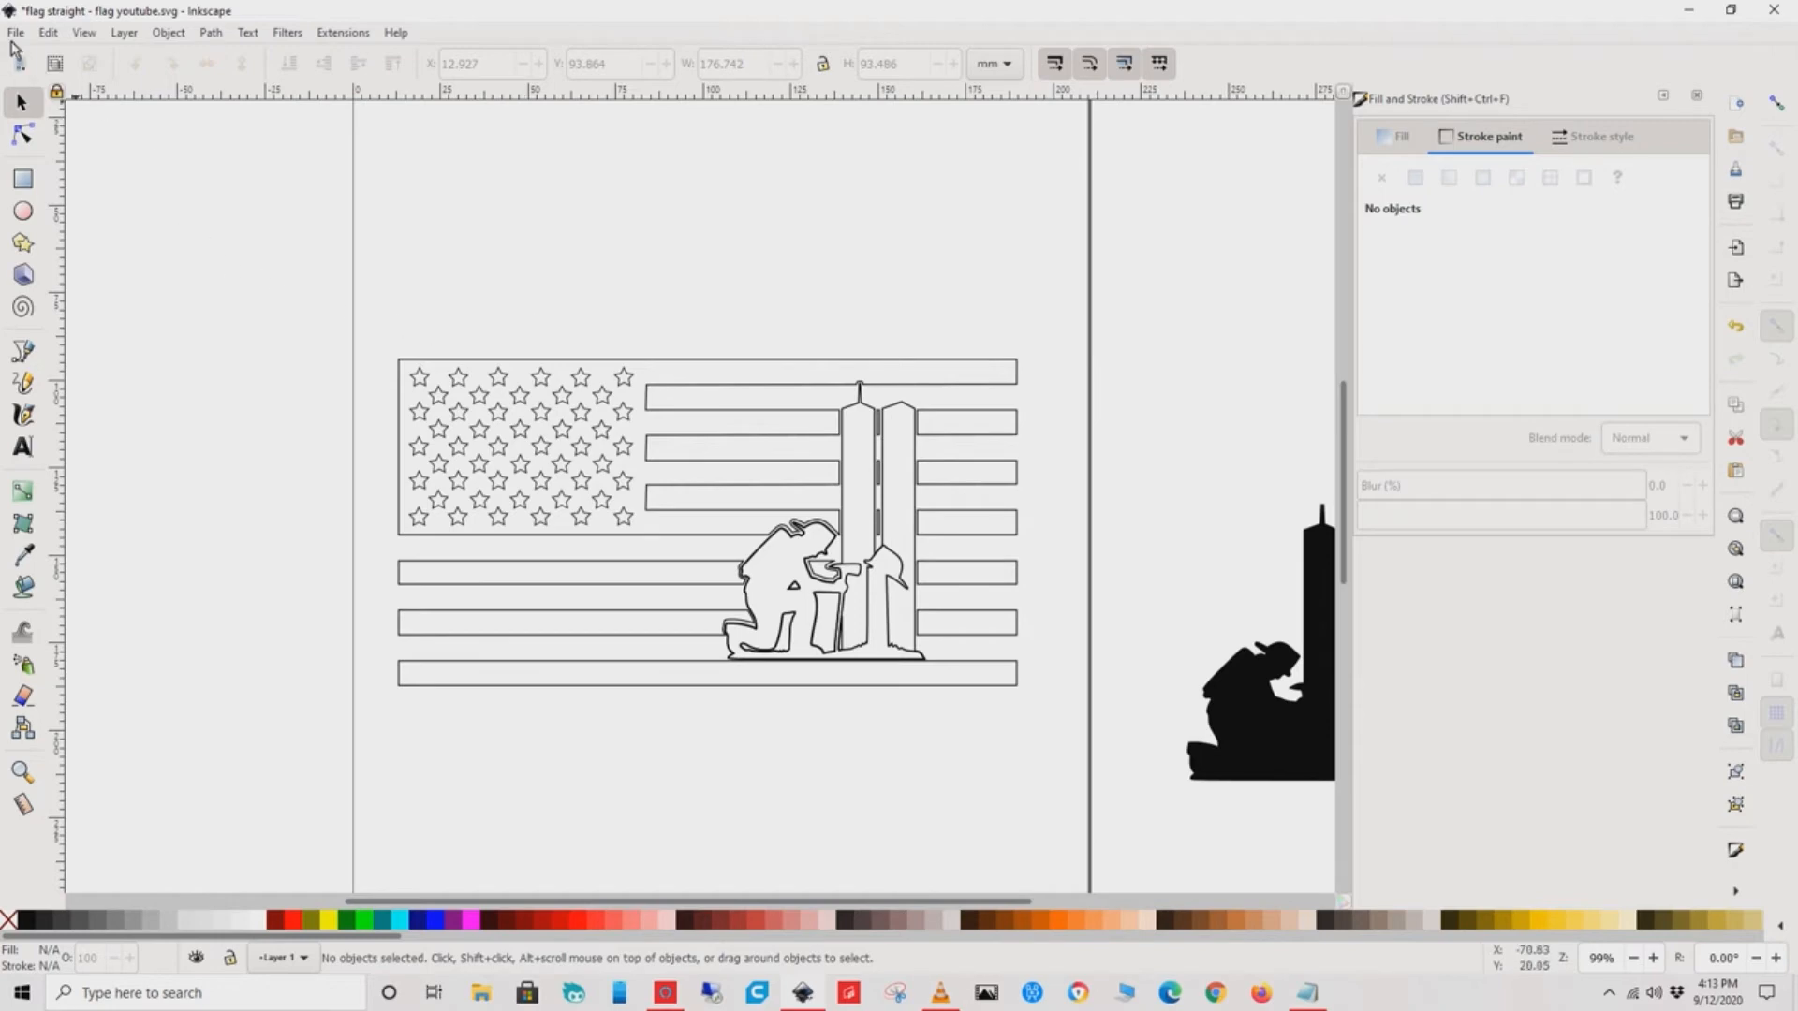
{"action": "left_click", "coordinate": [15, 32]}
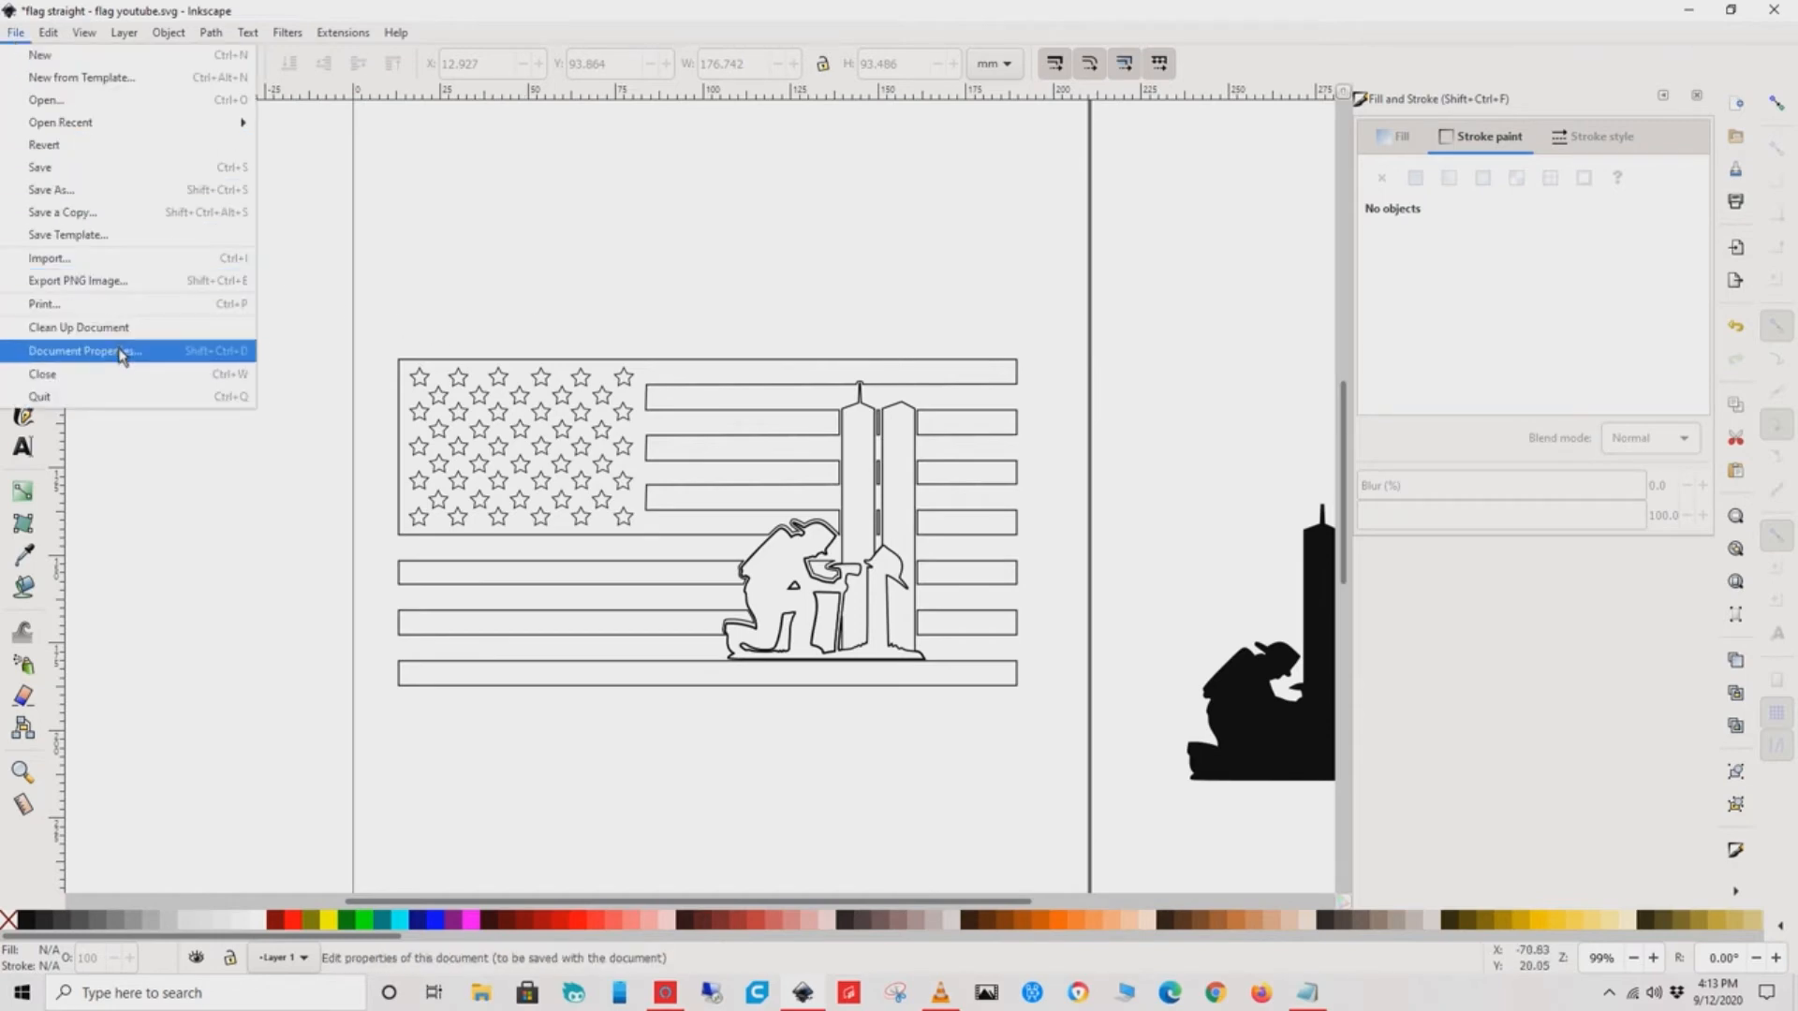
- Set the page to landscape orientation in Document Properties
{"action": "left_click", "coordinate": [84, 350]}
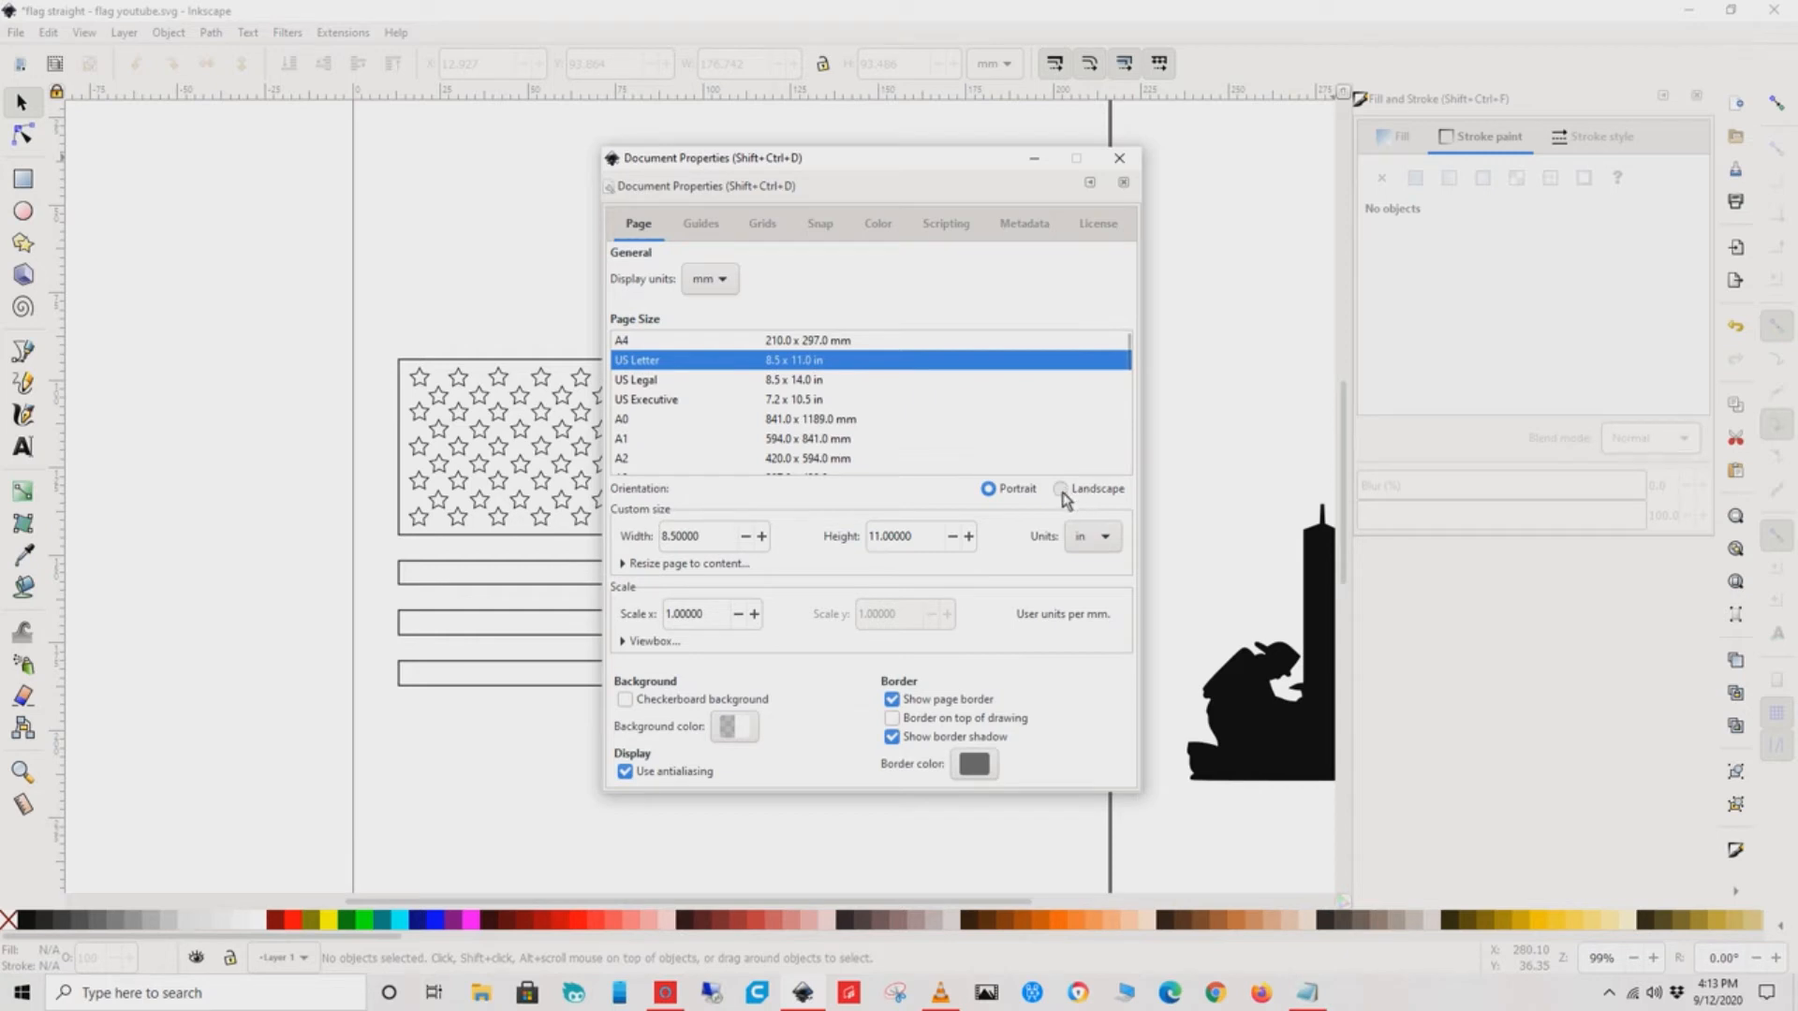
{"action": "left_click", "coordinate": [1060, 489]}
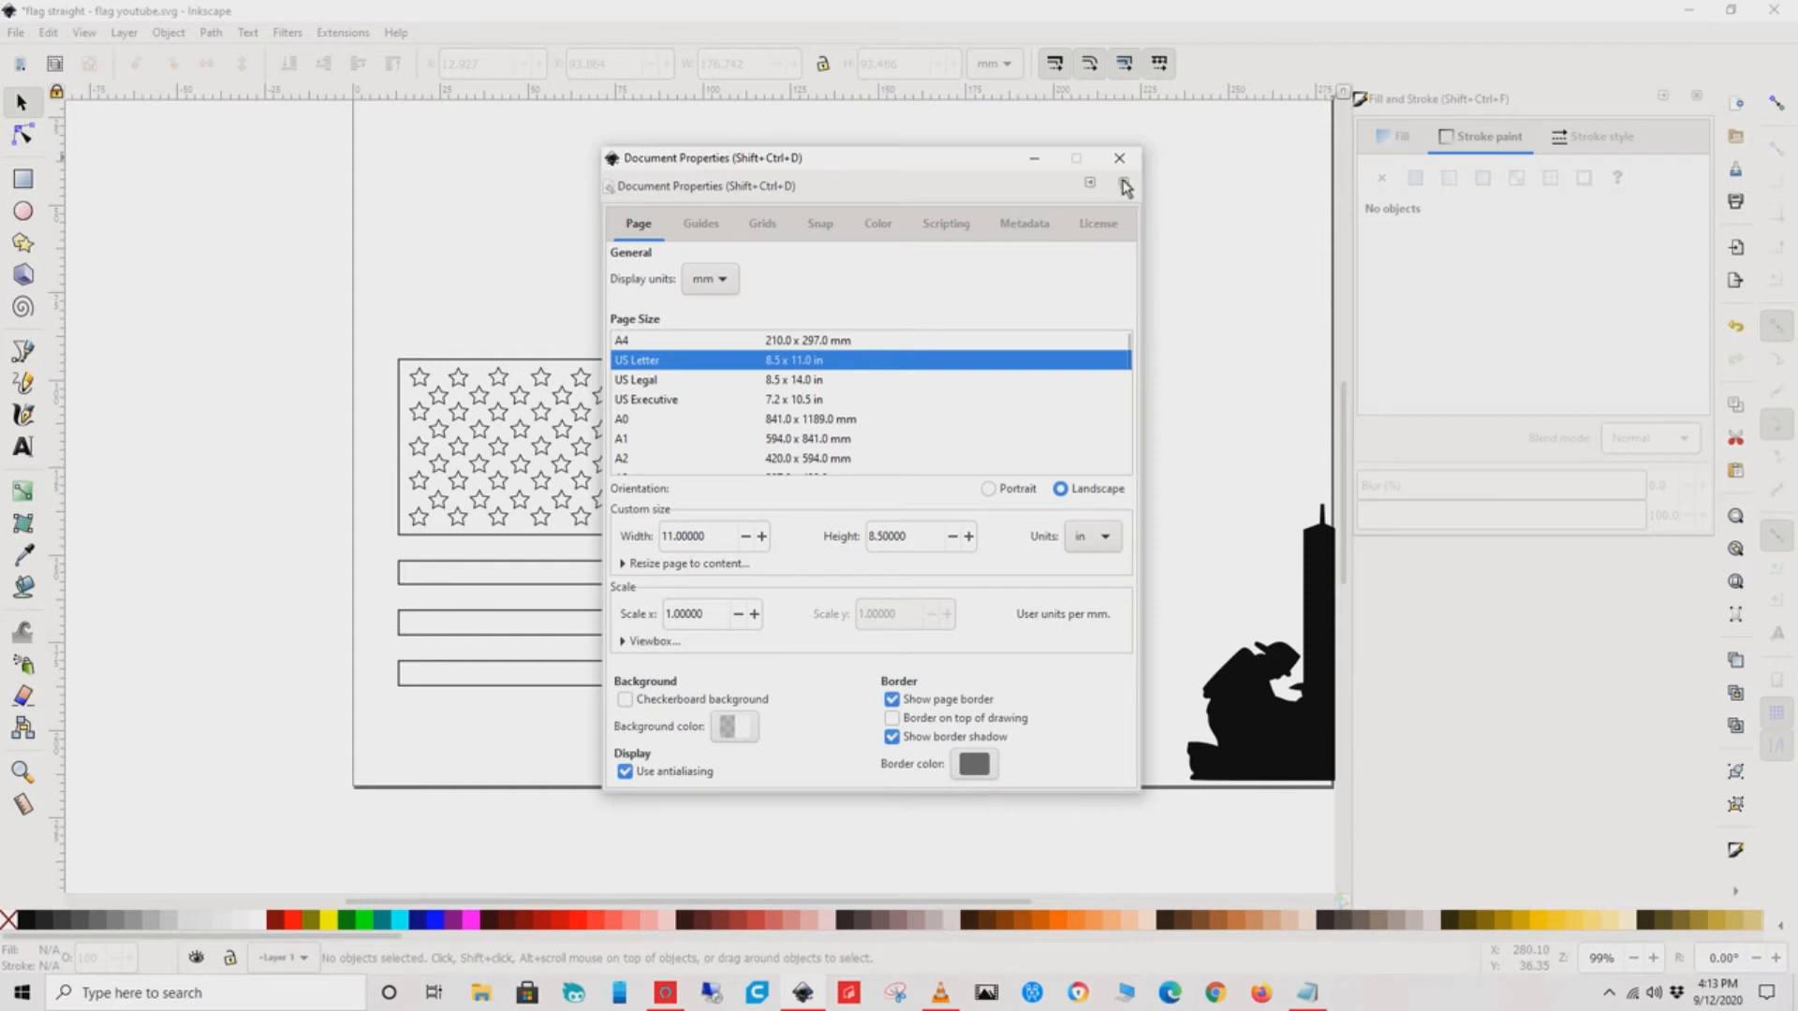
{"action": "left_click", "coordinate": [1120, 157]}
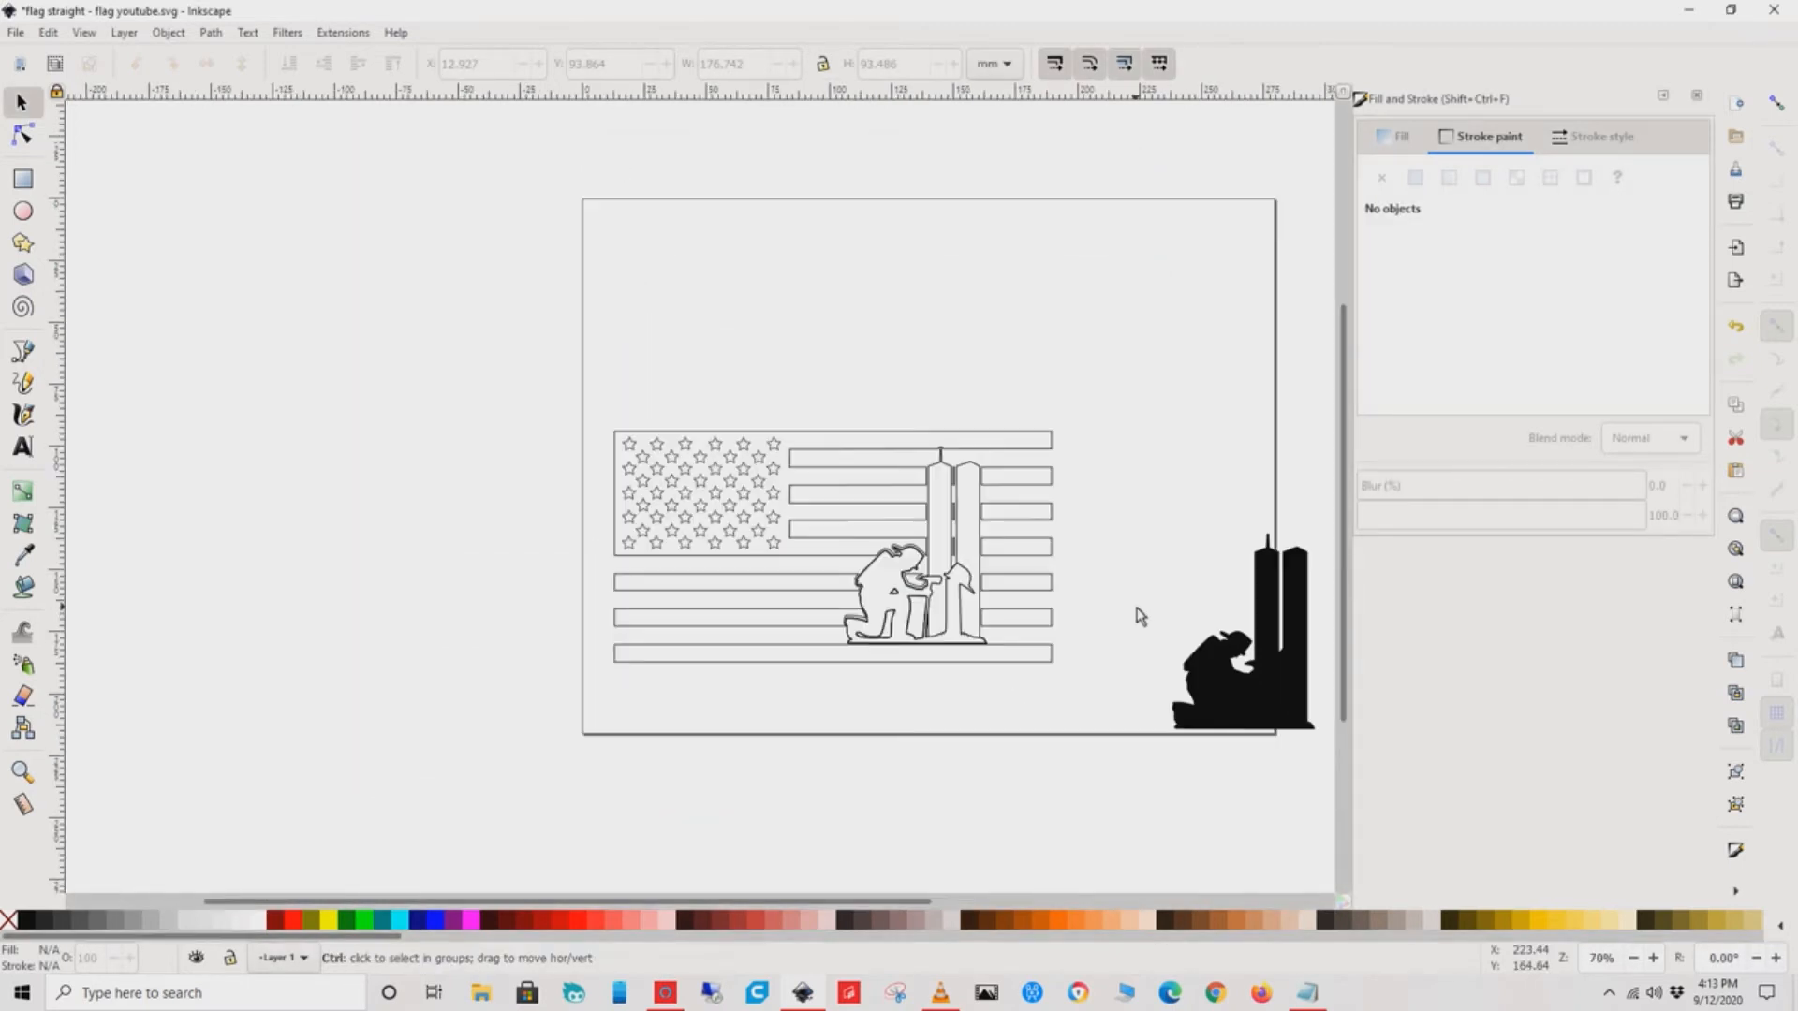
- Scale the outlined flag artwork up to span the page width
{"action": "left_click", "coordinate": [1238, 642]}
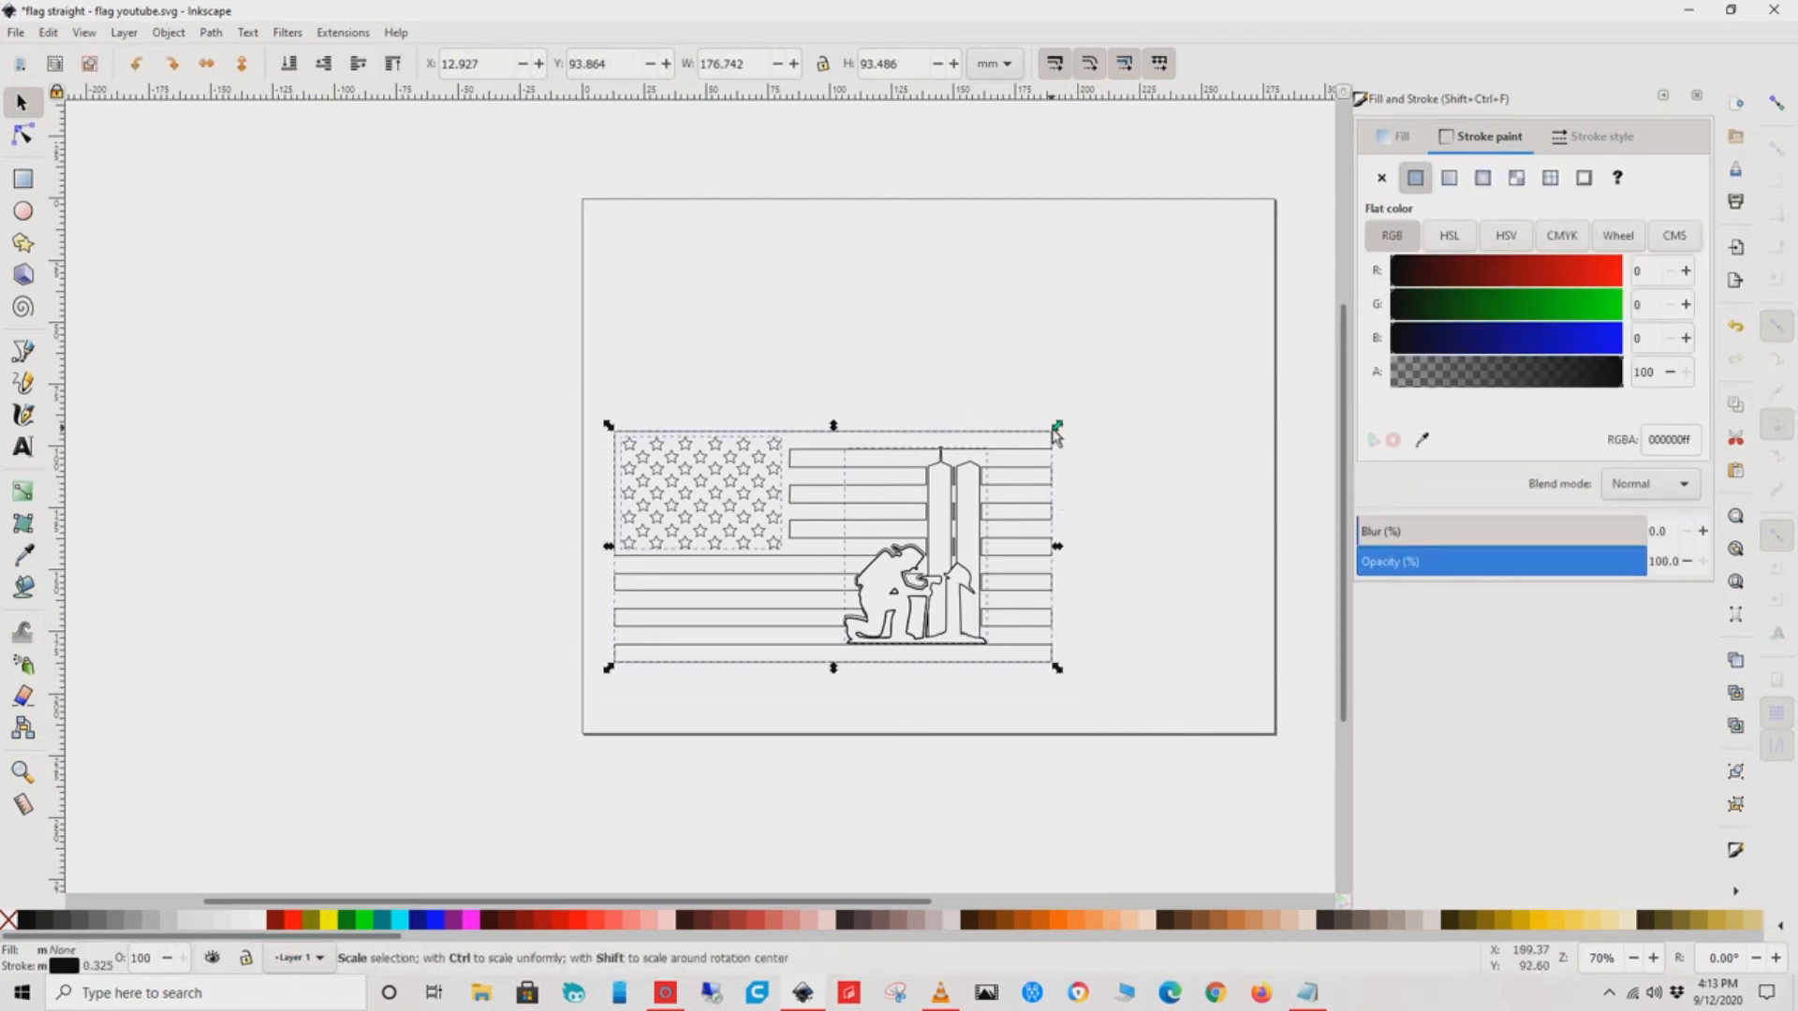
{"action": "left_click_drag", "start_coordinate": [1054, 427], "coordinate": [1169, 367]}
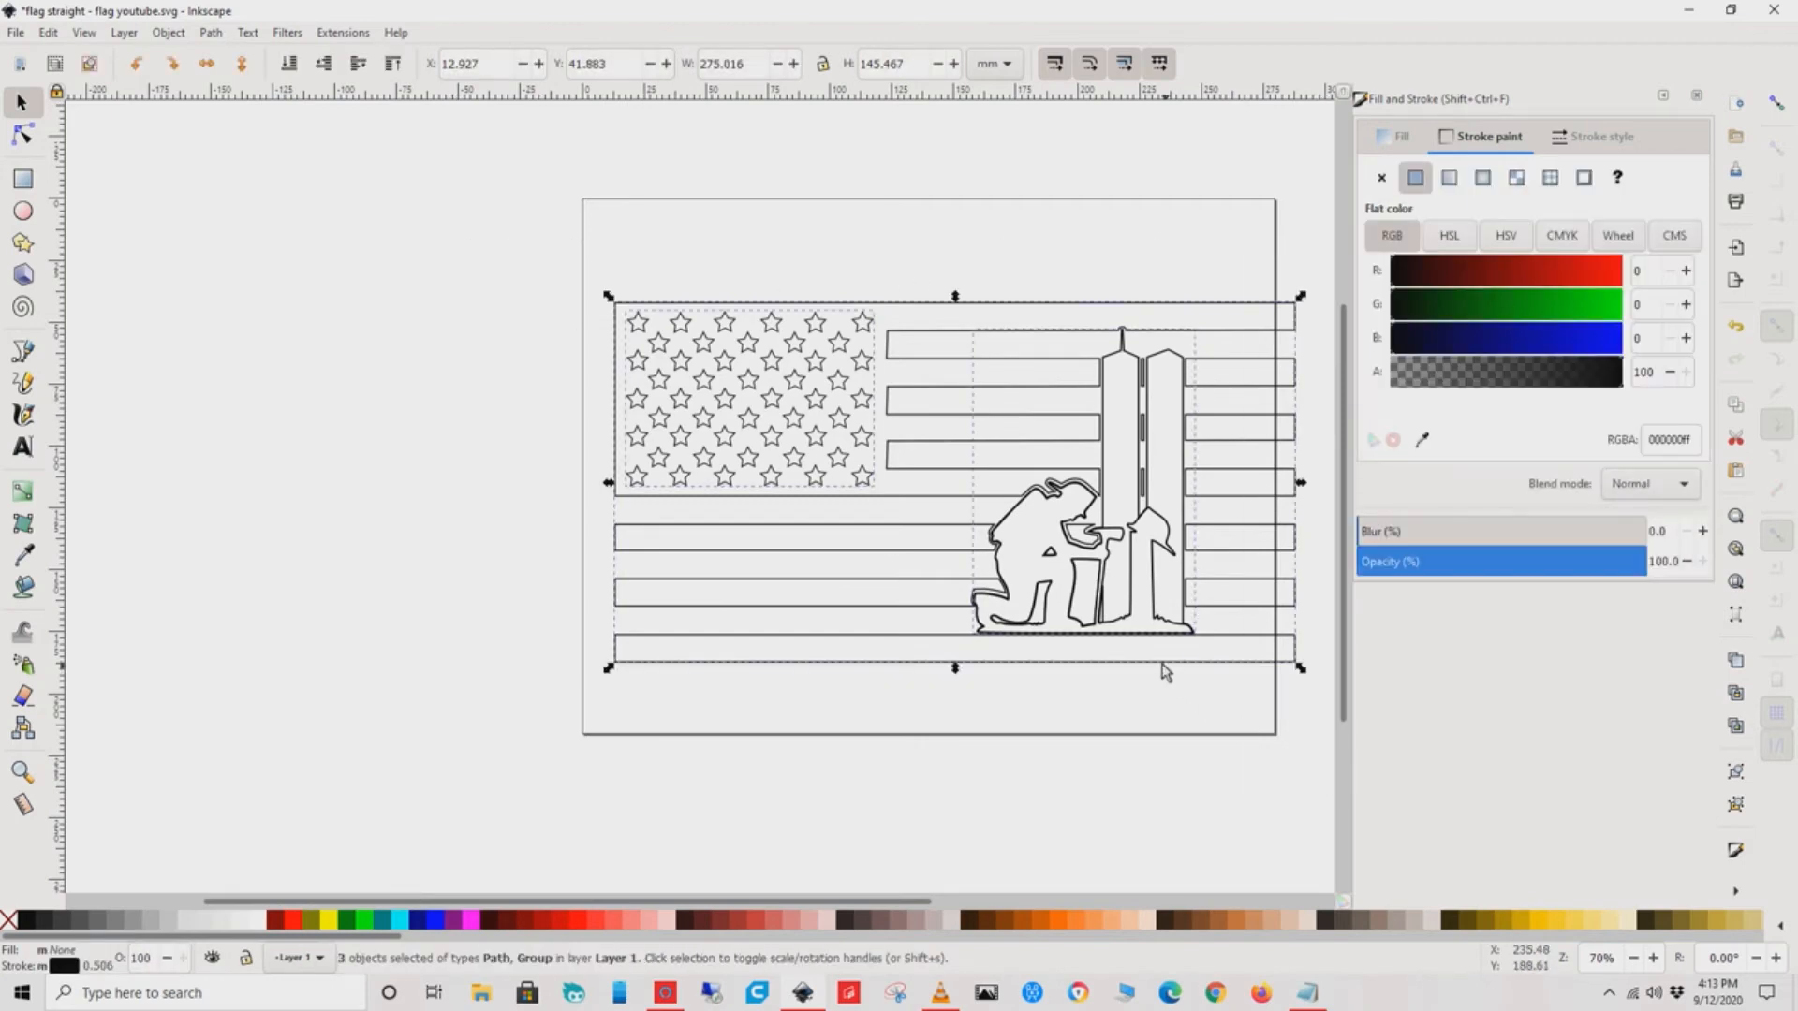
{"action": "left_click", "coordinate": [577, 271]}
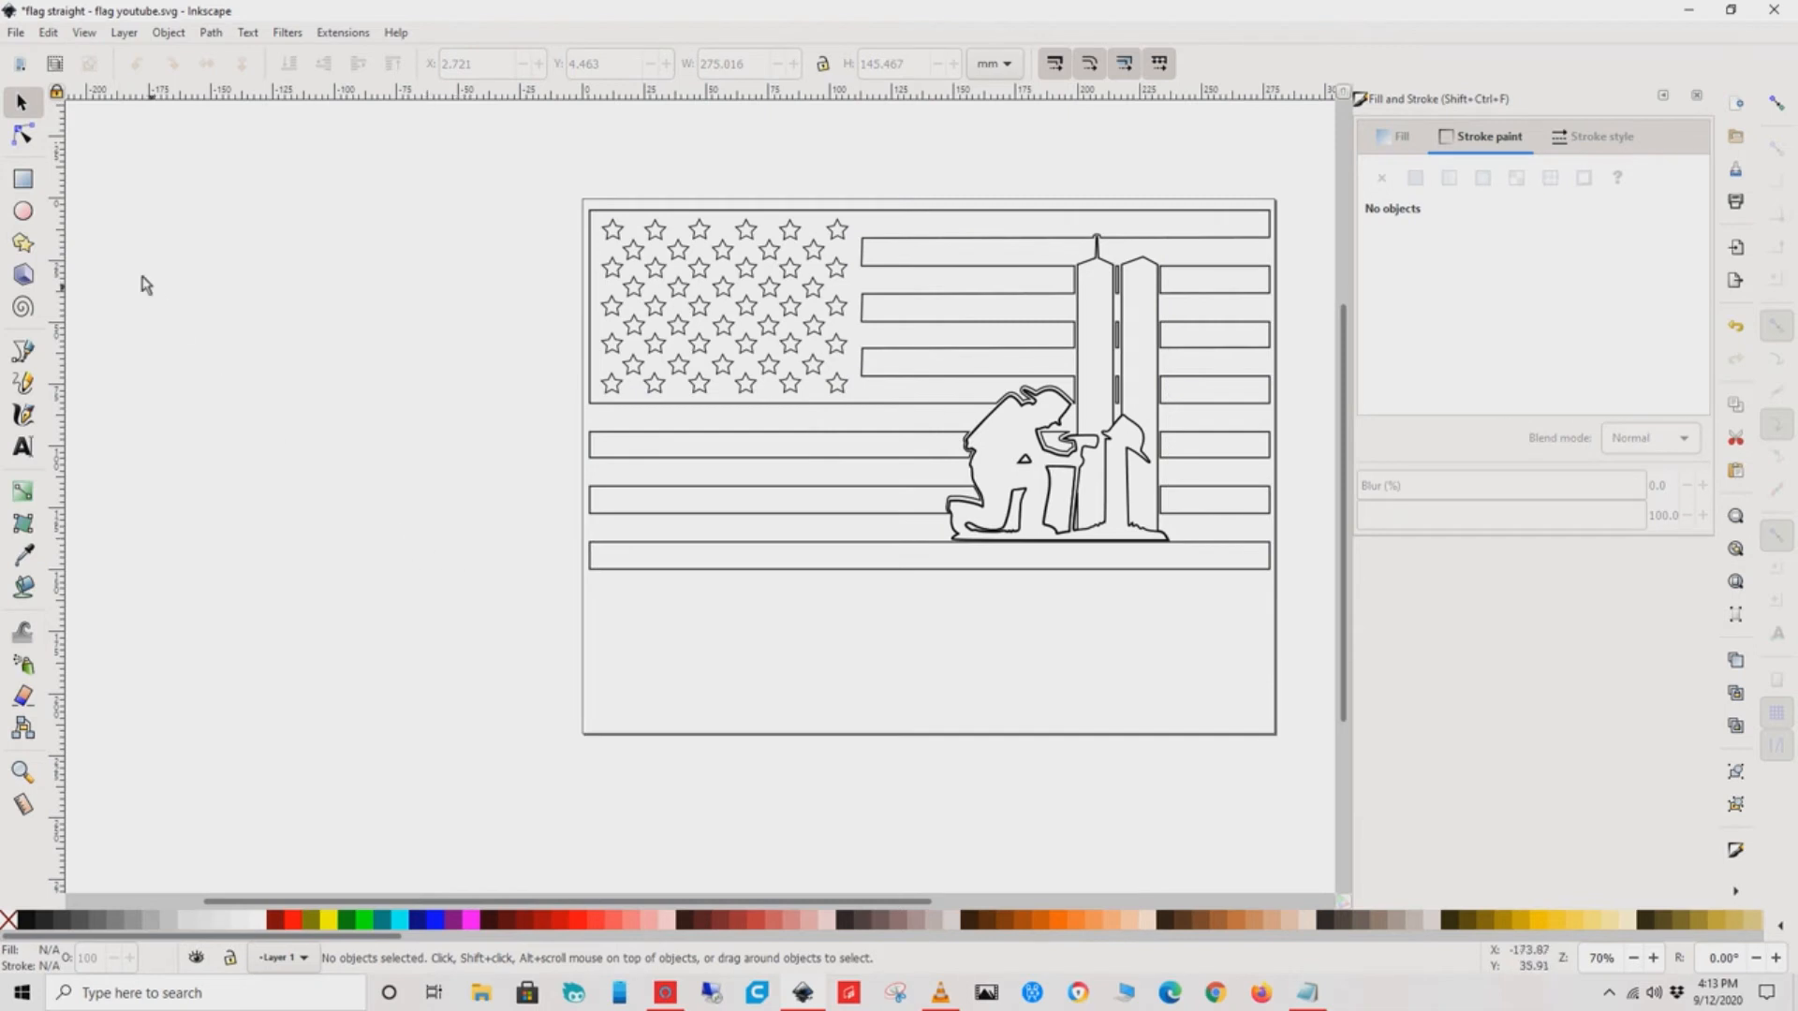
- Add text 'We Will Never Forget' and 'WTC 9/11/01' on two lines below the flag
{"action": "left_click", "coordinate": [20, 445]}
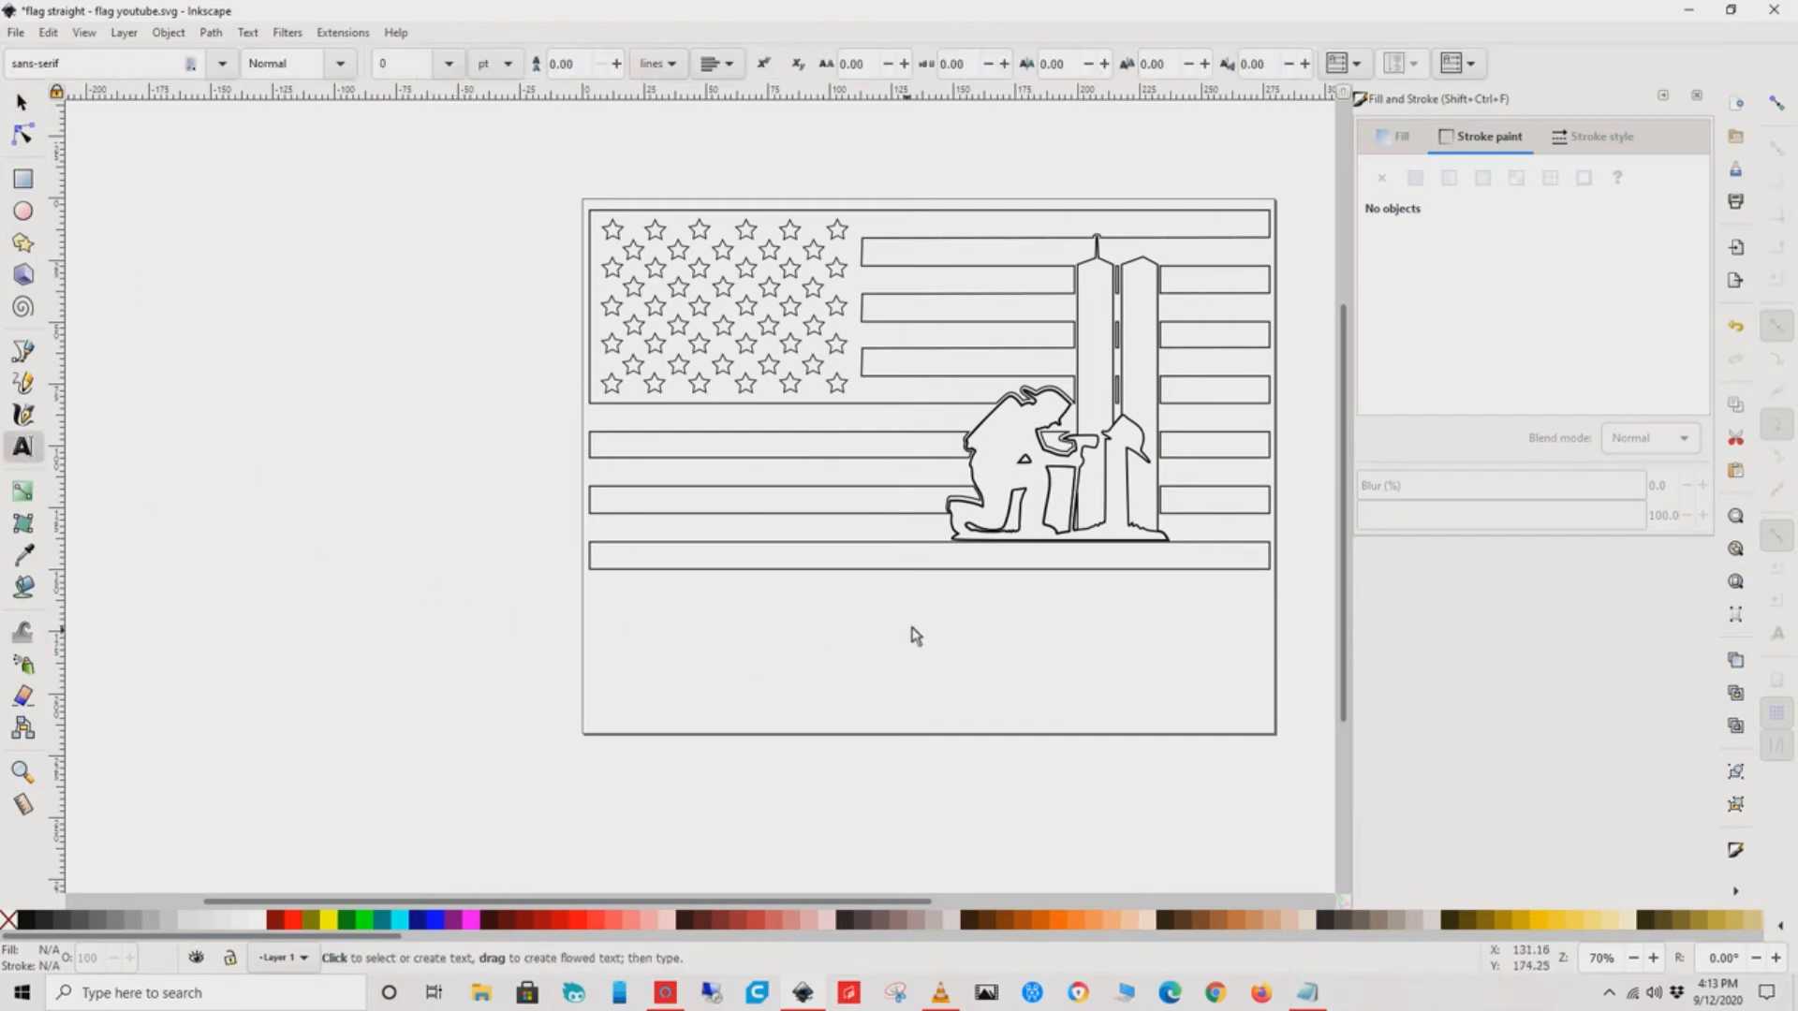
{"action": "mouse_move", "coordinate": [1045, 671]}
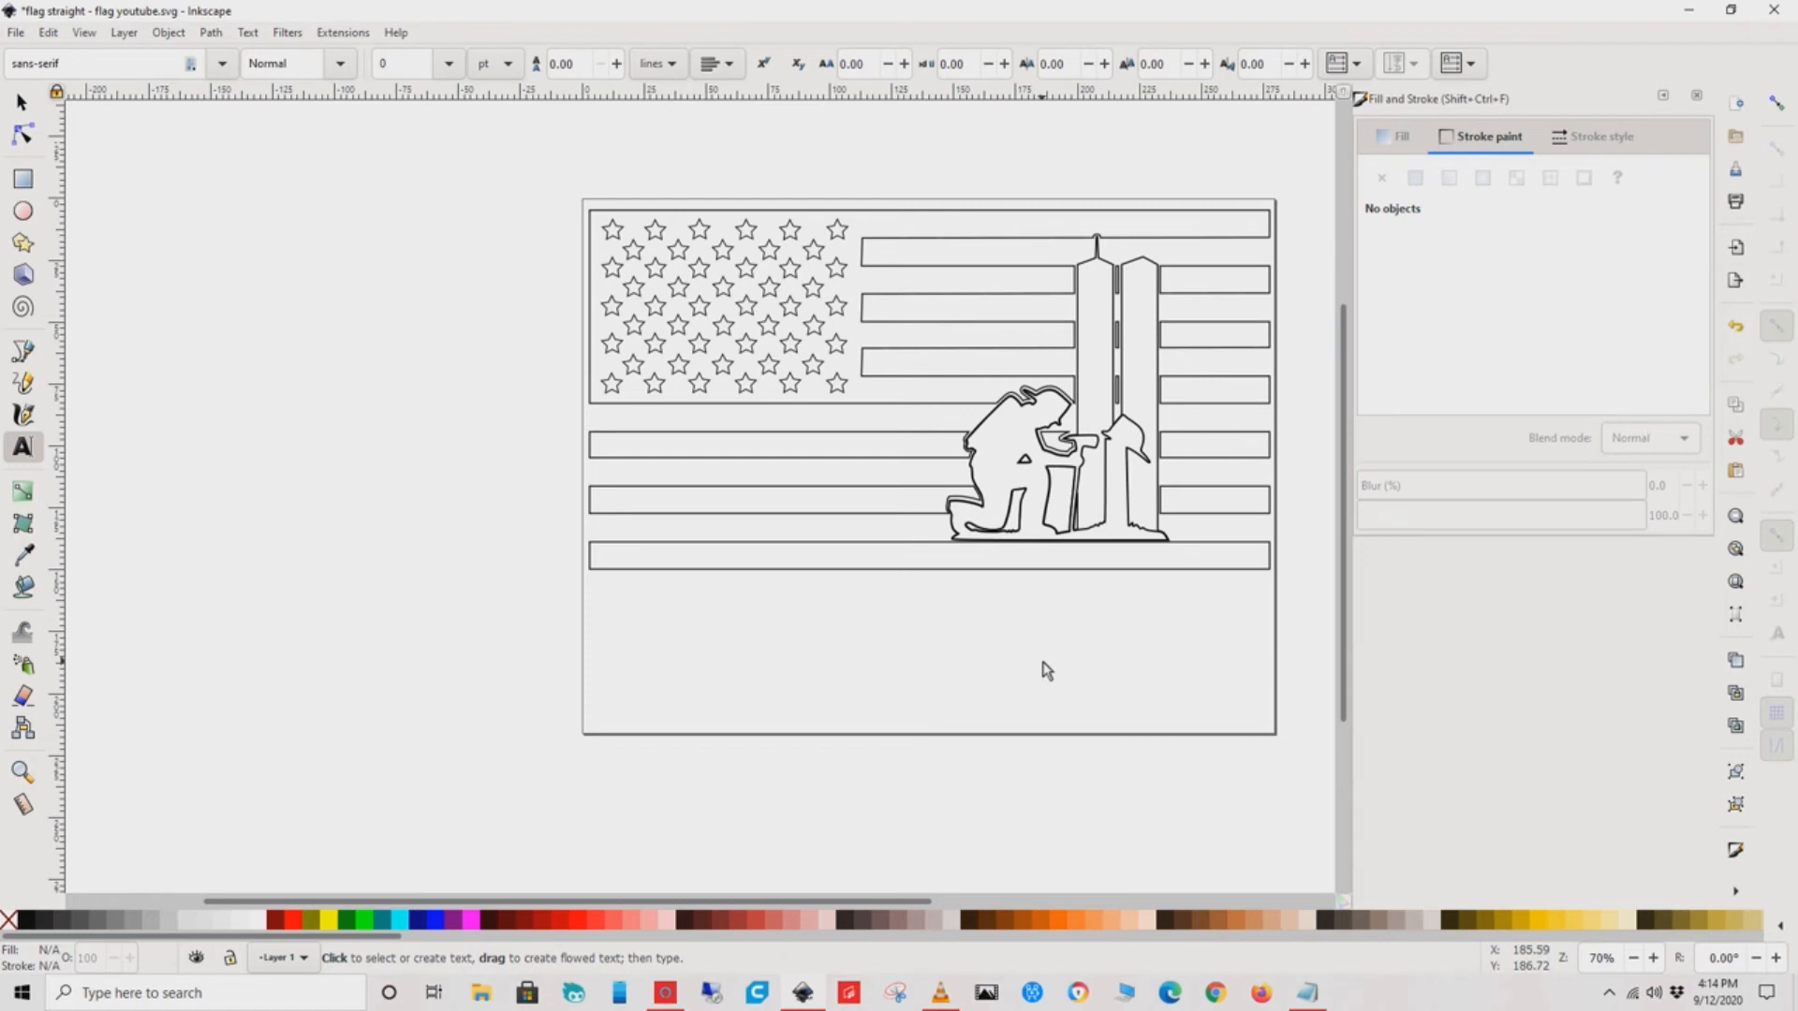
{"action": "type", "text": "We W"}
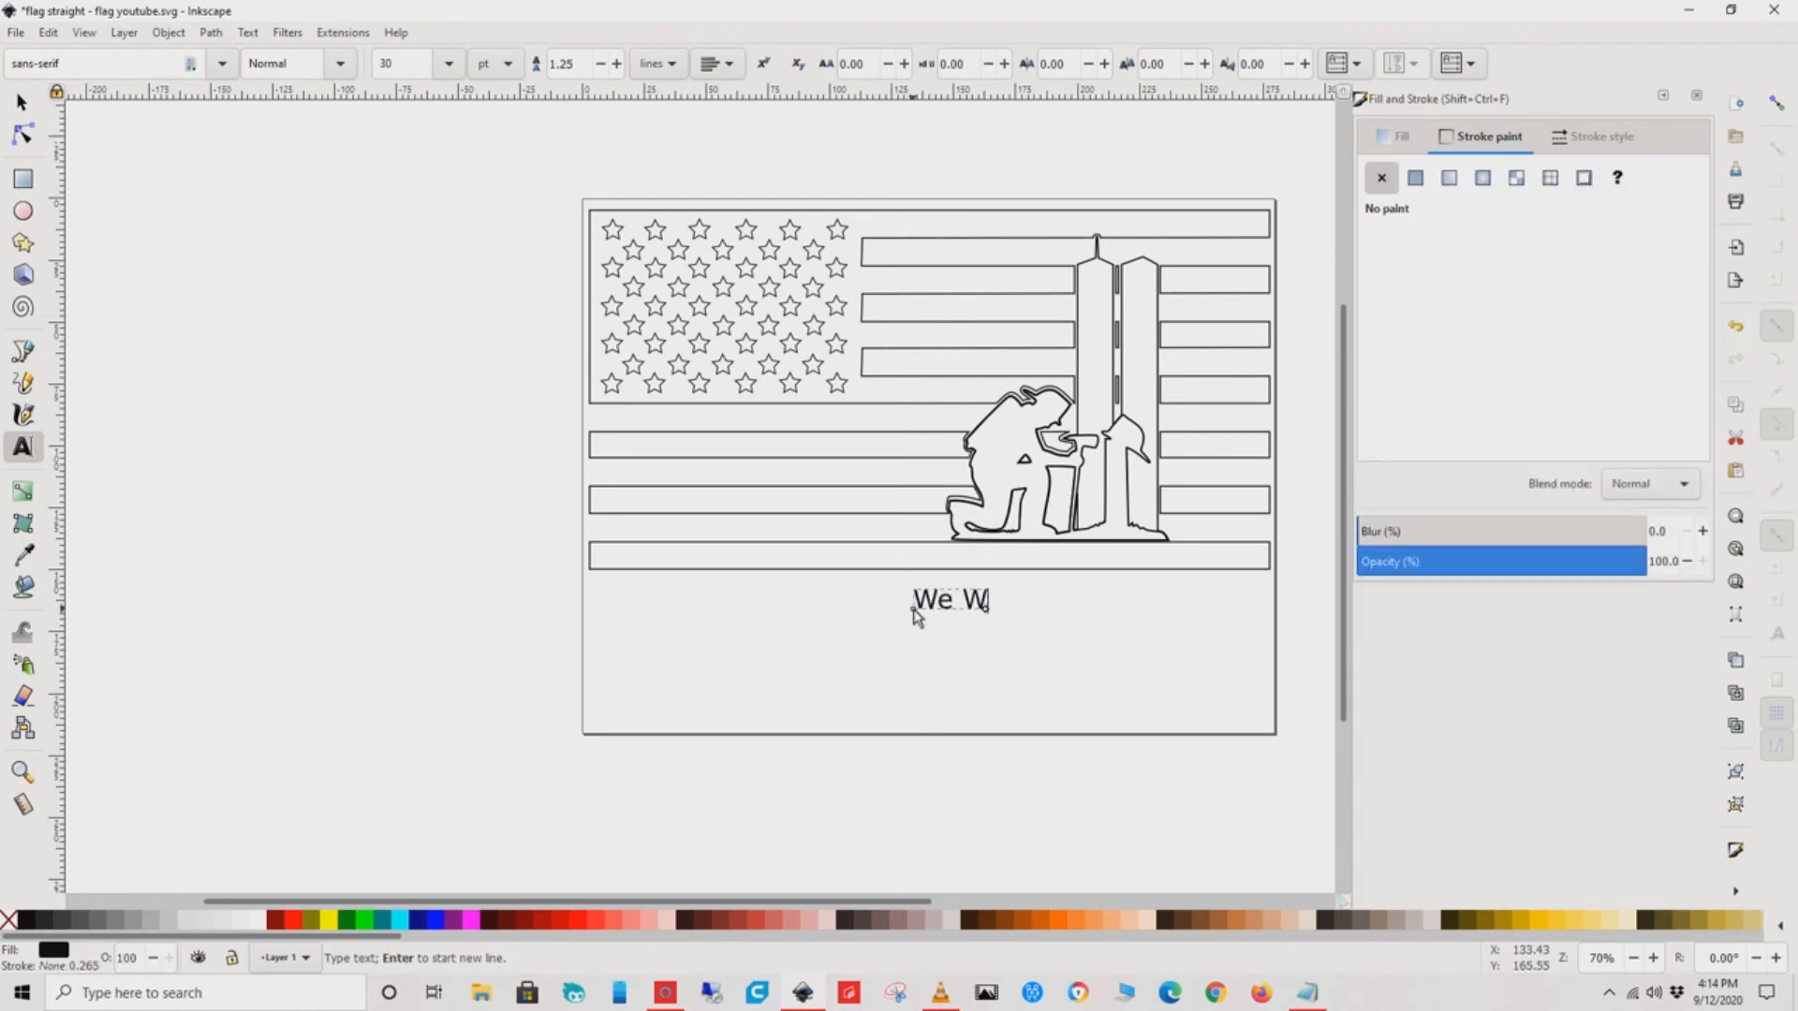
{"action": "type", "text": "ill"}
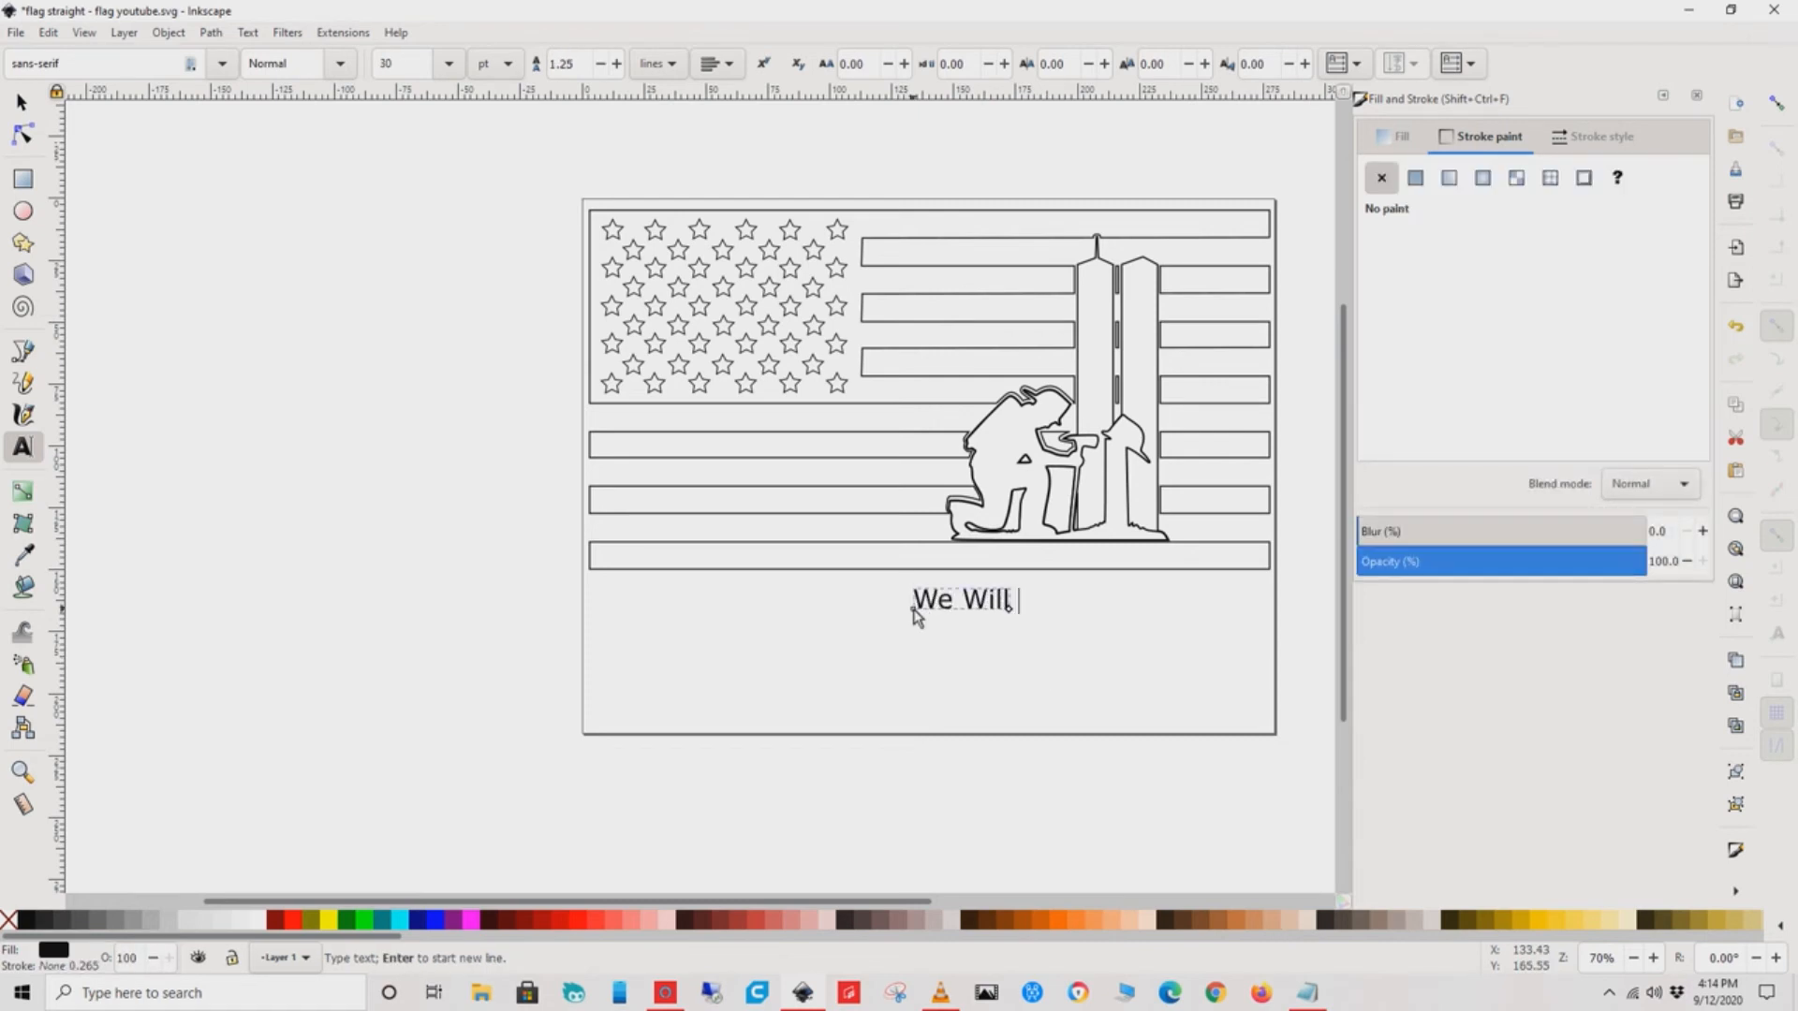
{"action": "type", "text": "Never"}
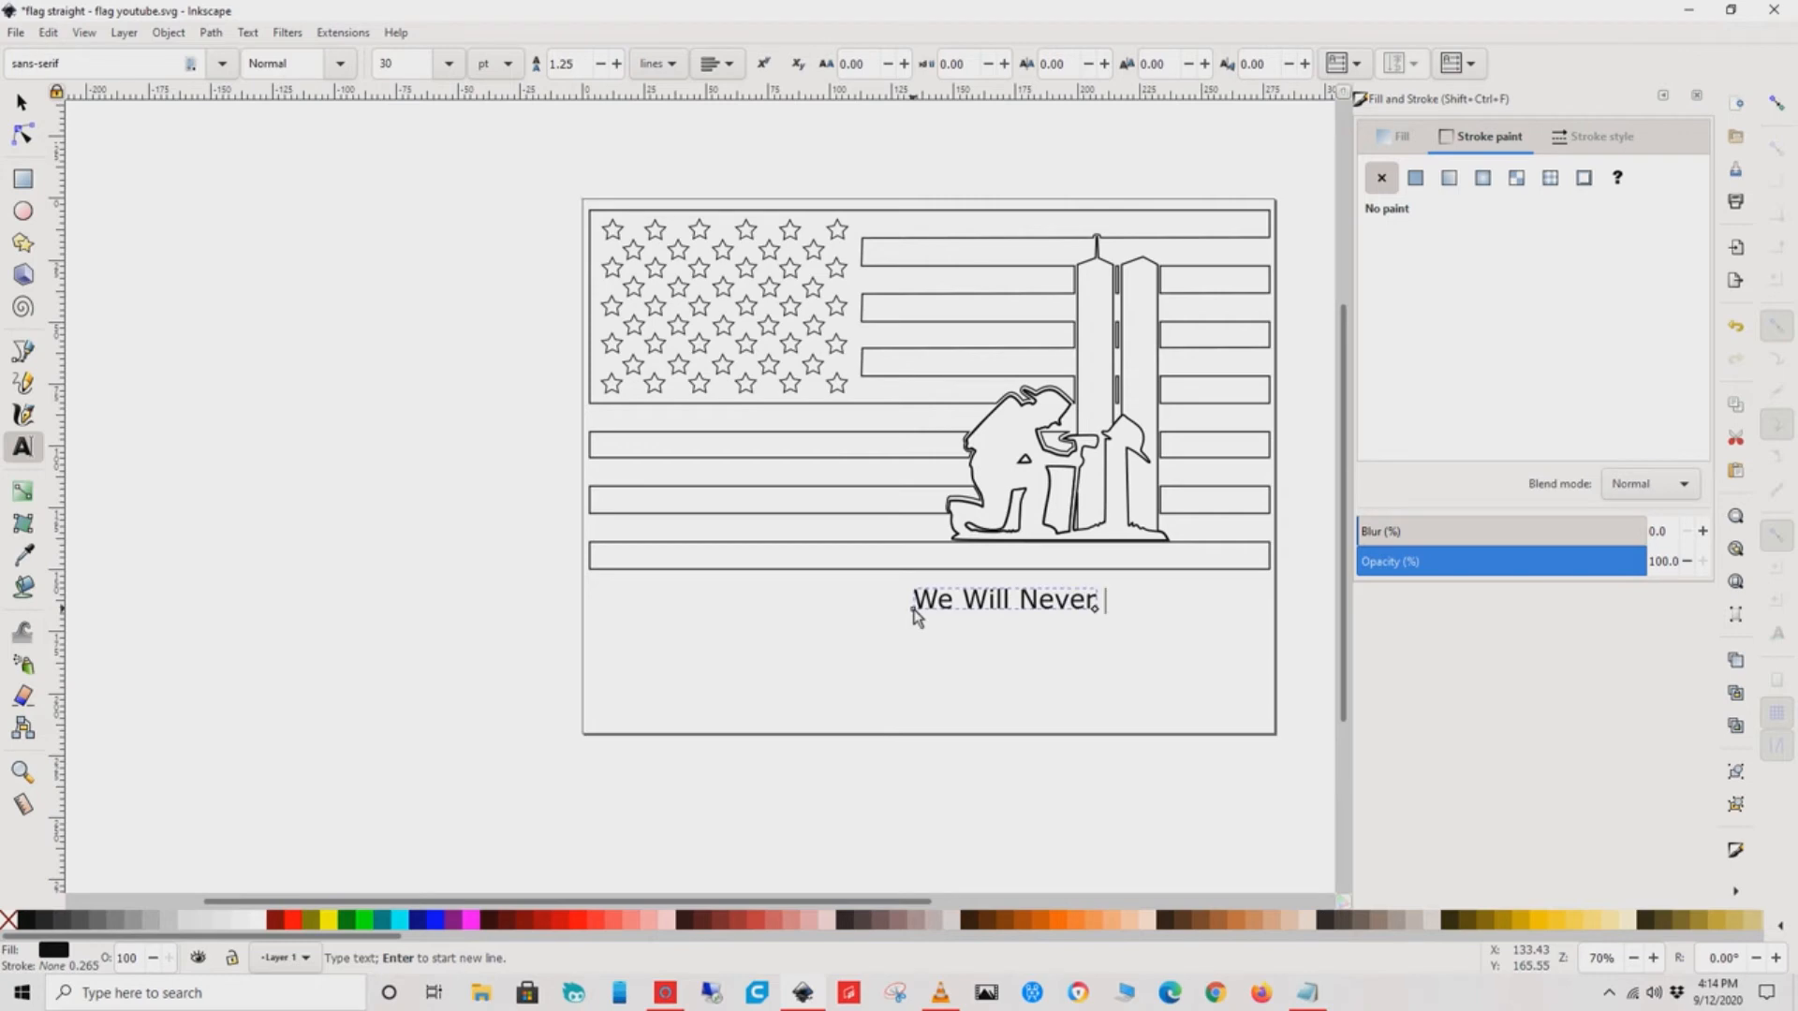
{"action": "type", "text": "Forget"}
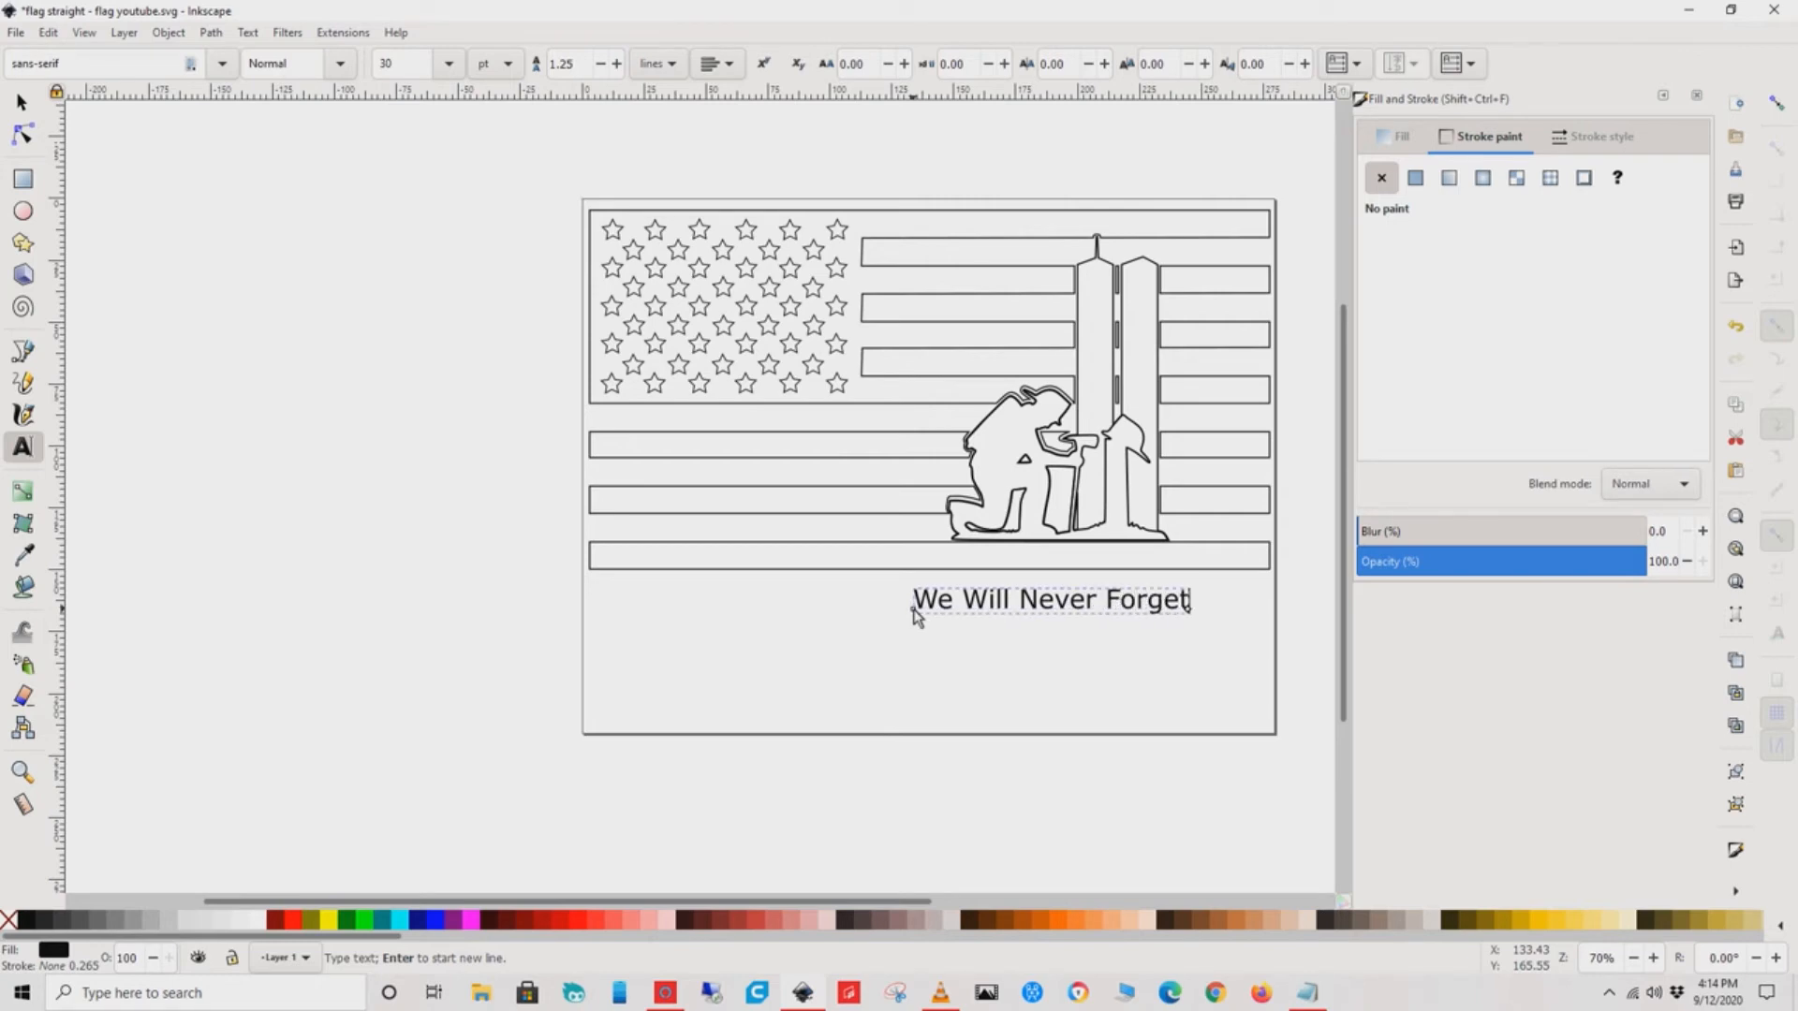
{"action": "type", "text": "Wt"}
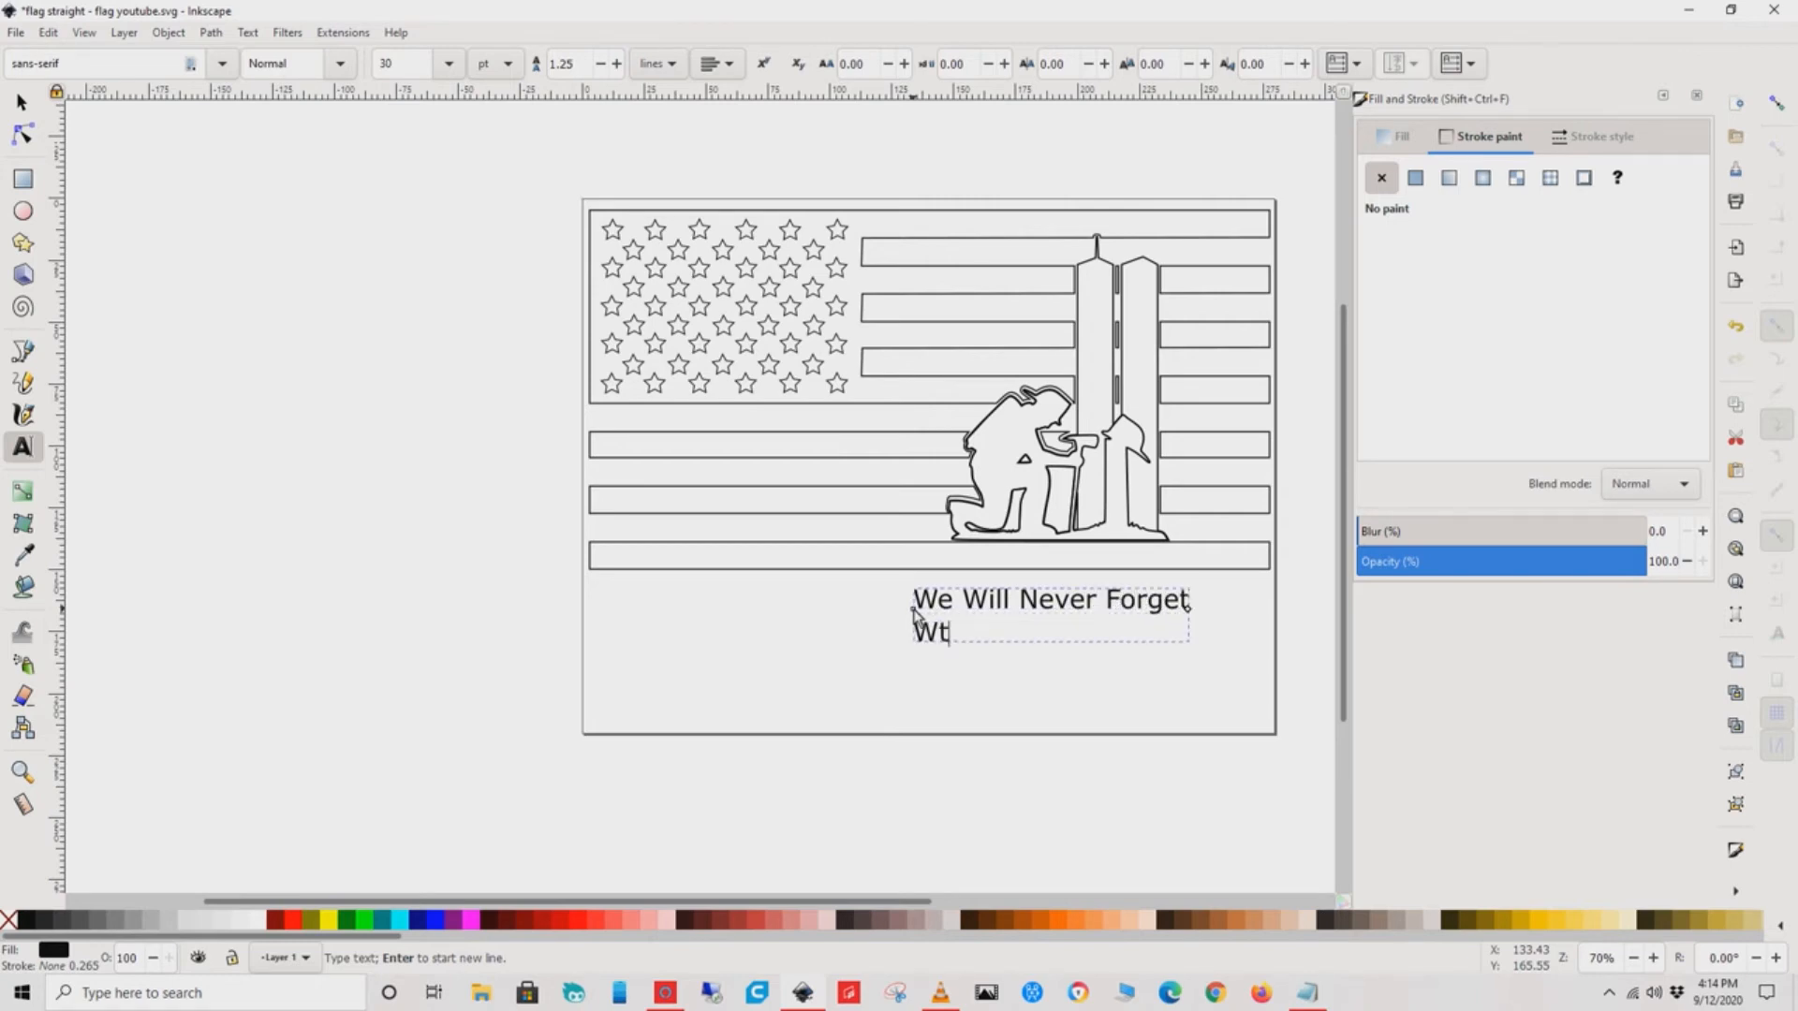
{"action": "type", "text": "TC"}
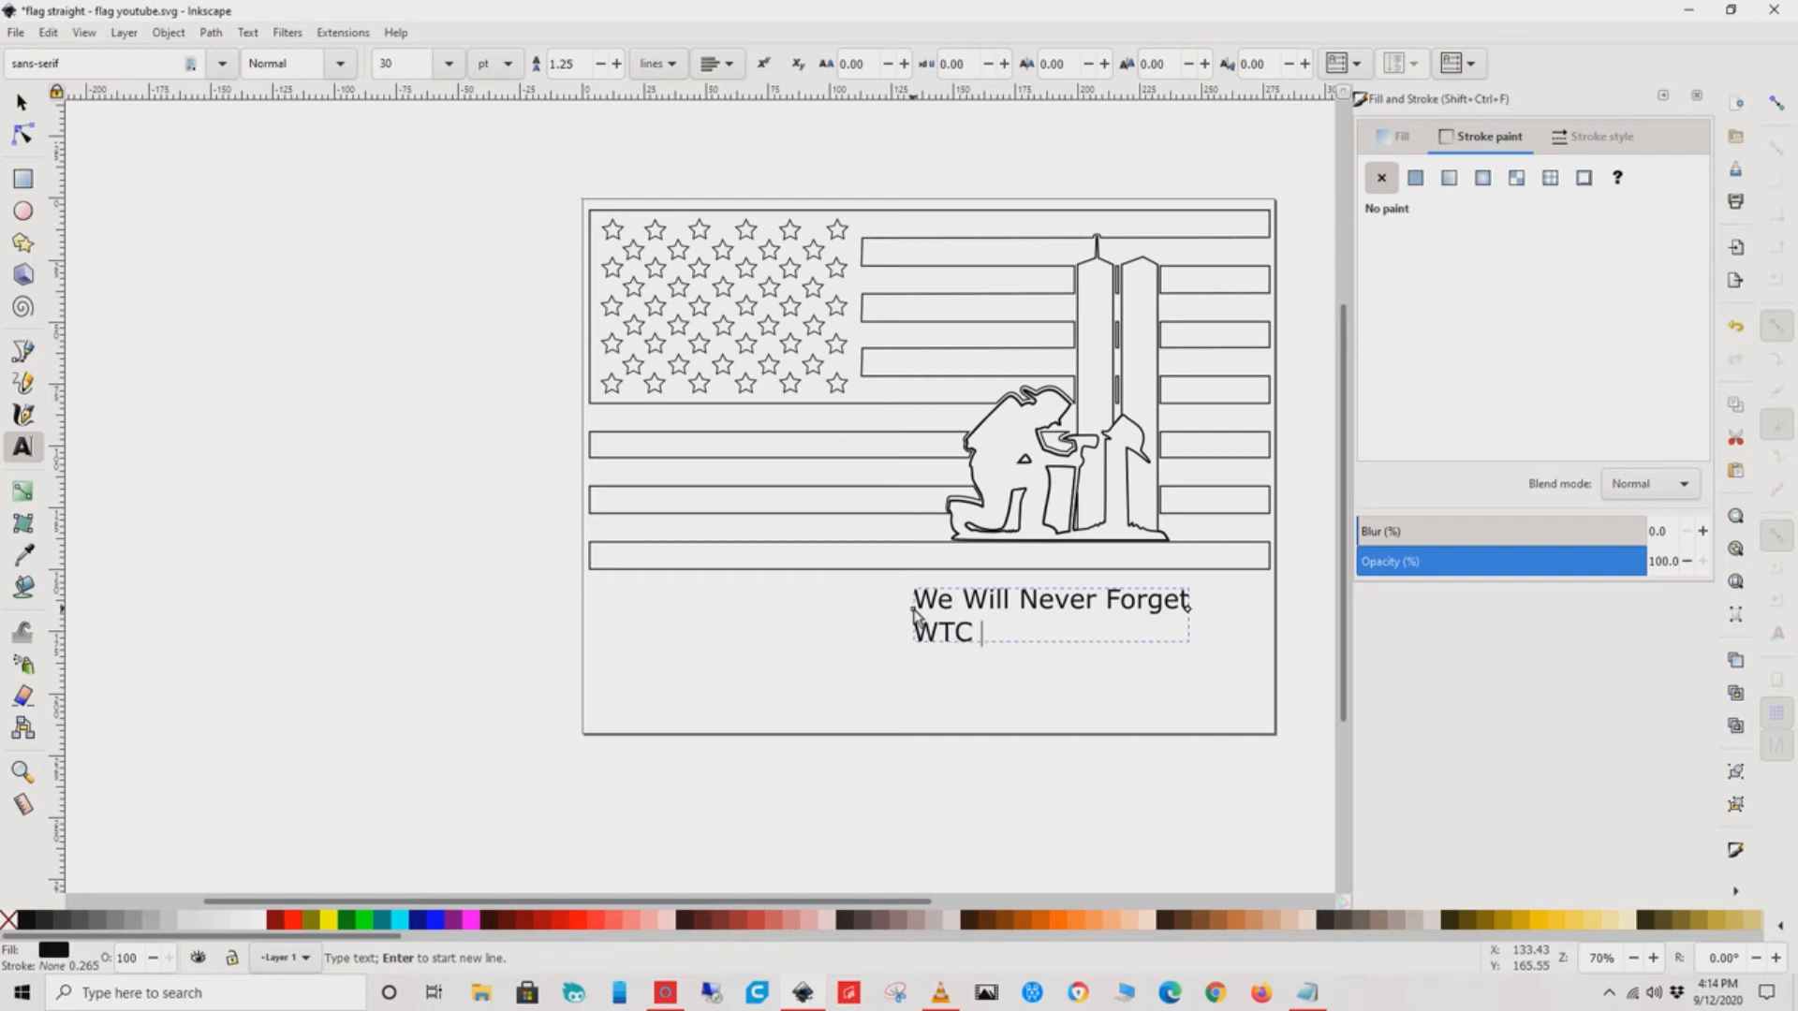
{"action": "type", "text": "9/"}
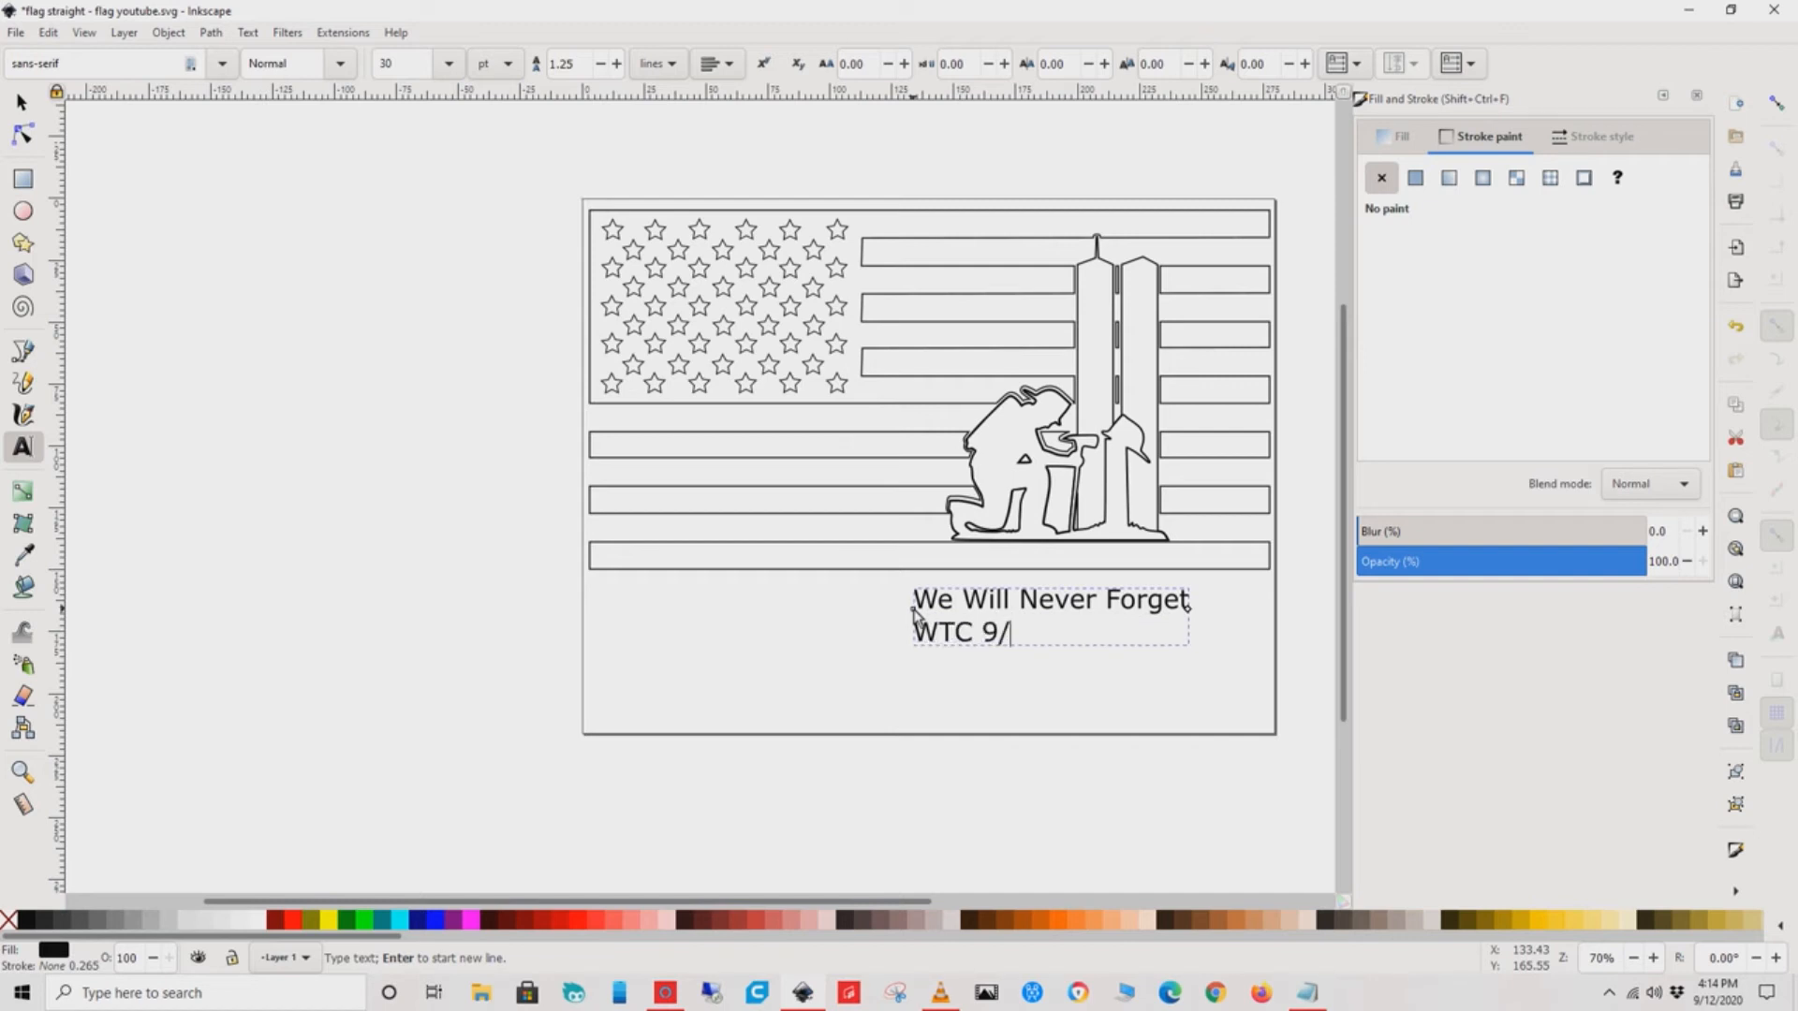
{"action": "type", "text": "11/01"}
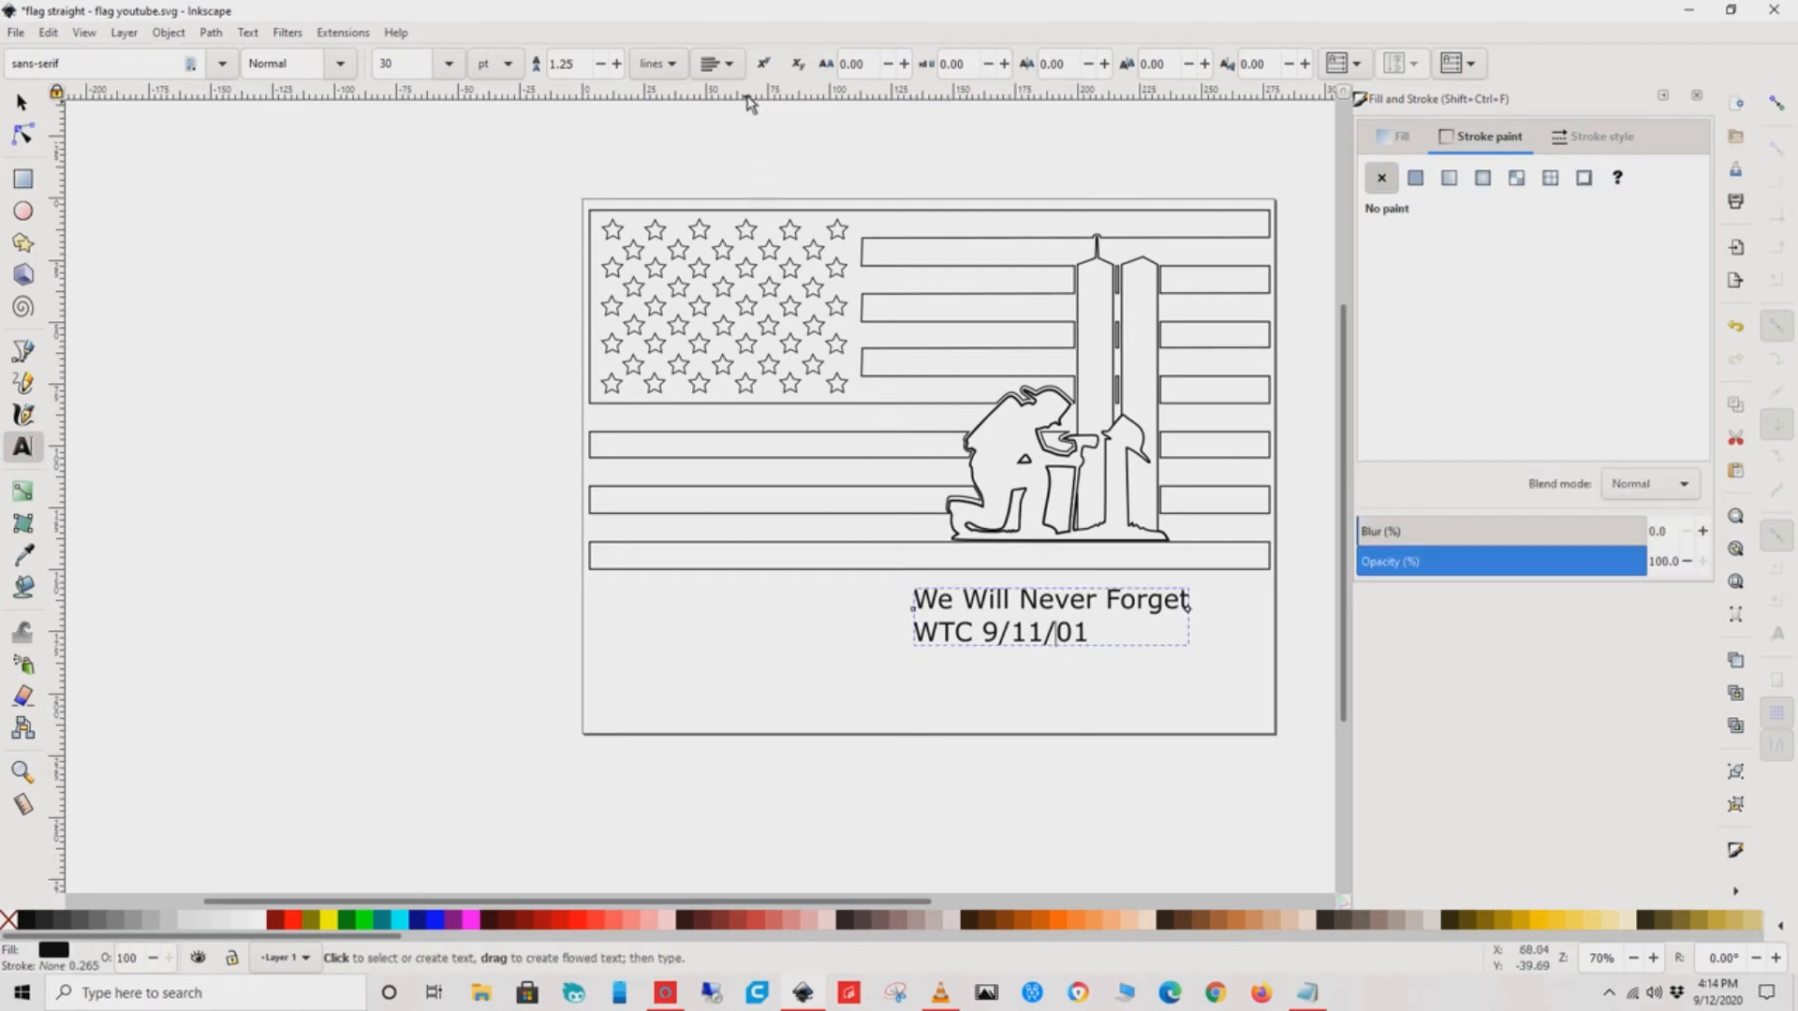
- Centre-align the caption and drag it to sit centred beneath the flag
{"action": "left_click", "coordinate": [717, 64]}
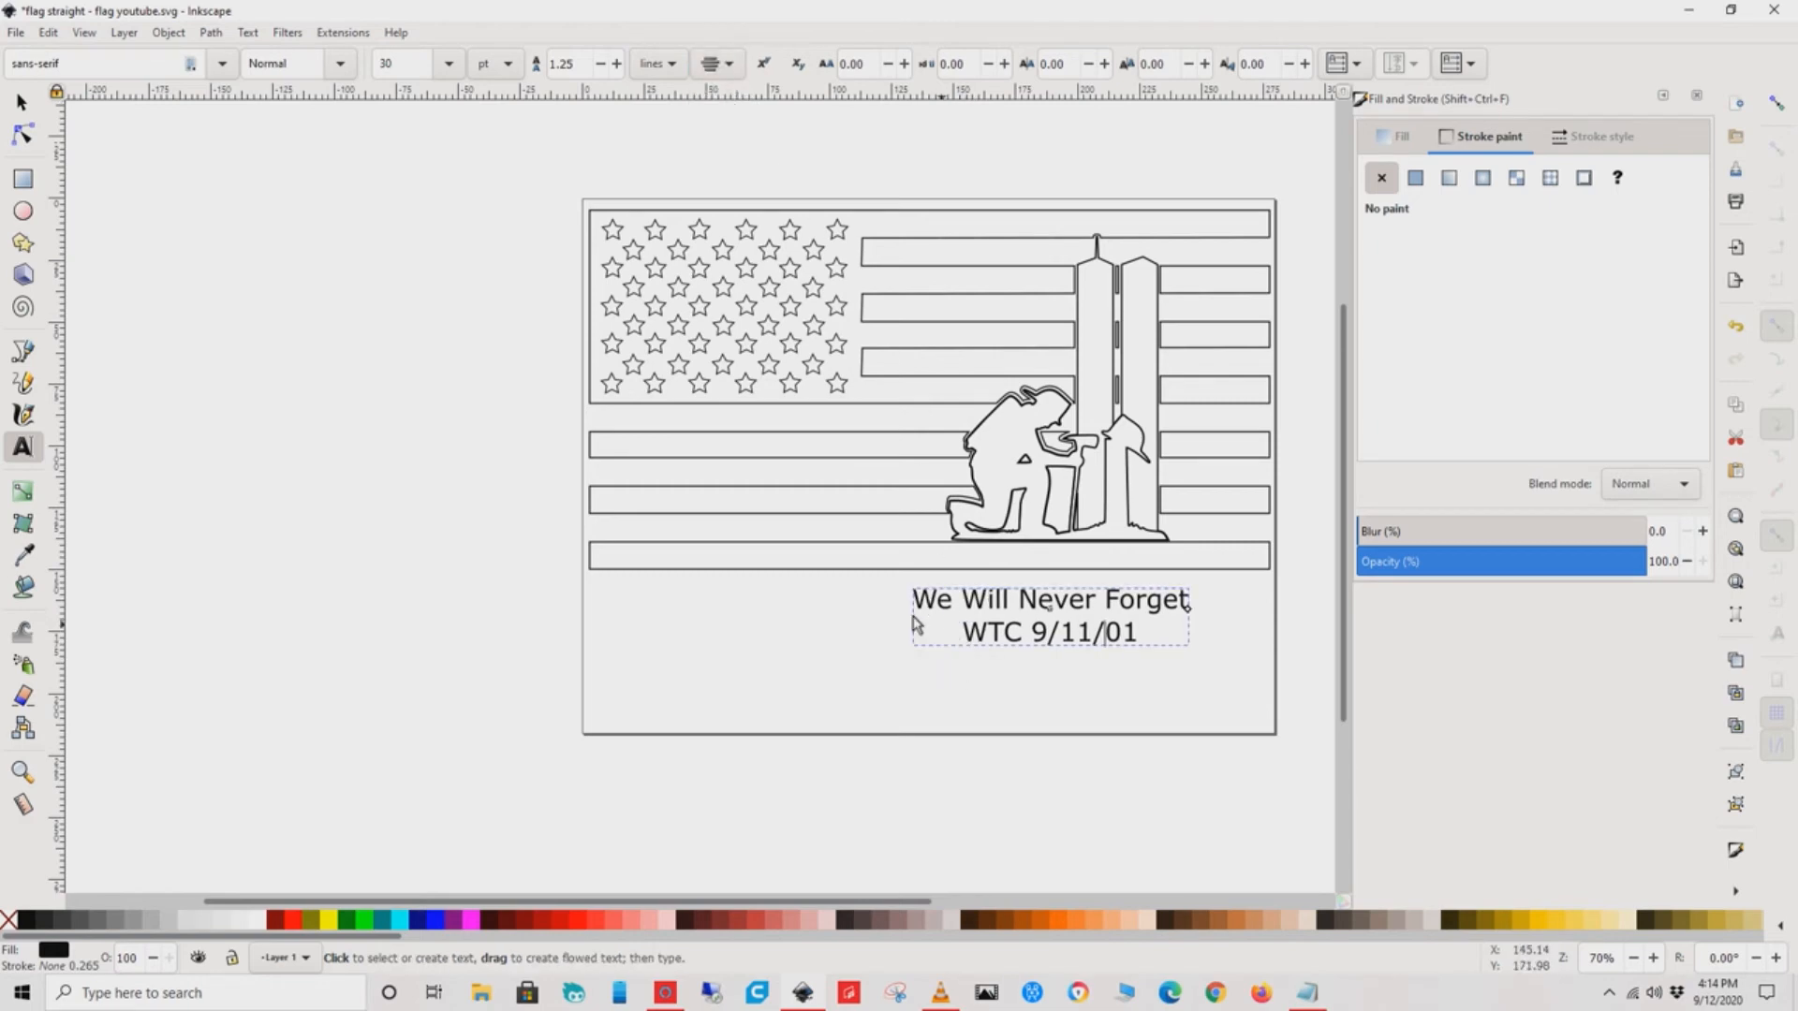
{"action": "left_click", "coordinate": [19, 101]}
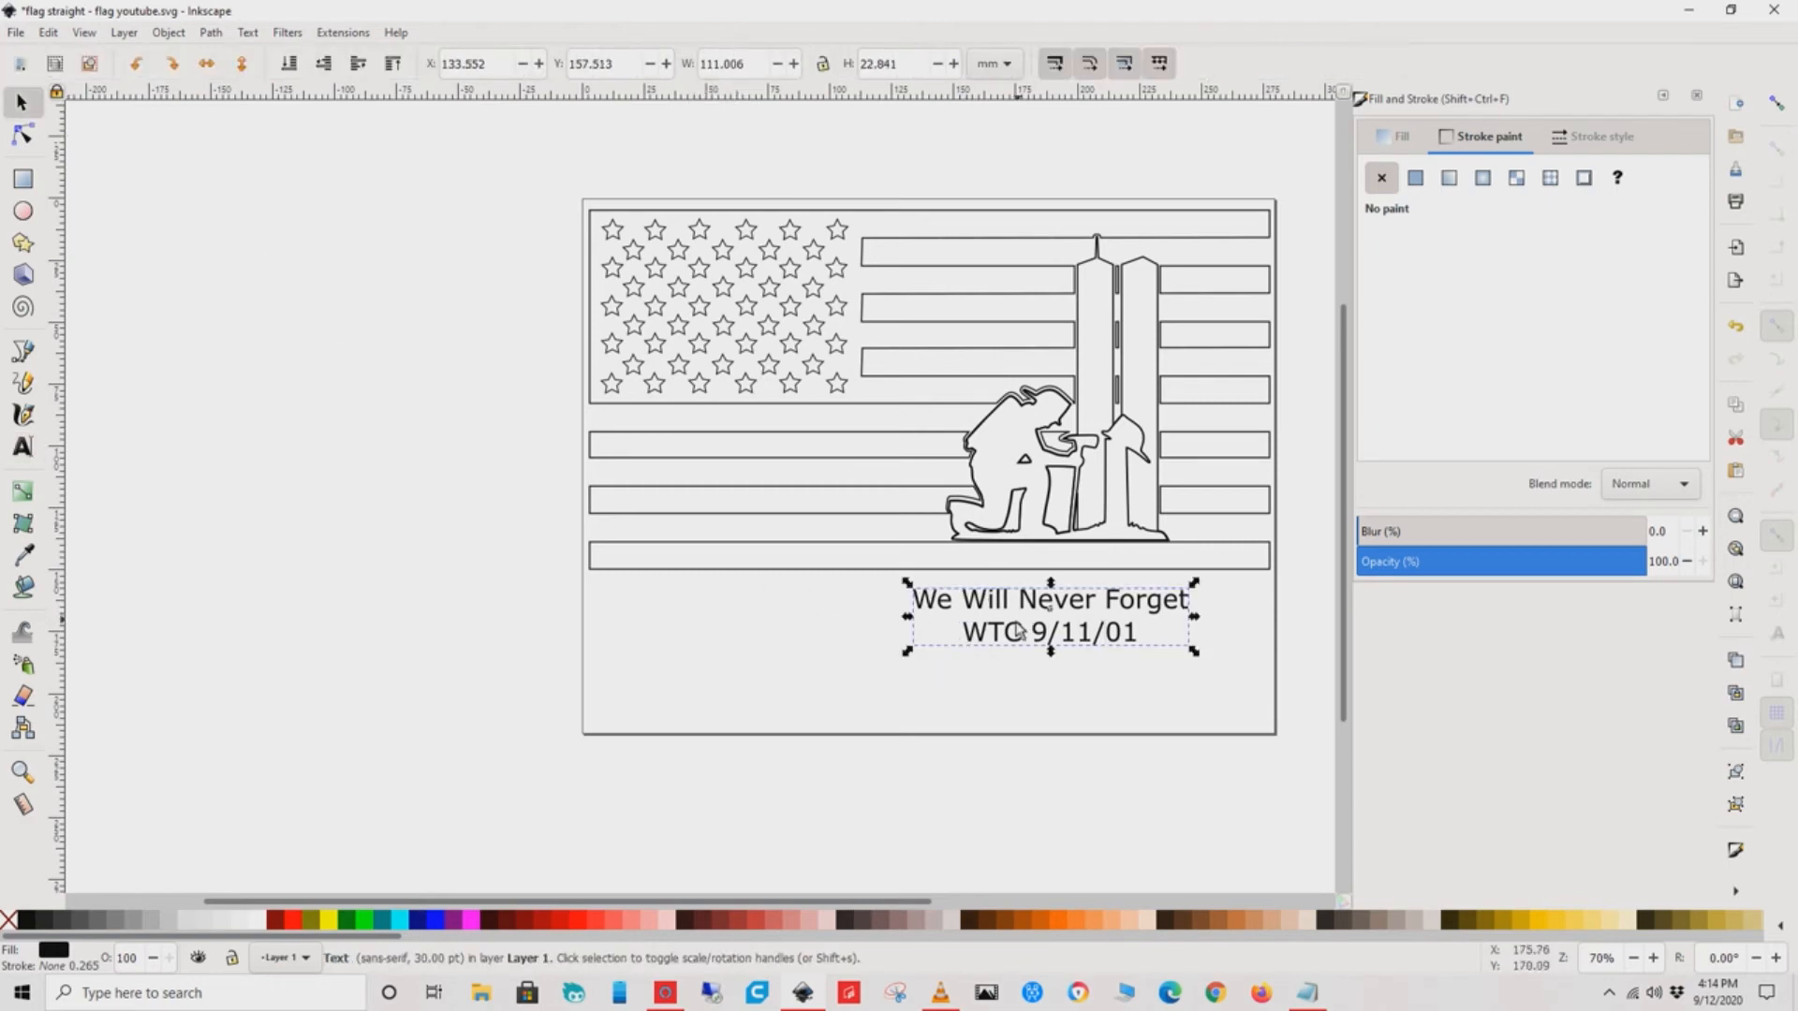
{"action": "left_click_drag", "start_coordinate": [1051, 614], "coordinate": [1013, 622]}
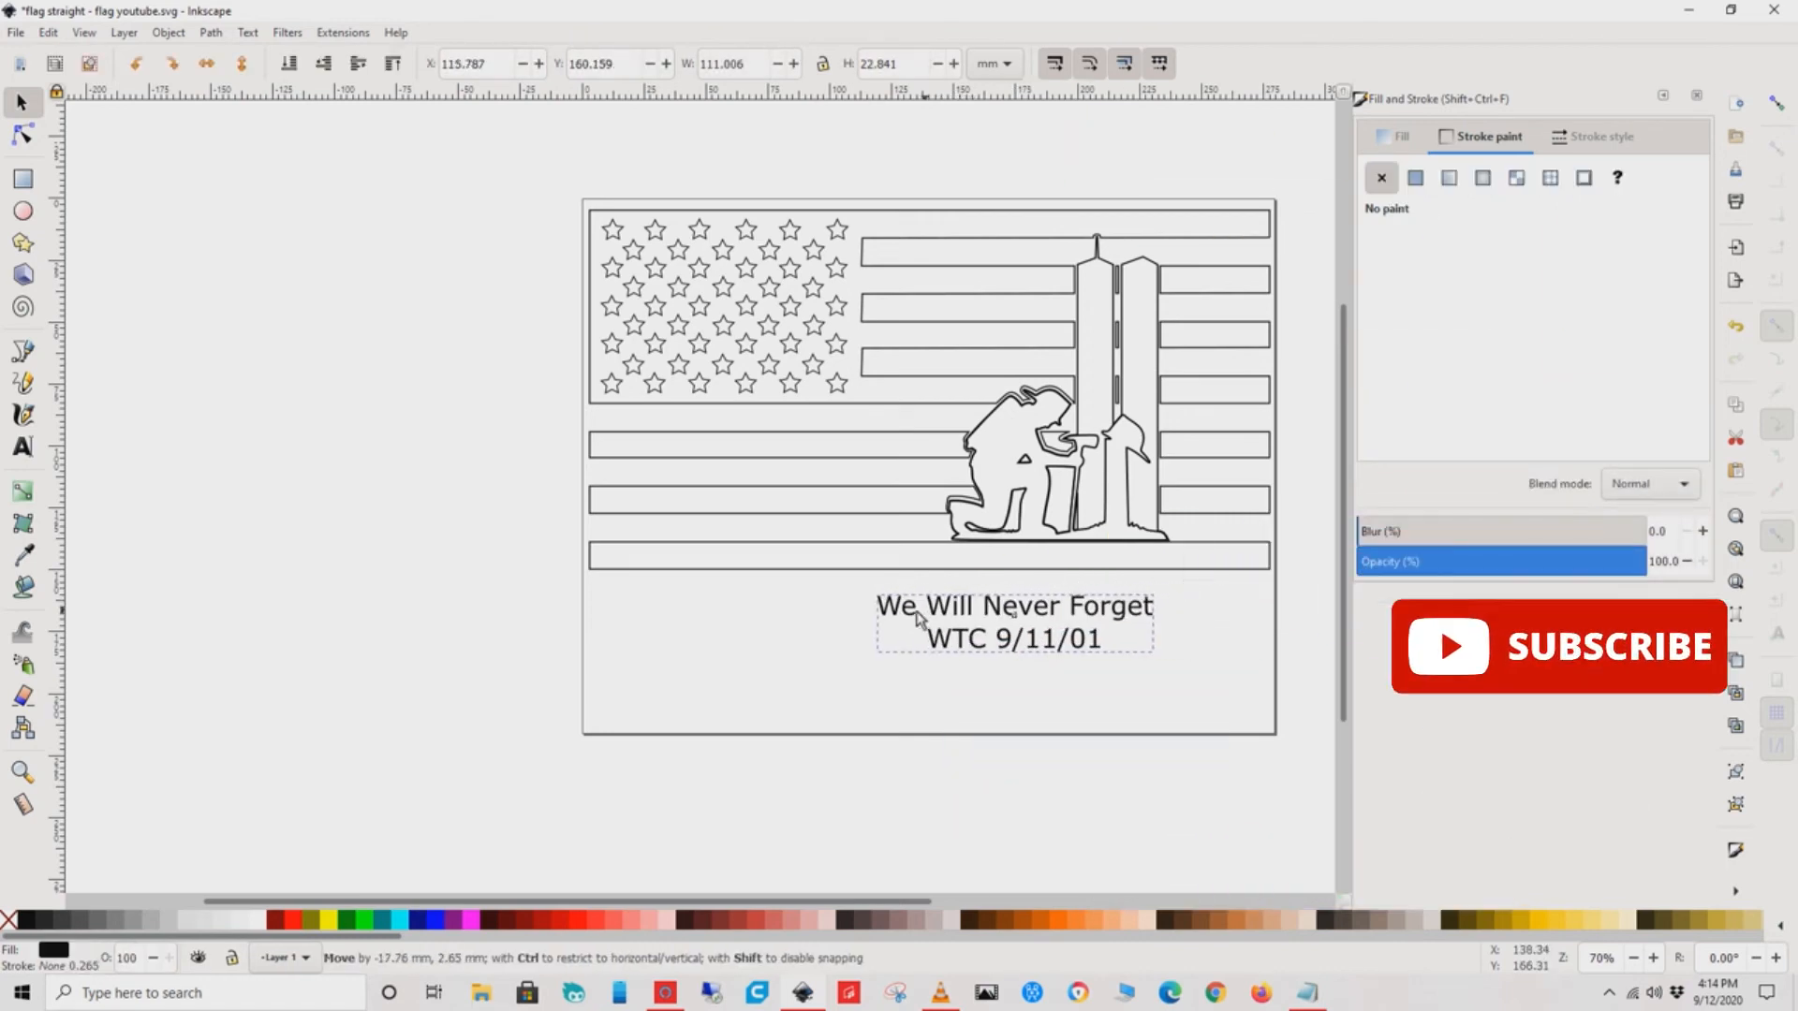
{"action": "left_click_drag", "start_coordinate": [1013, 620], "coordinate": [928, 625]}
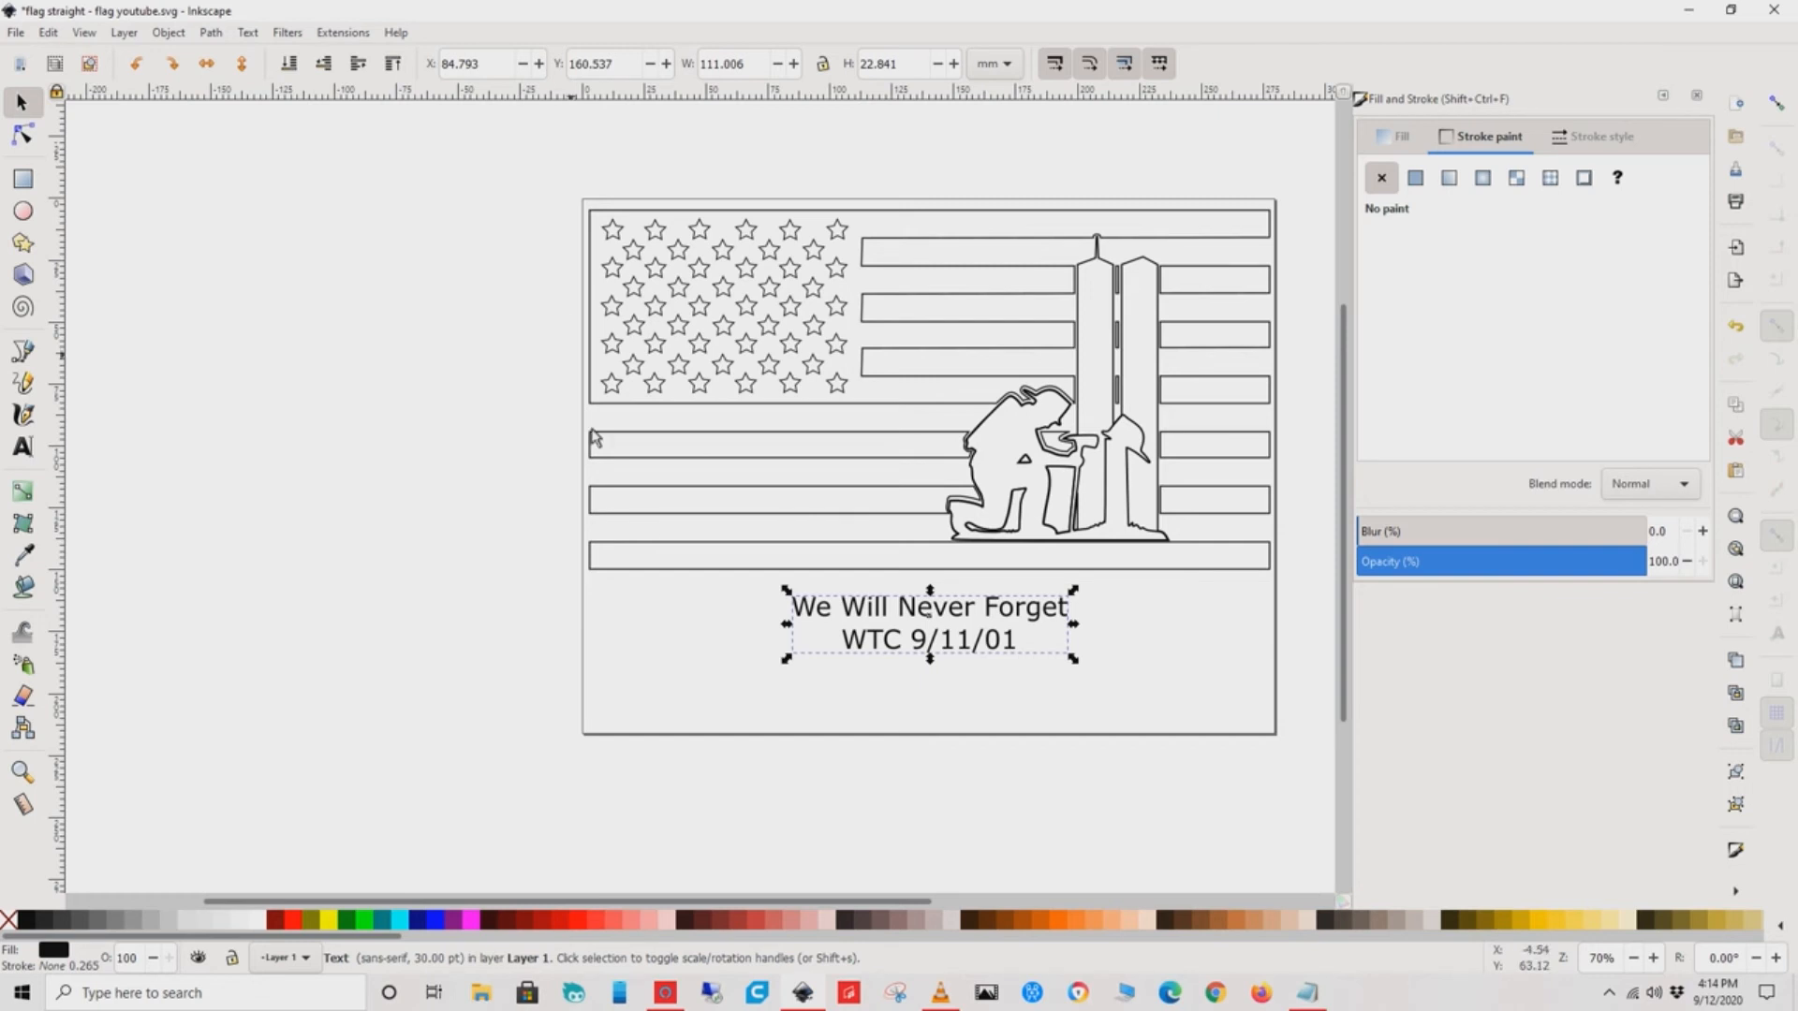
- Set the caption's font size to 64 pt
{"action": "left_click", "coordinate": [20, 447]}
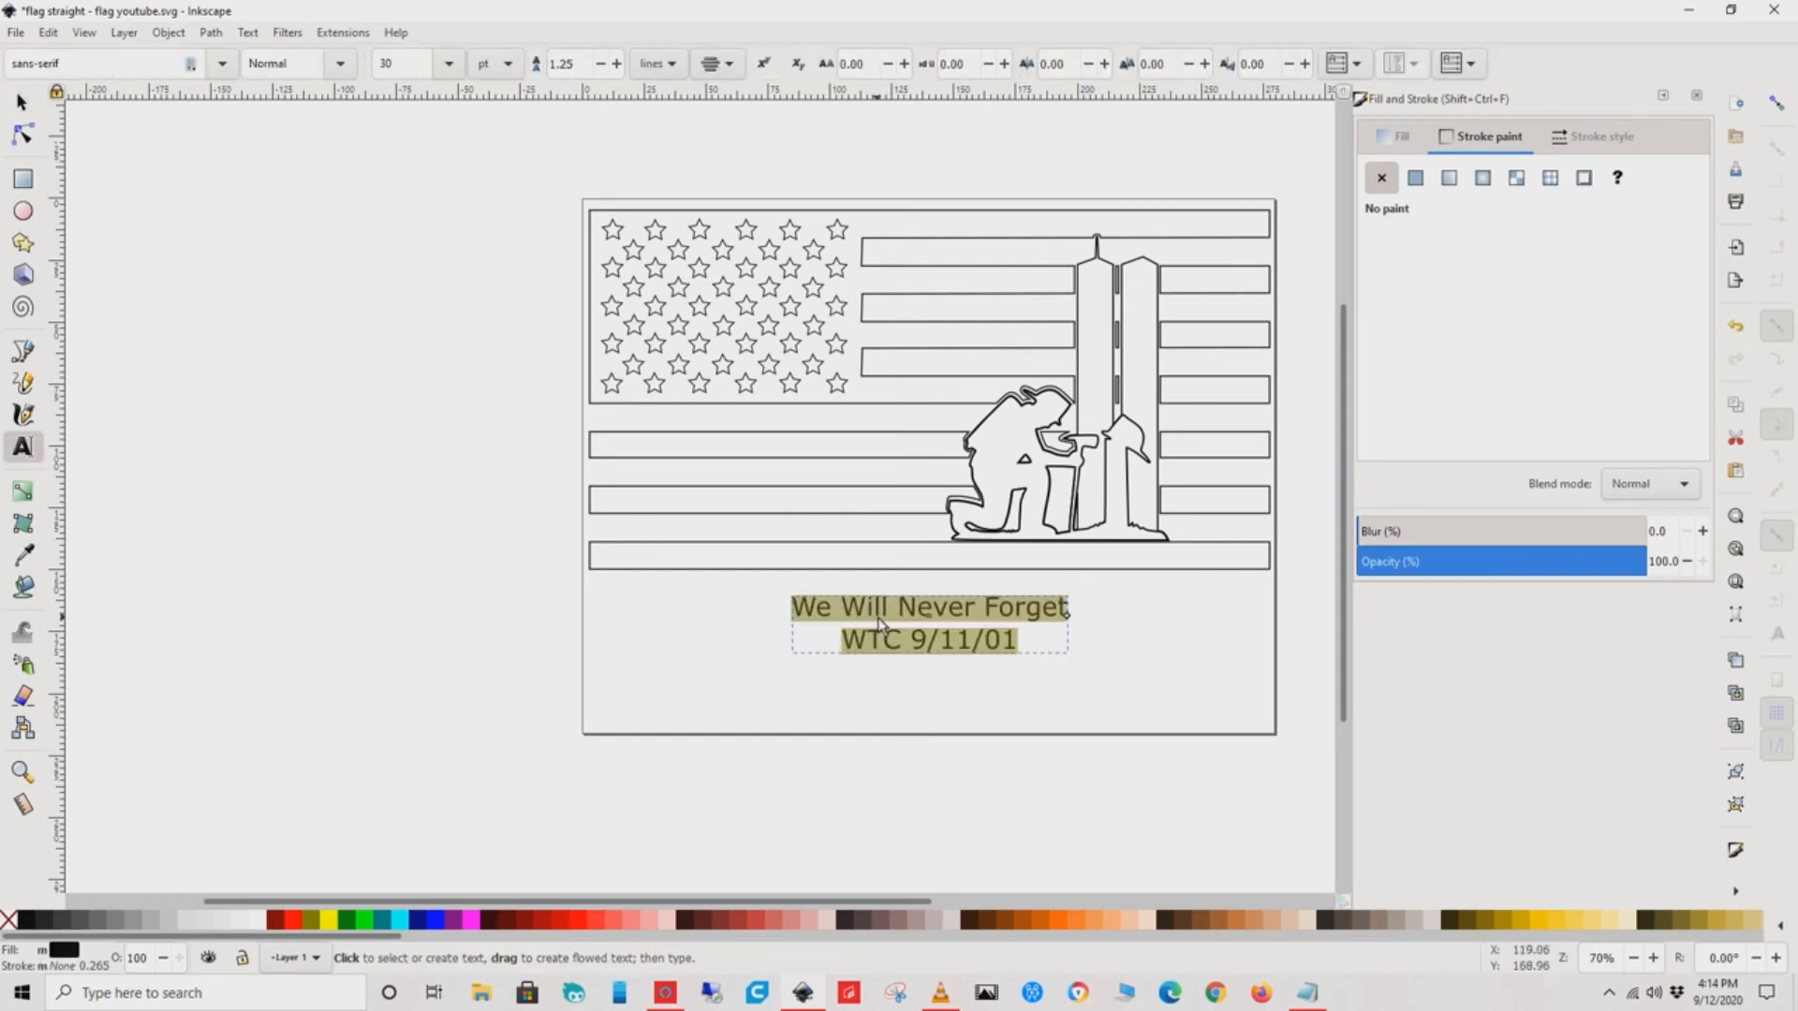
{"action": "left_click", "coordinate": [451, 64]}
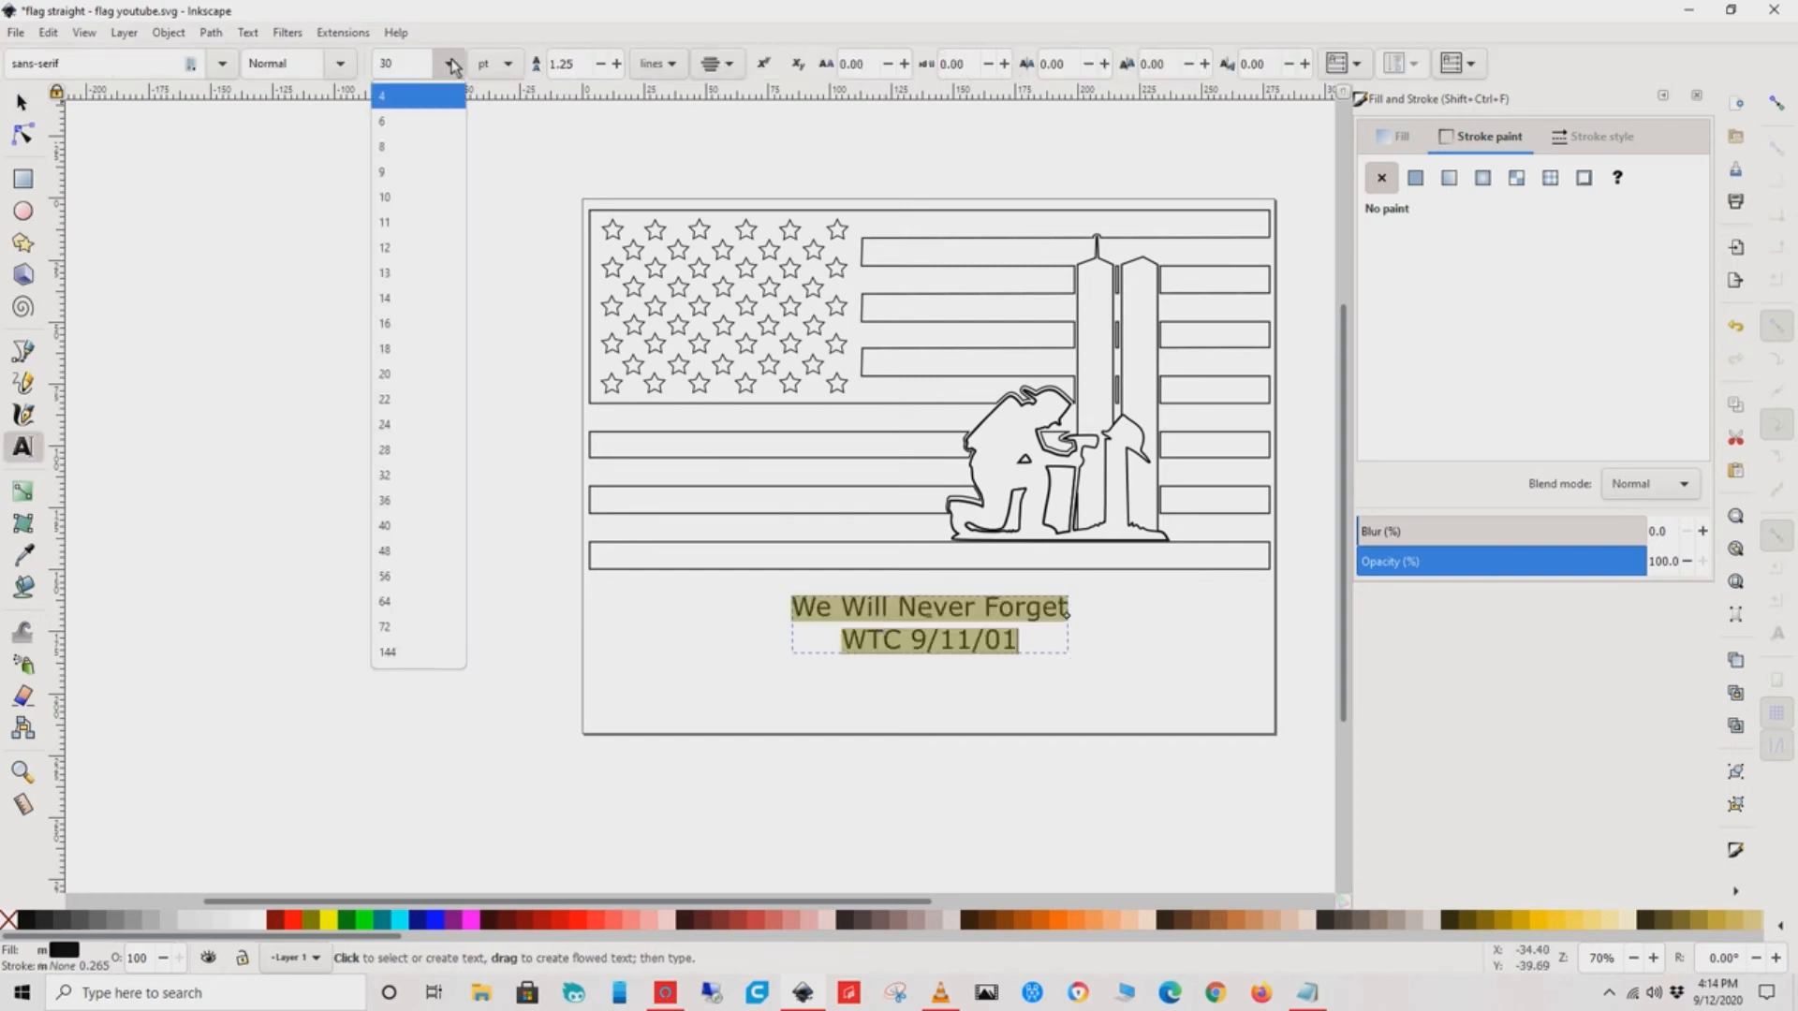
{"action": "mouse_move", "coordinate": [418, 601]}
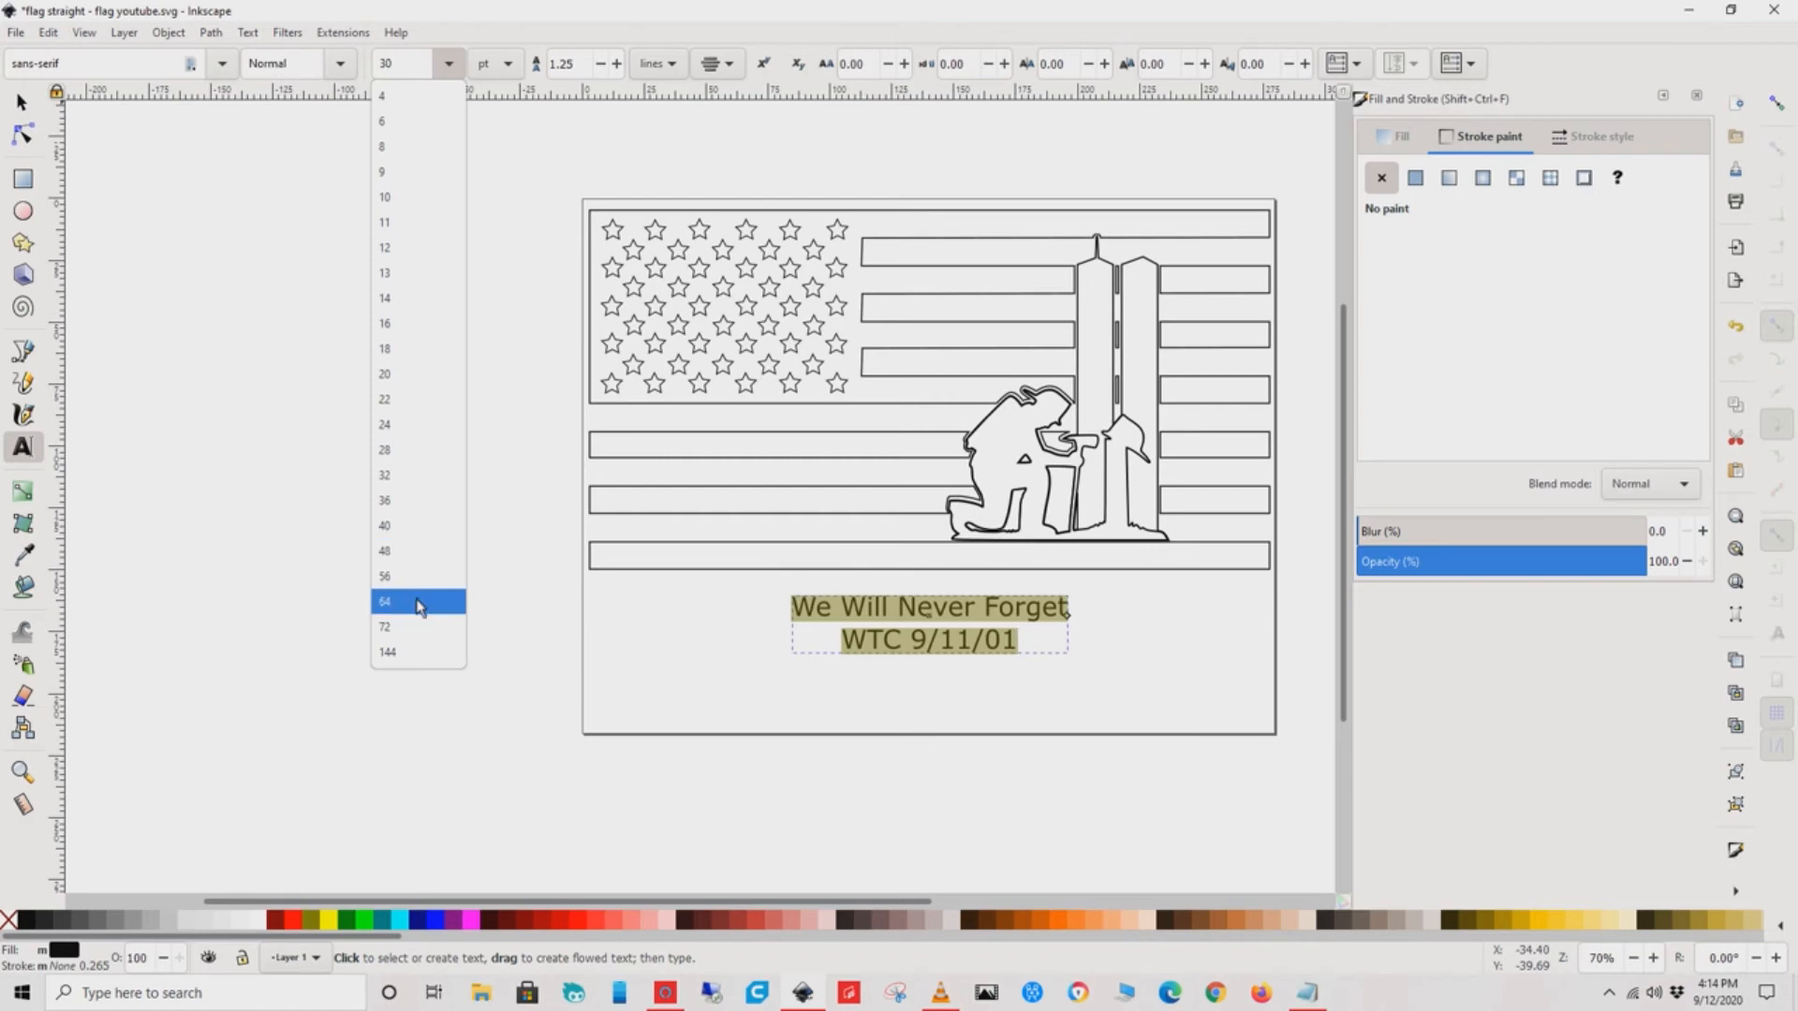
{"action": "left_click", "coordinate": [386, 601]}
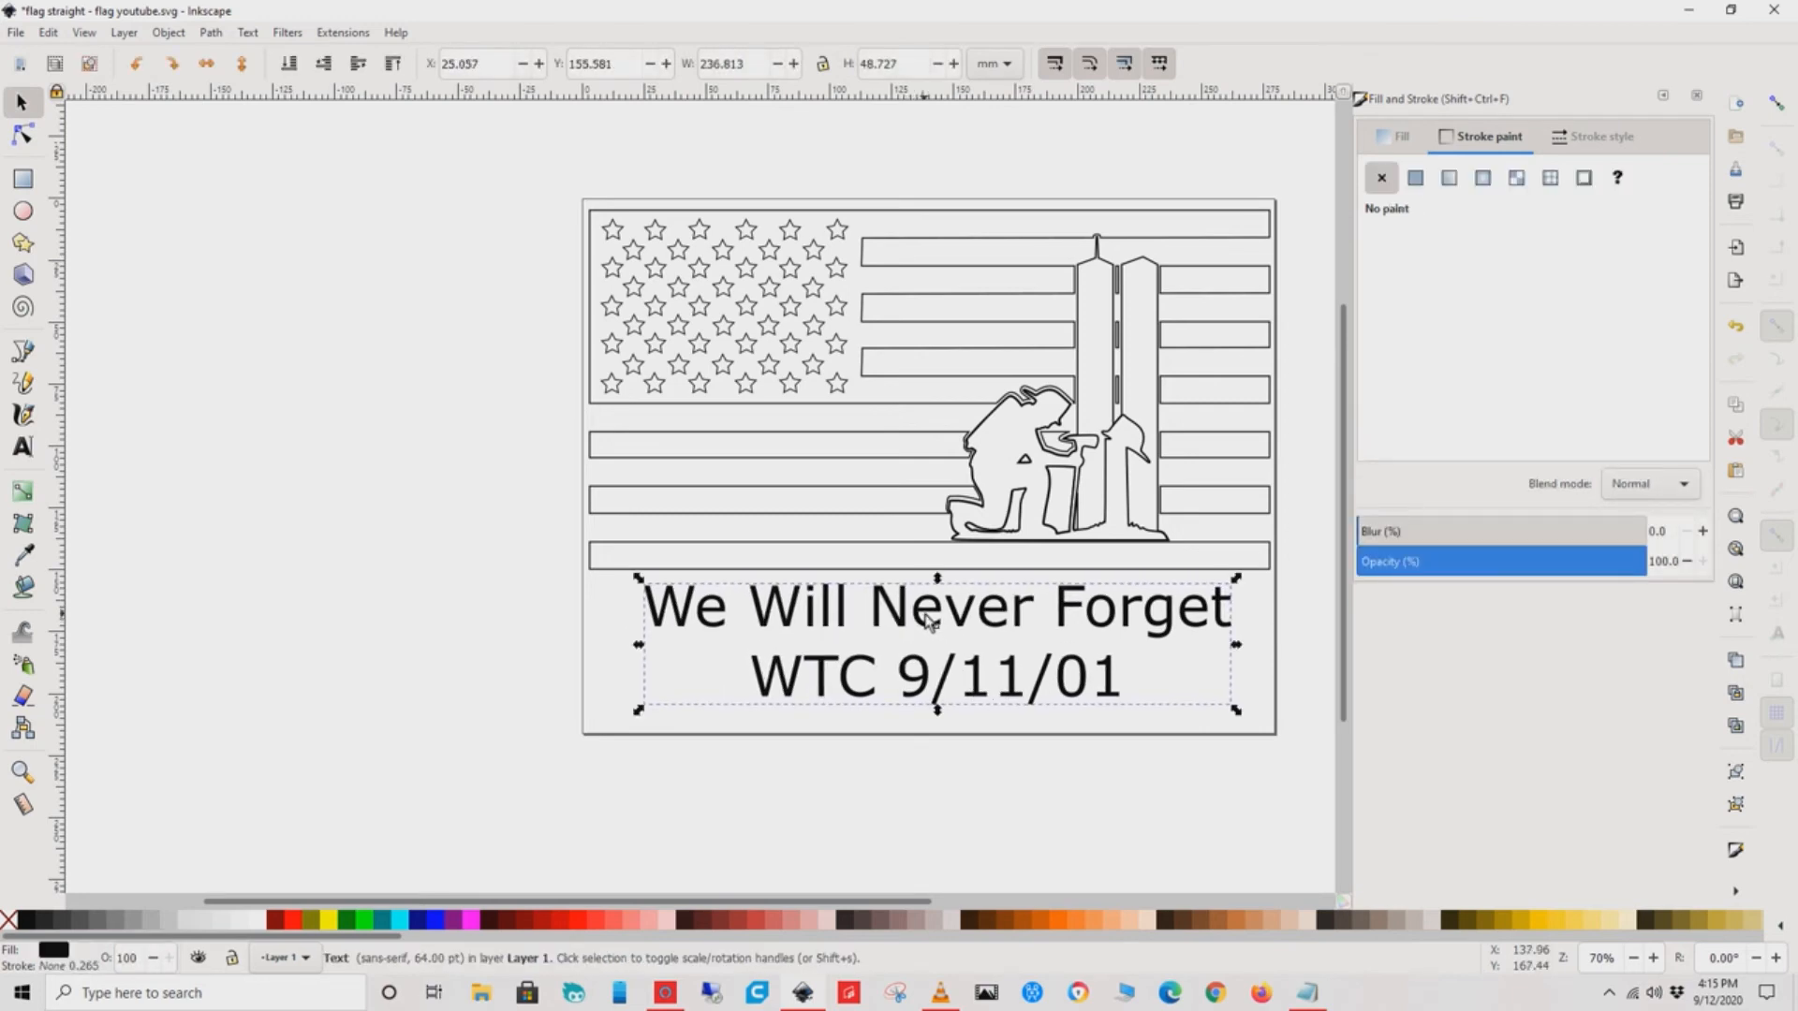
{"action": "mouse_move", "coordinate": [309, 386]}
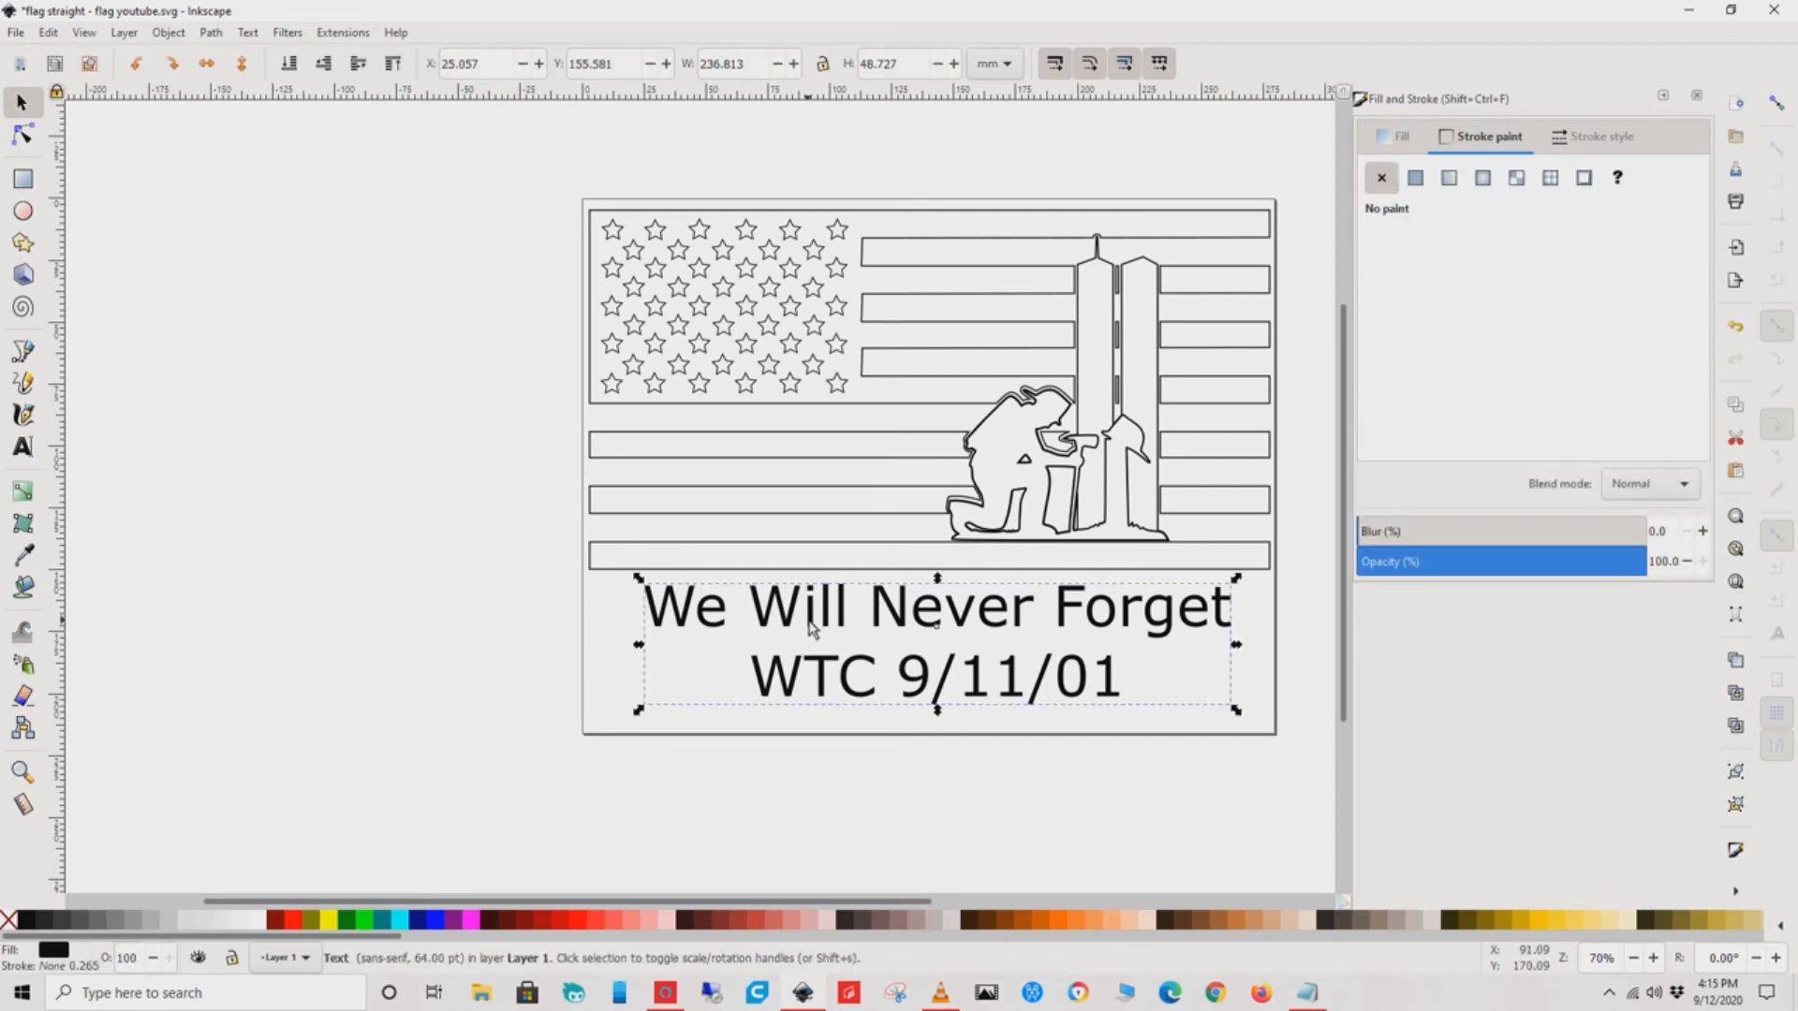
- Give the memorial text no fill and a flat black stroke outline
{"action": "left_click", "coordinate": [1399, 135]}
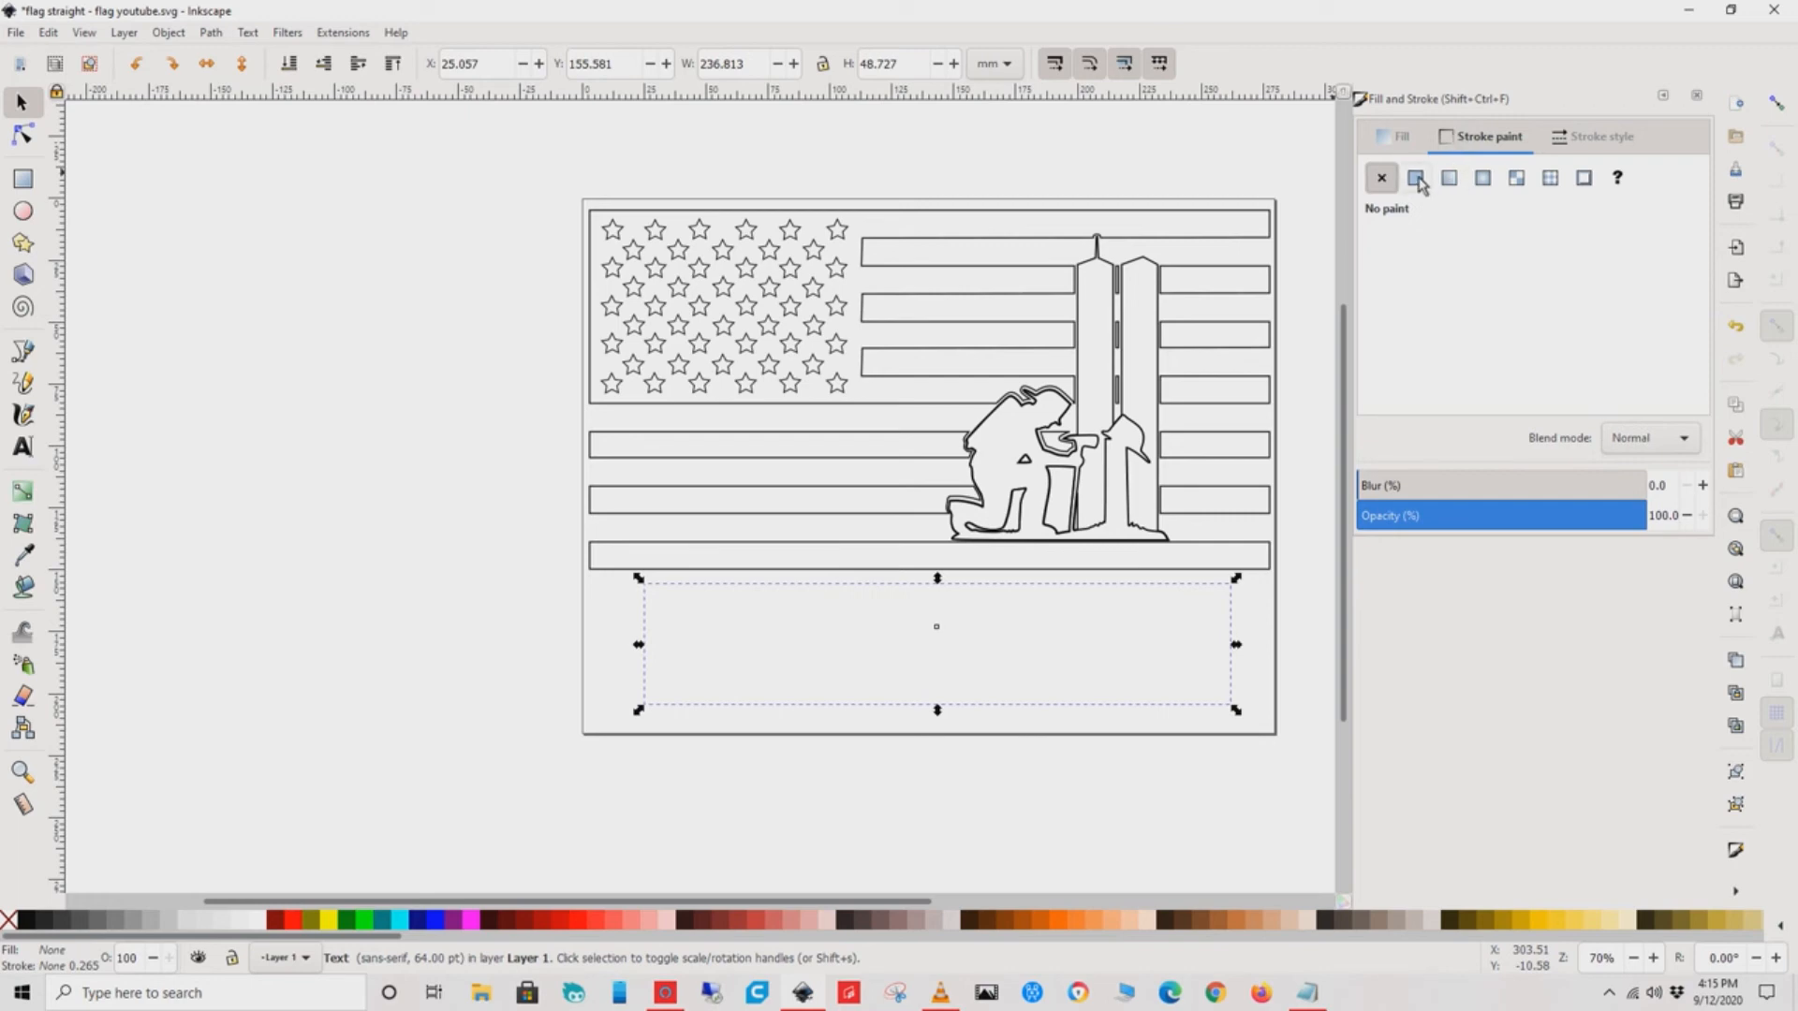
{"action": "left_click", "coordinate": [1416, 178]}
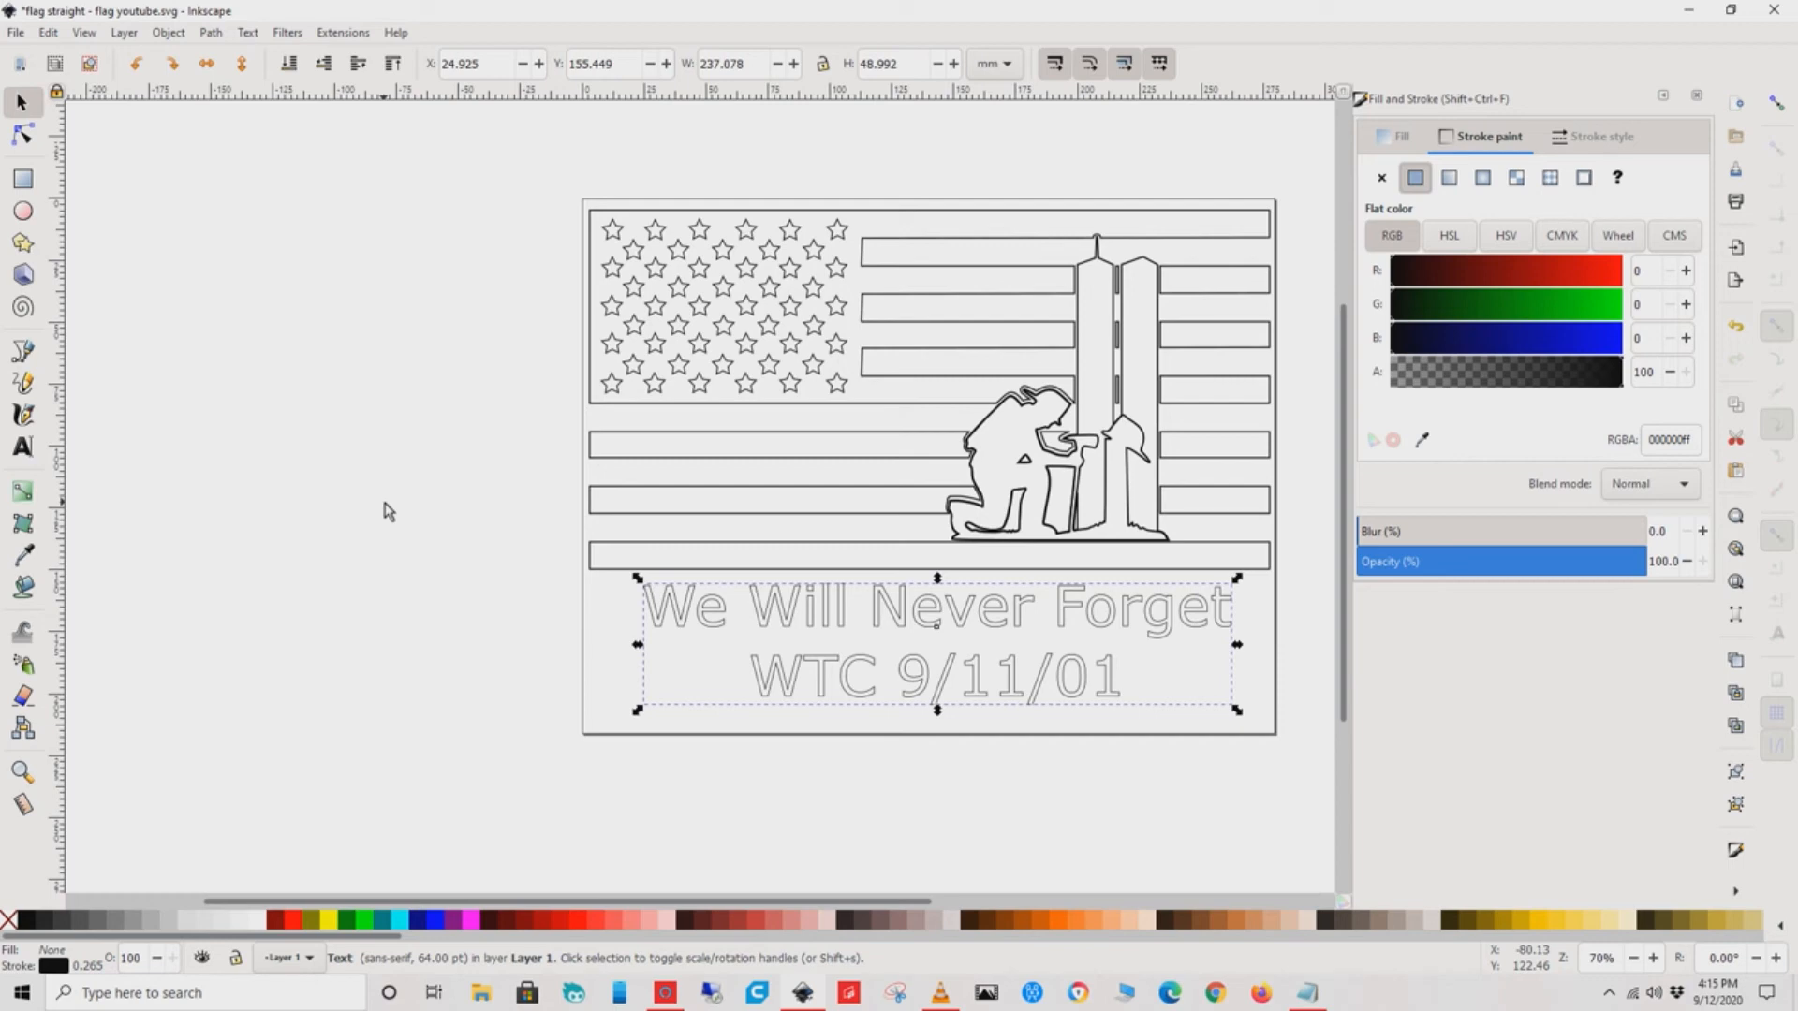
- Make all the caption text bold and reselect it as an object
{"action": "left_click", "coordinate": [21, 447]}
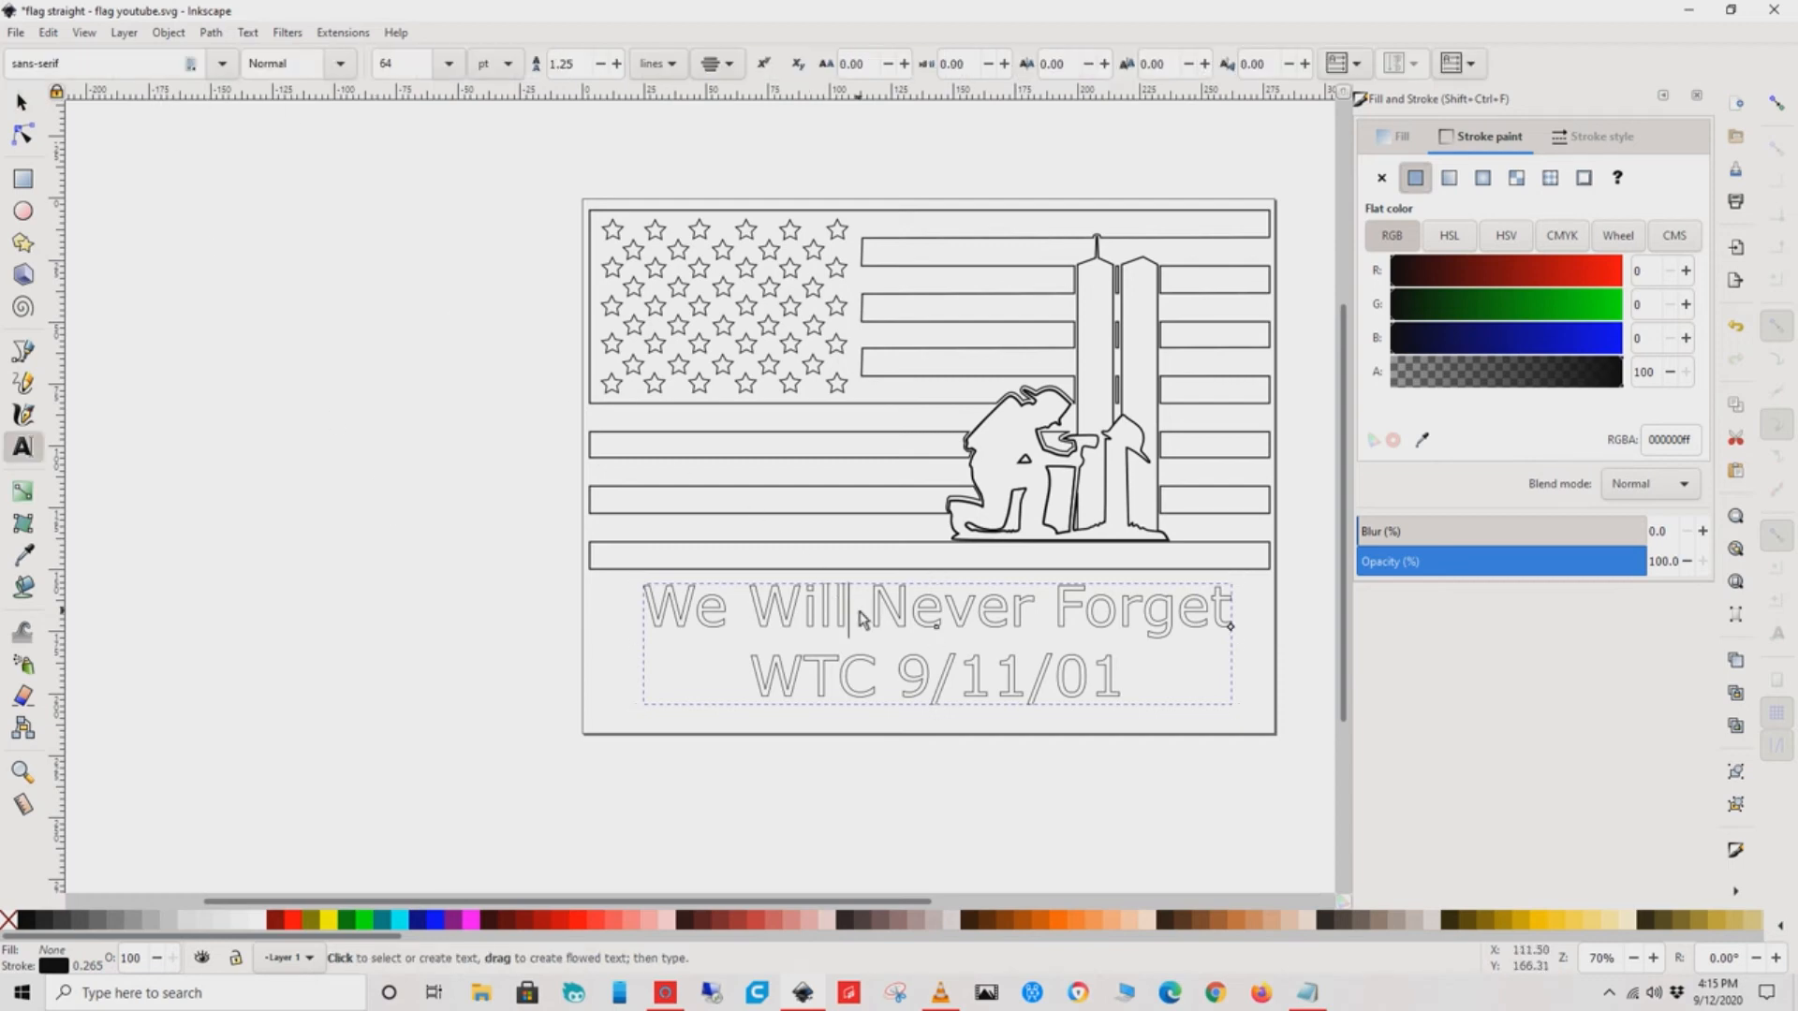
{"action": "key", "text": "ctrl+a"}
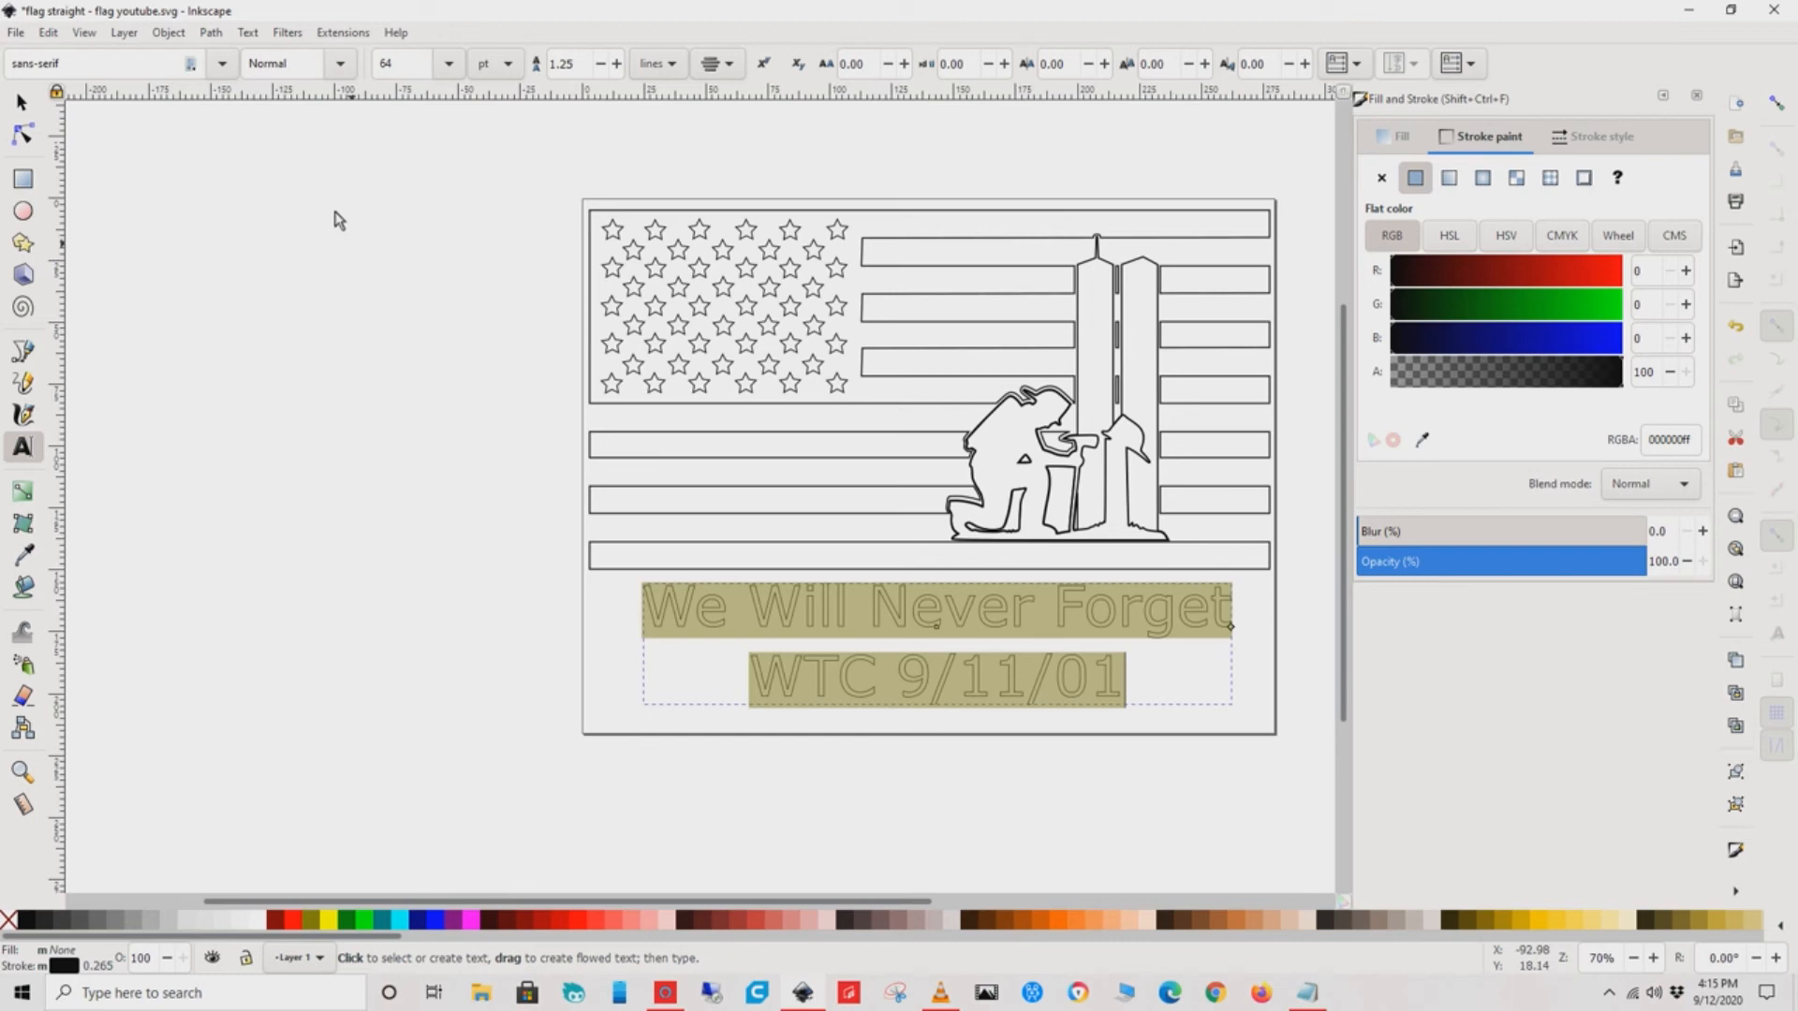
{"action": "left_click", "coordinate": [268, 64]}
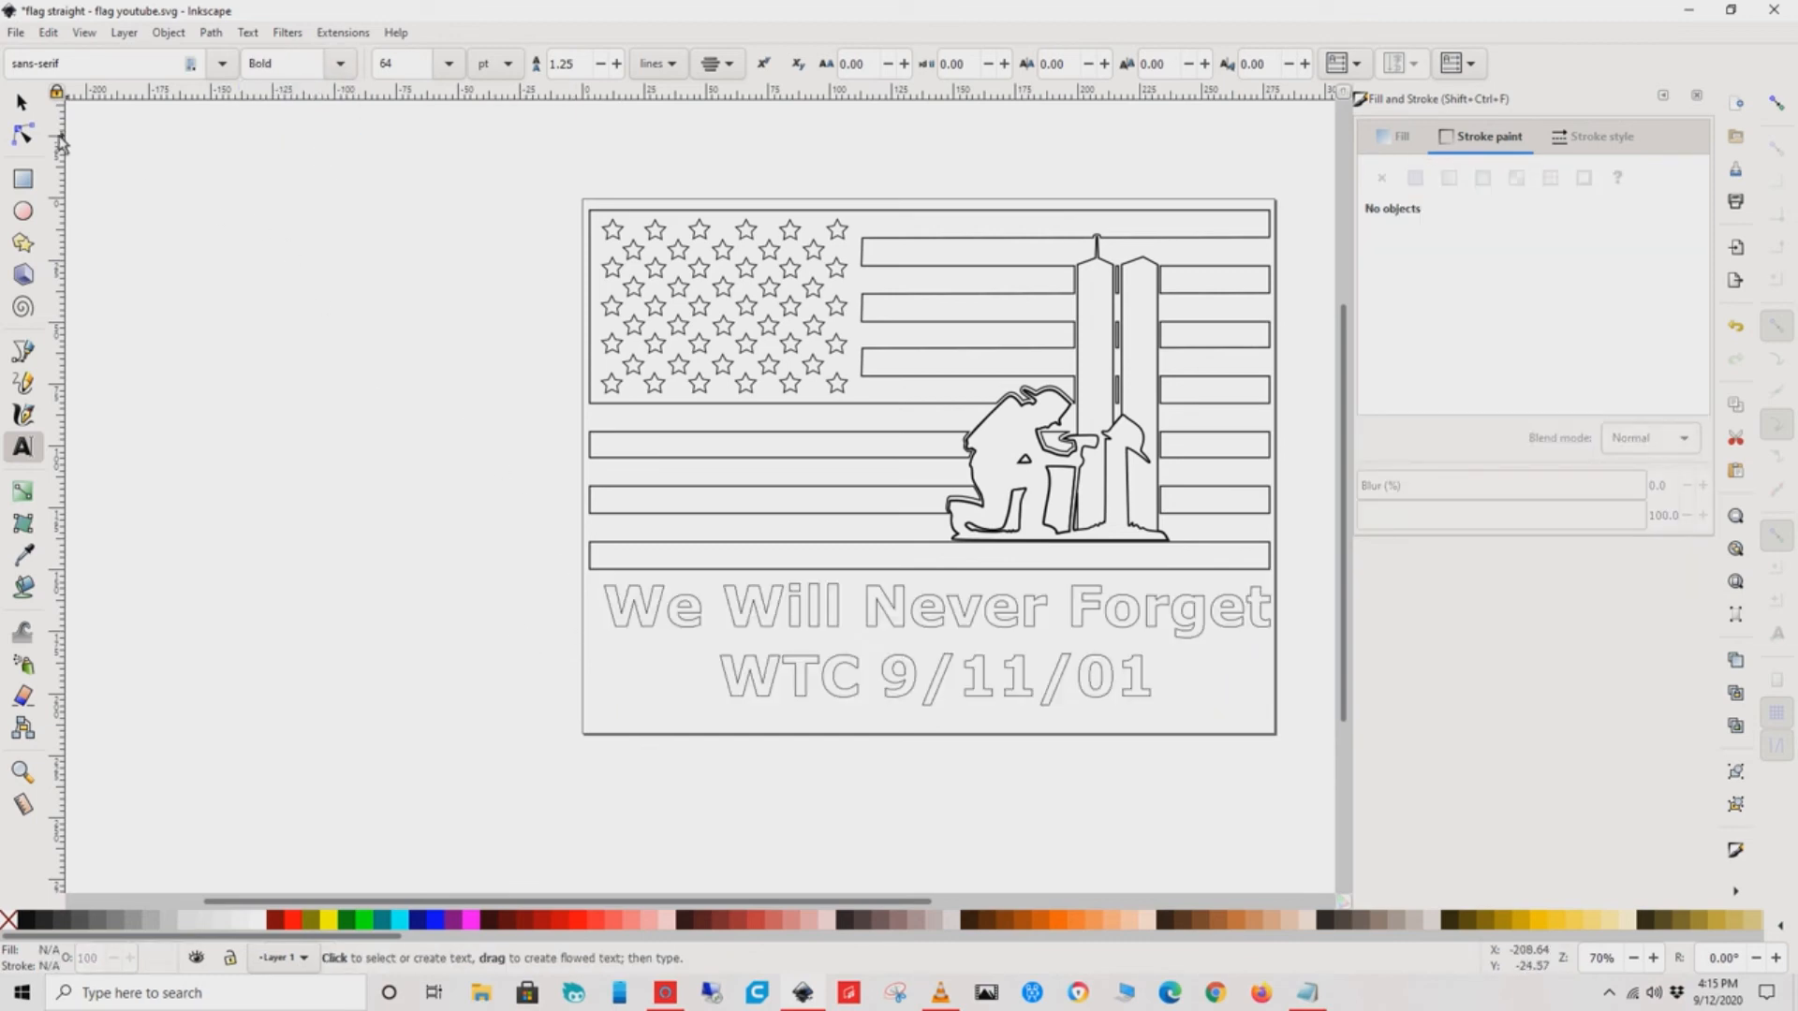
{"action": "left_click", "coordinate": [895, 625]}
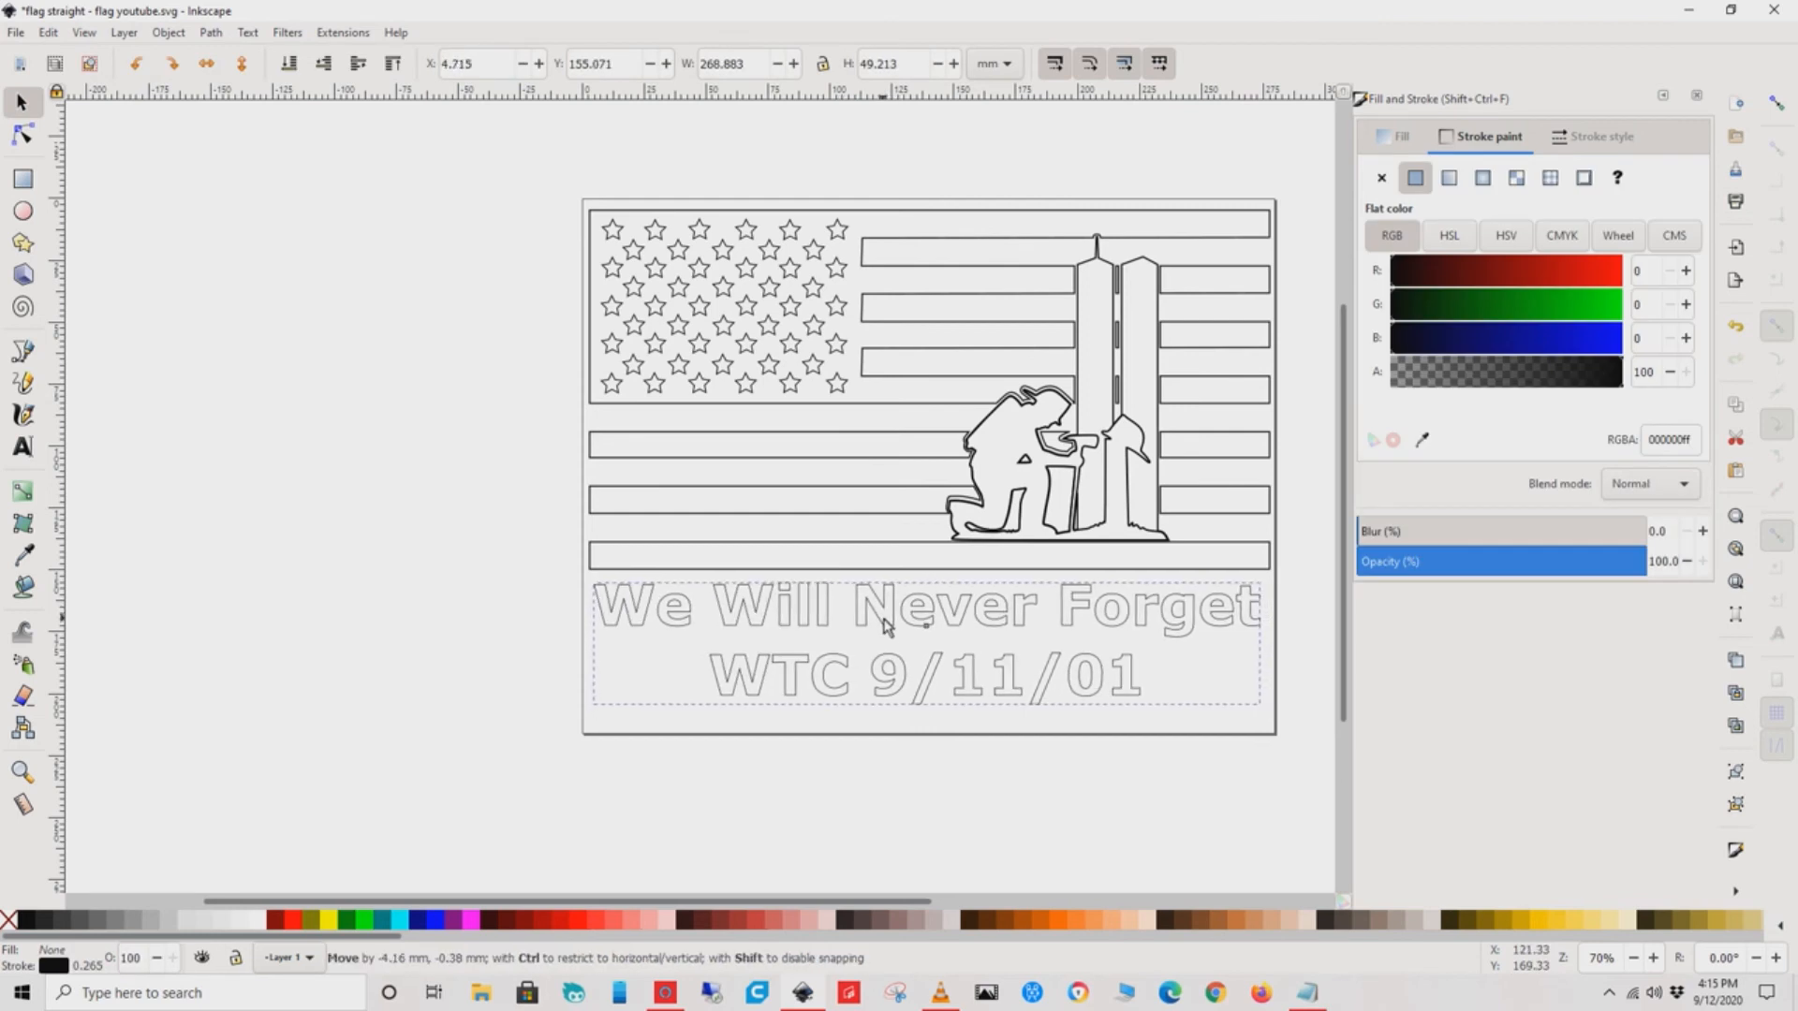
{"action": "left_click", "coordinate": [481, 554]}
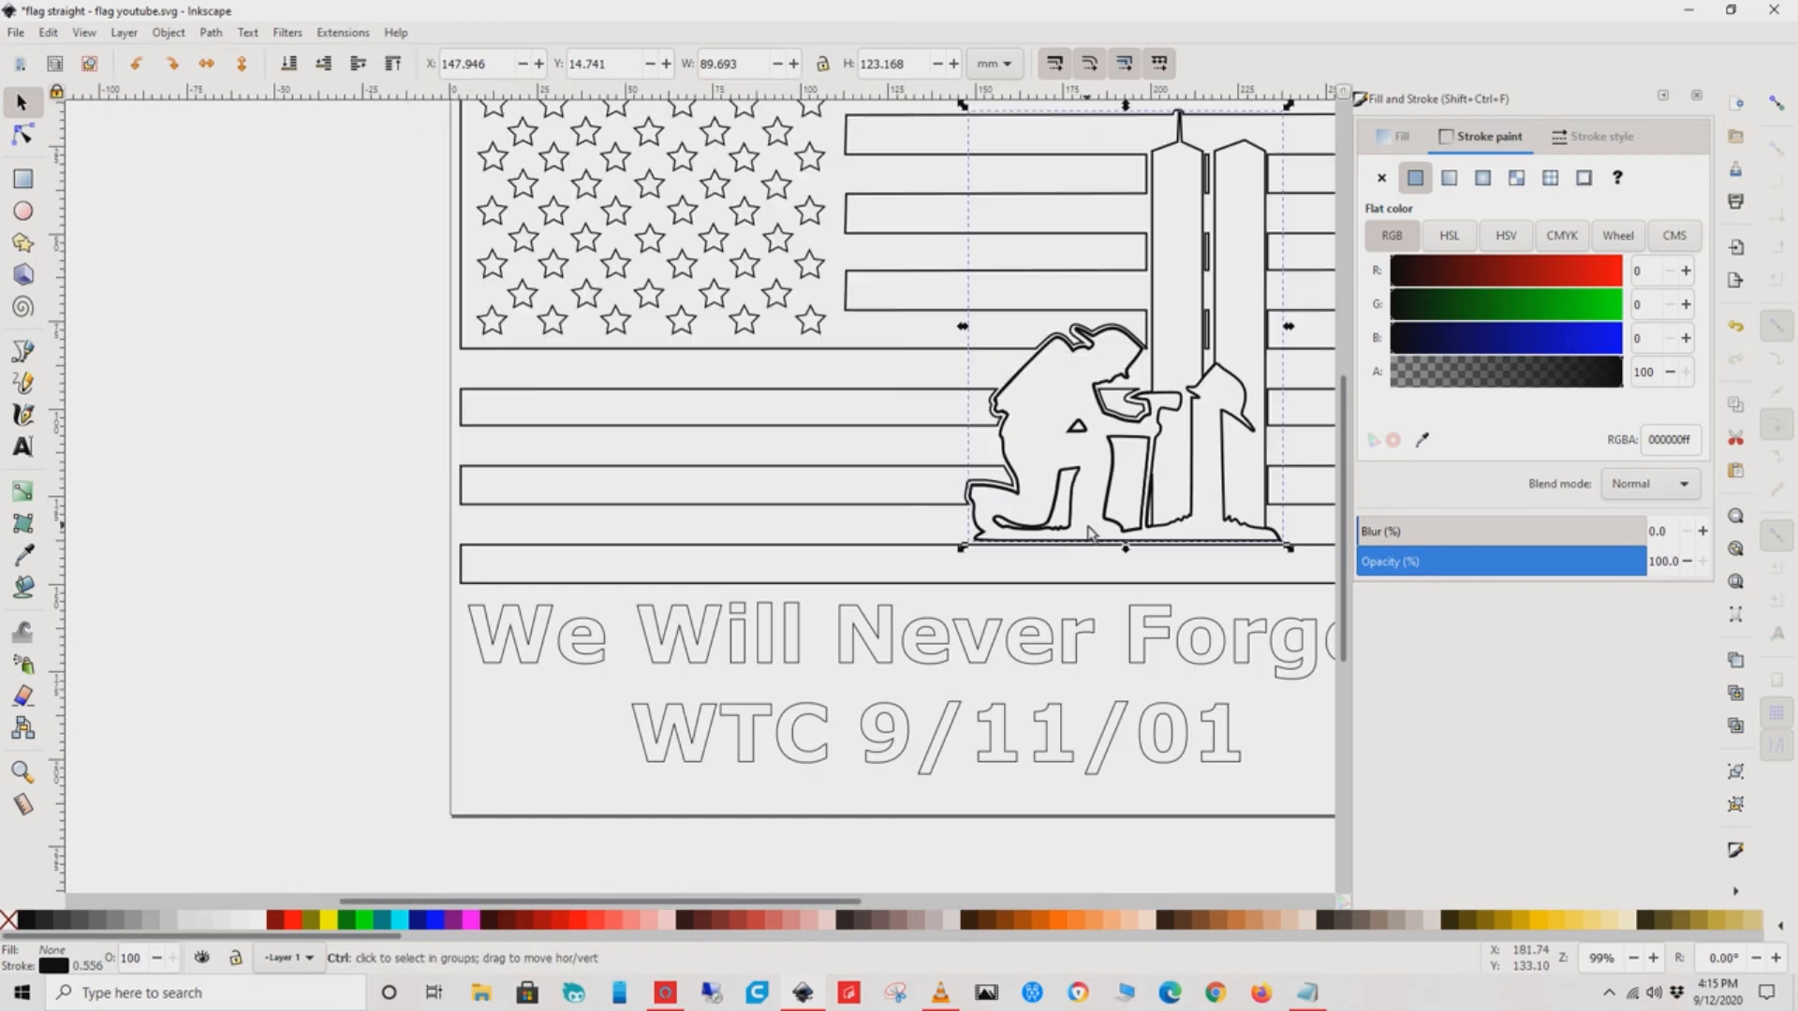
- Scale the firefighter-and-towers figure down slightly from a corner handle
{"action": "scroll", "scroll_direction": "down", "scroll_amount": 3}
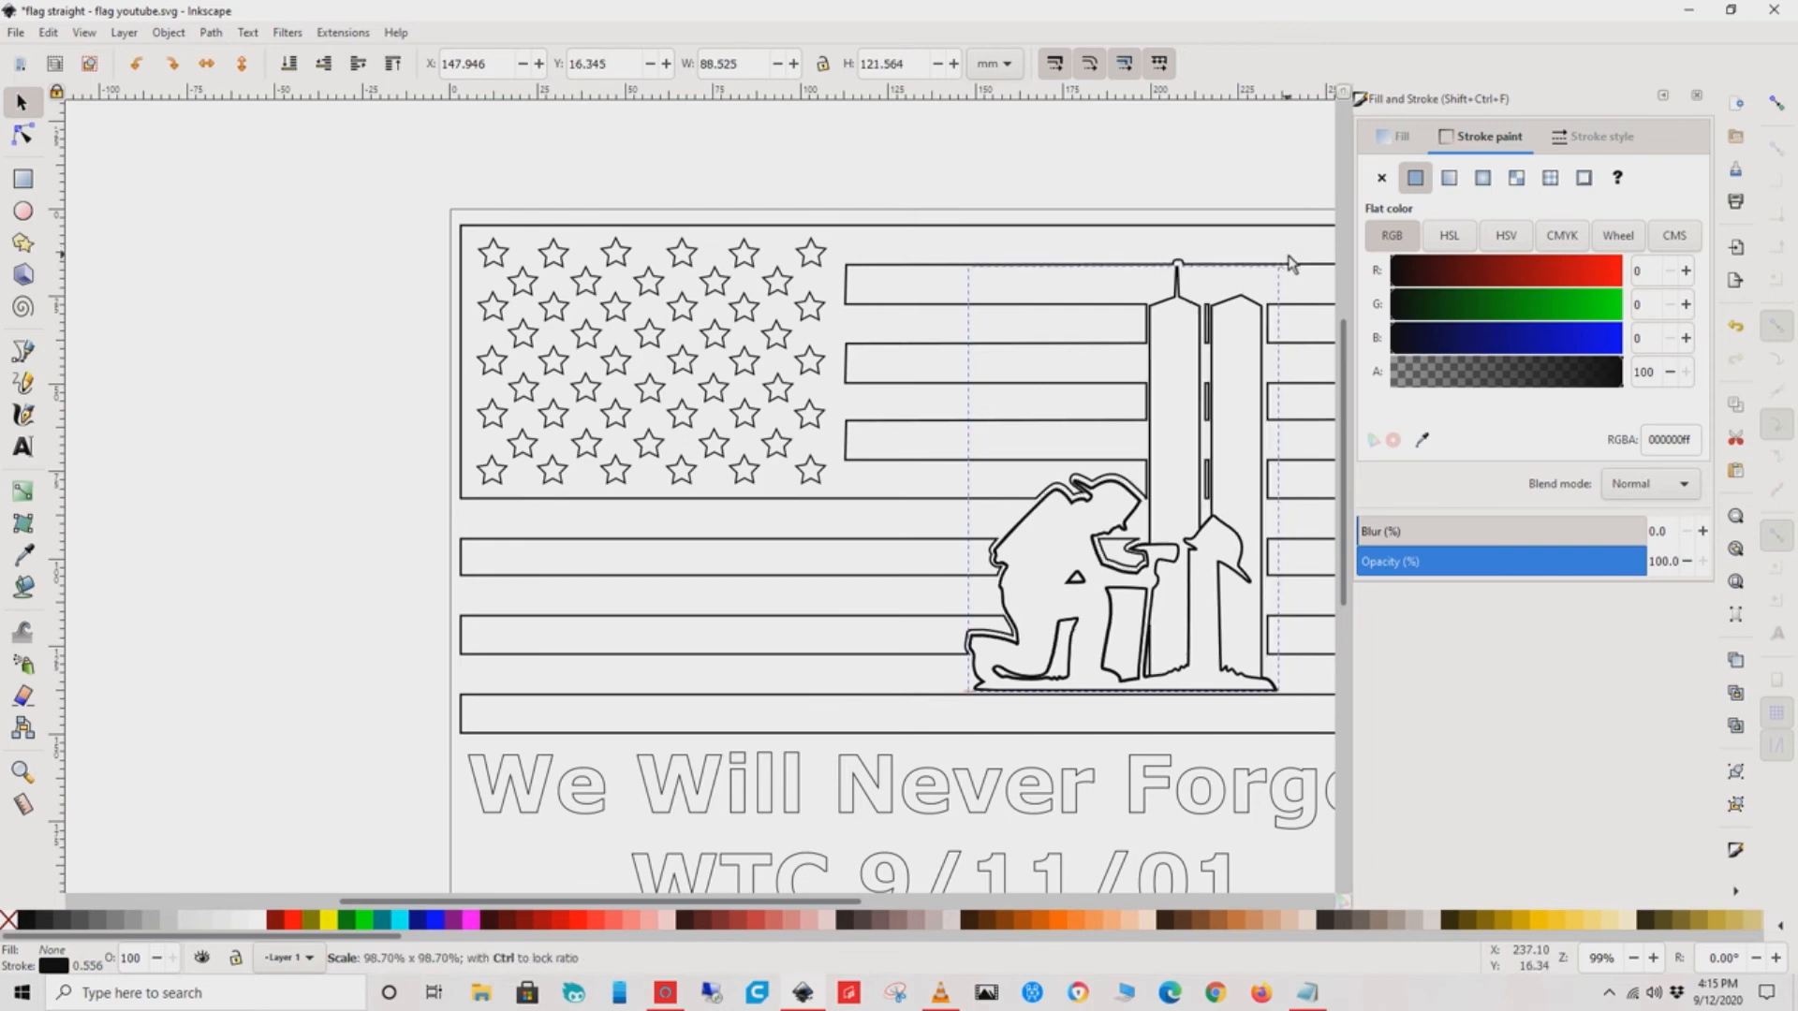
{"action": "left_click", "coordinate": [1124, 475]}
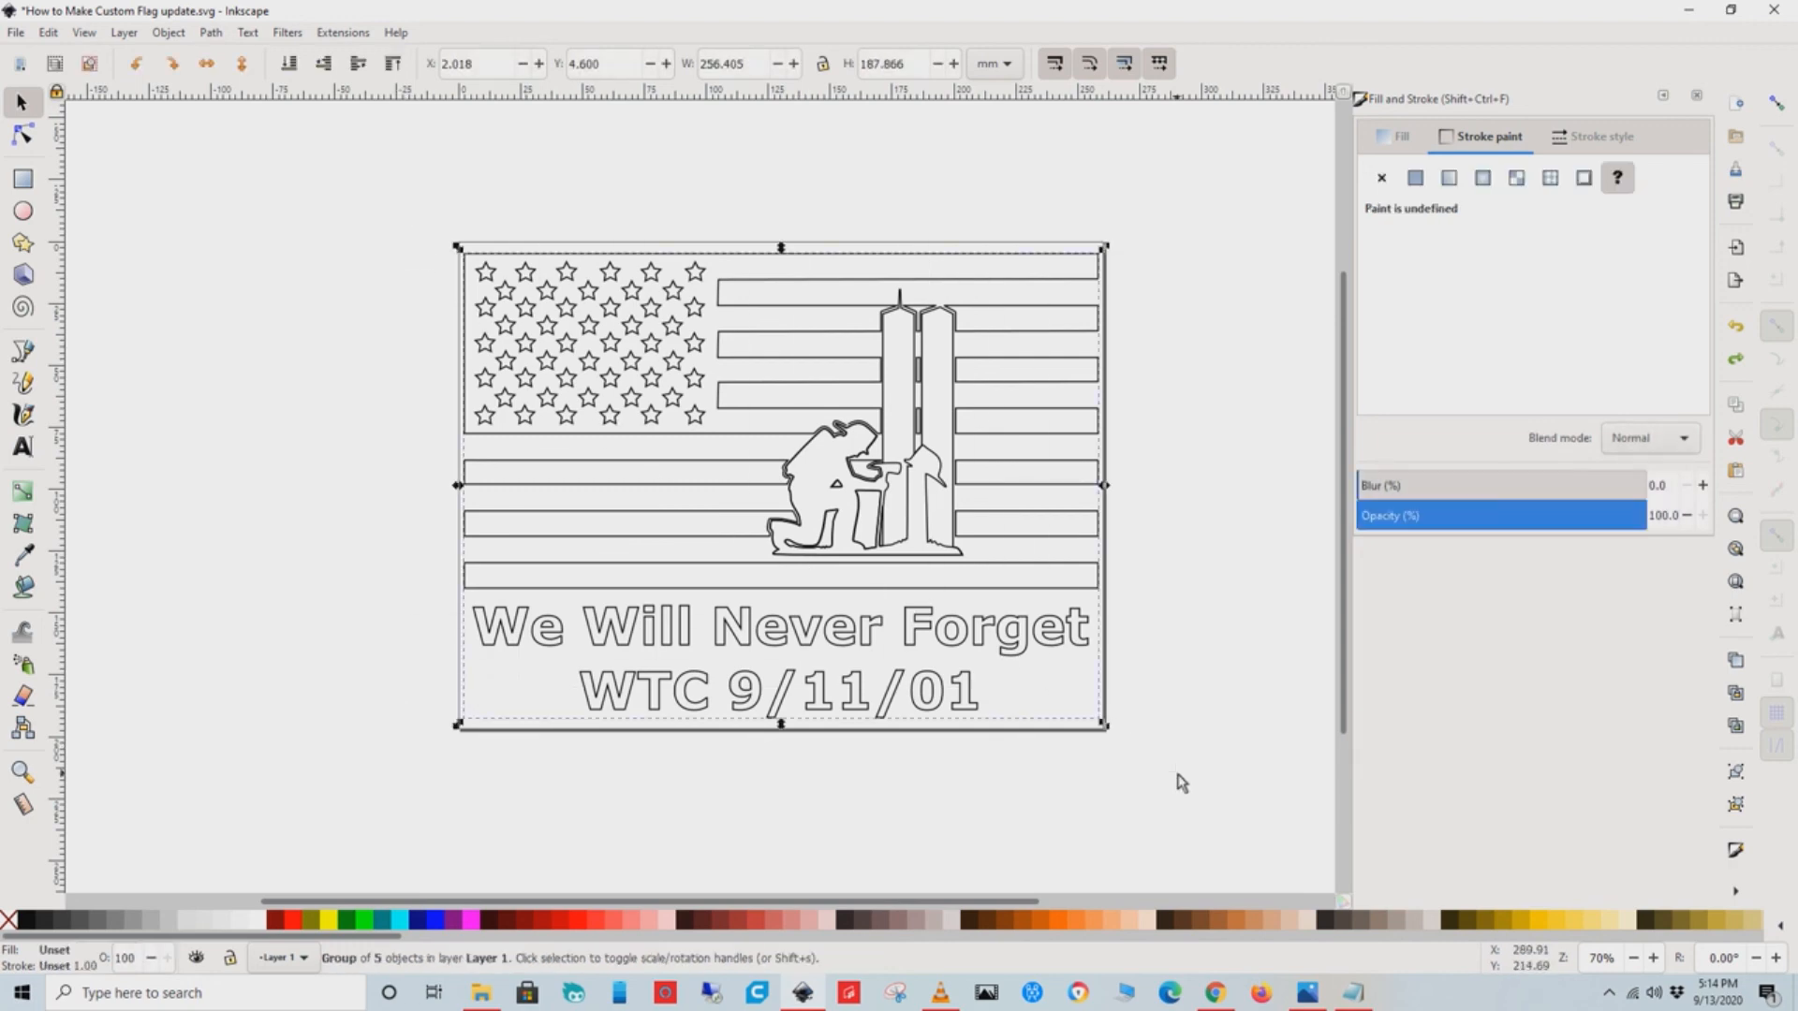
{"action": "mouse_move", "coordinate": [725, 526]}
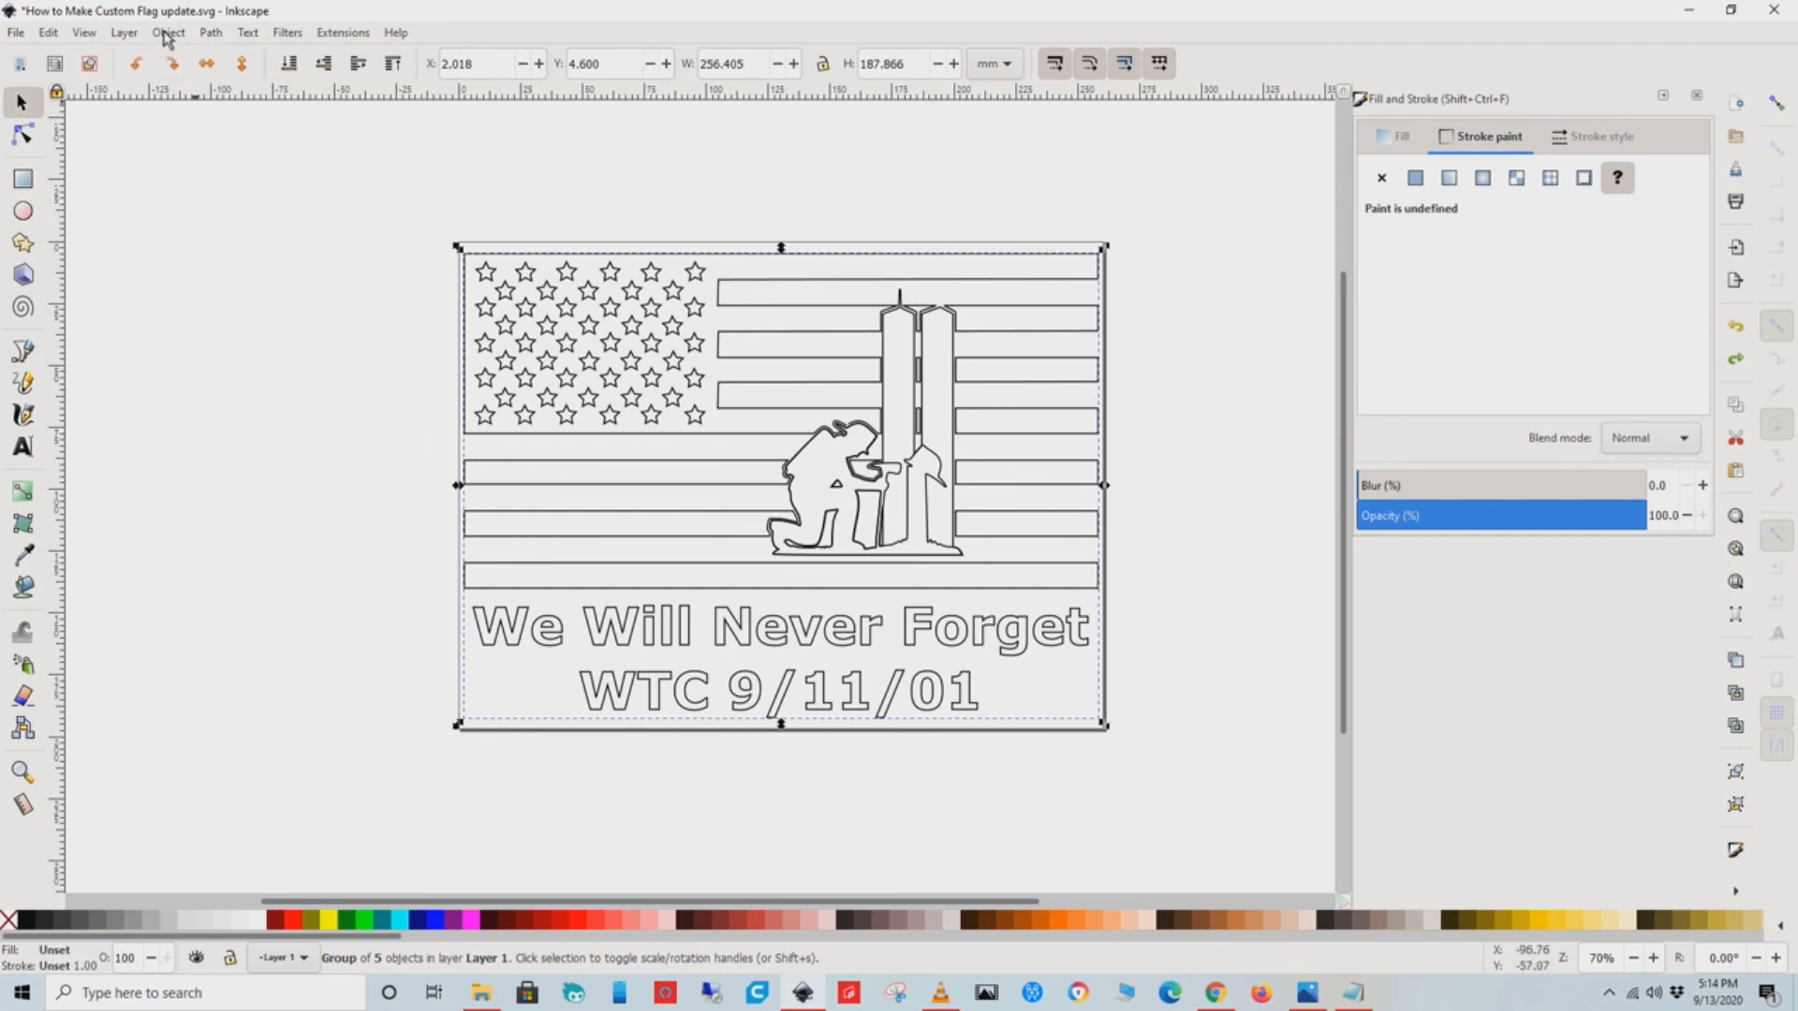
- Flip the whole grouped design horizontally via Object > Flip Horizontal
{"action": "left_click", "coordinate": [167, 31]}
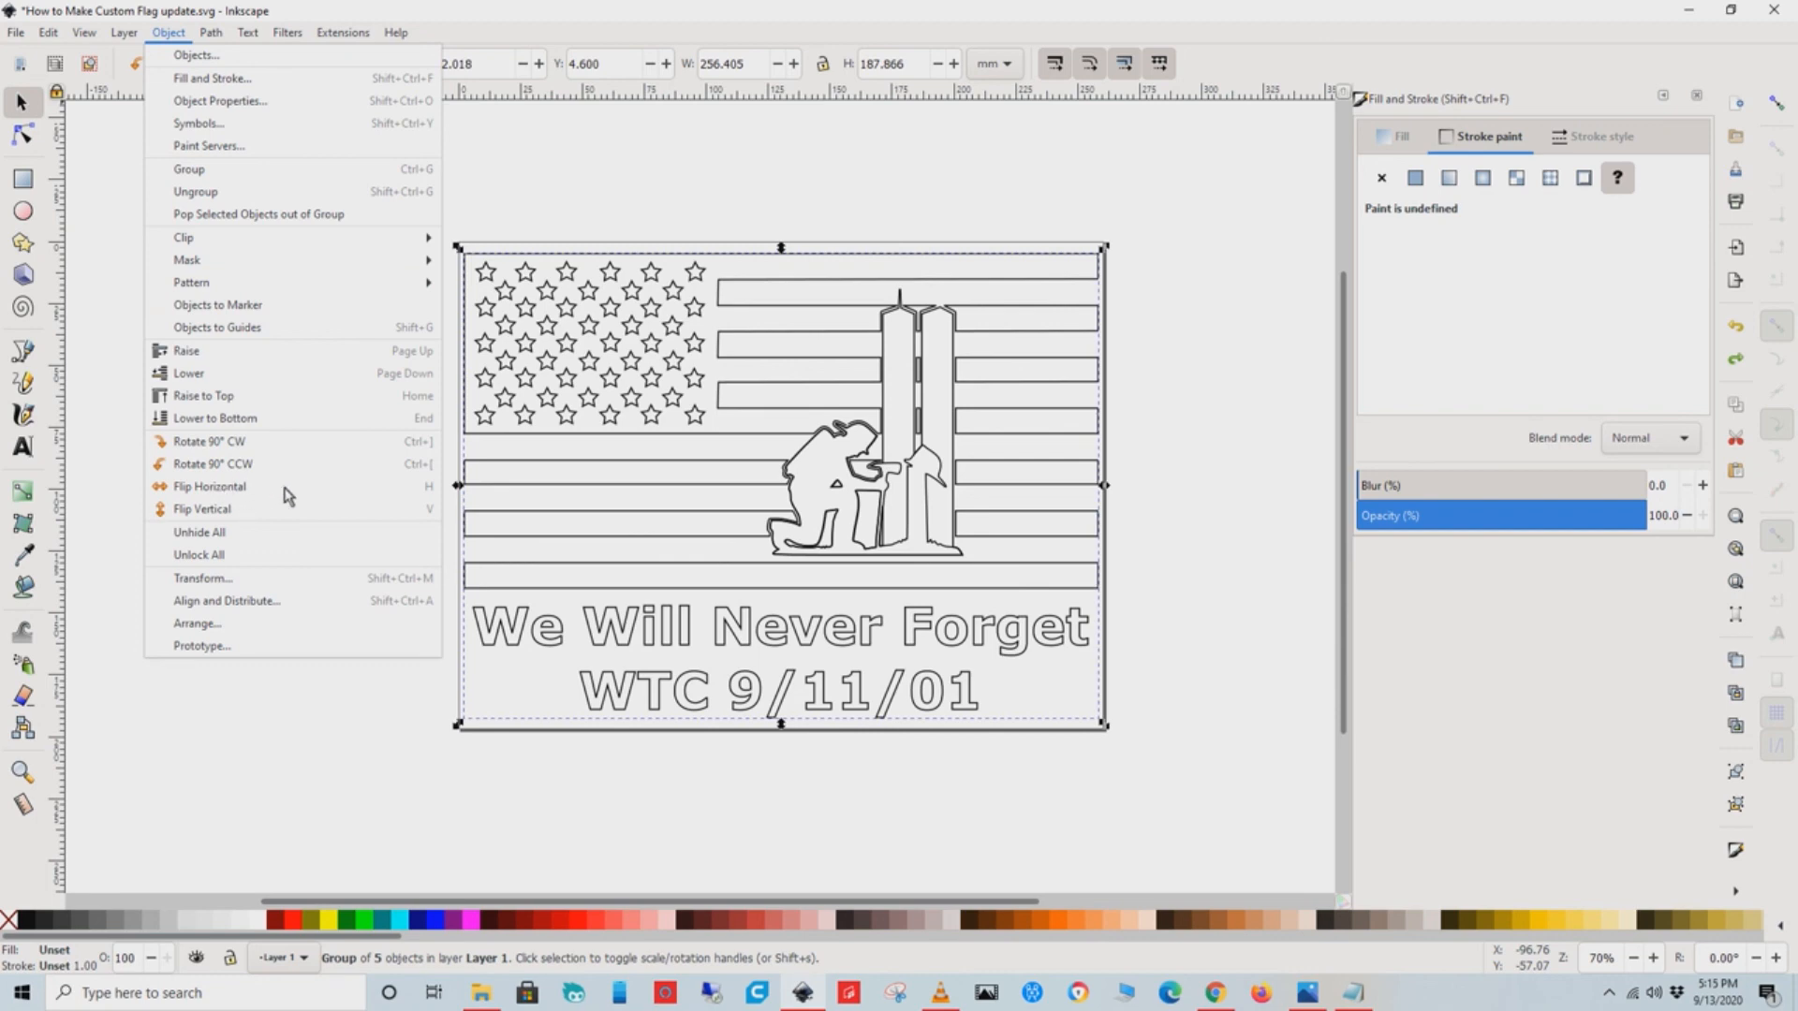
{"action": "mouse_move", "coordinate": [242, 487]}
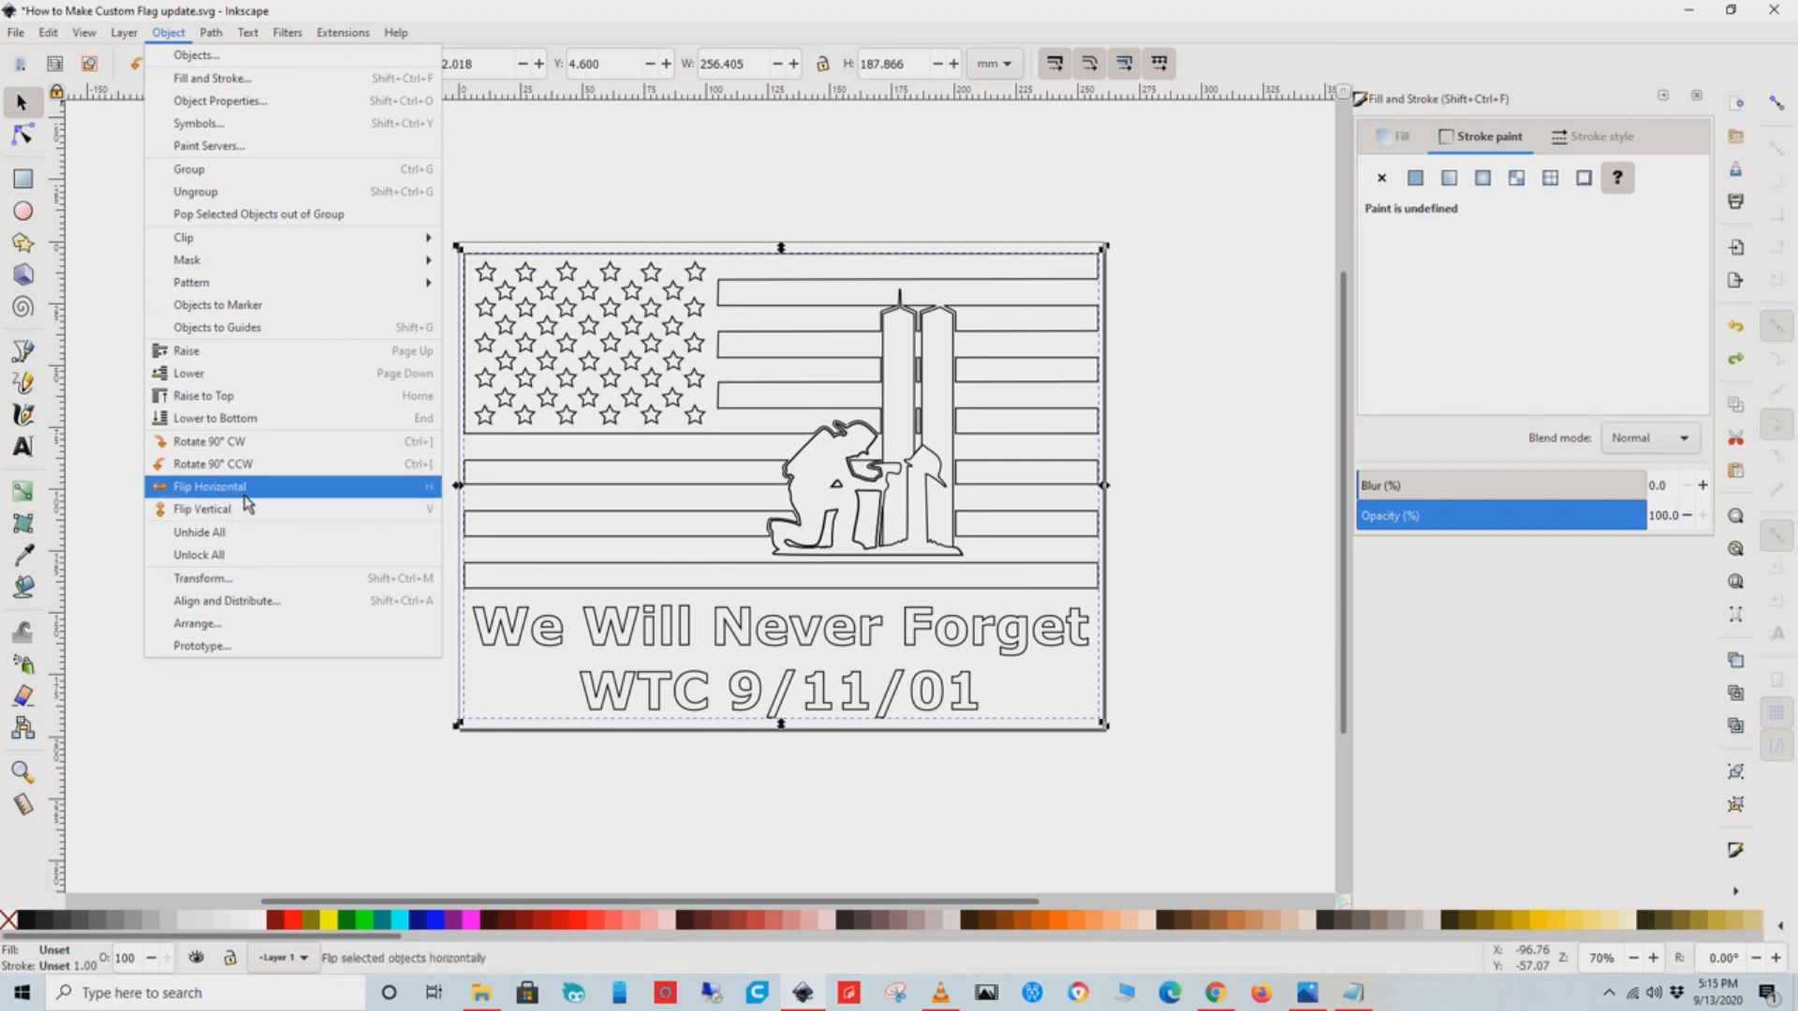
{"action": "left_click", "coordinate": [210, 486]}
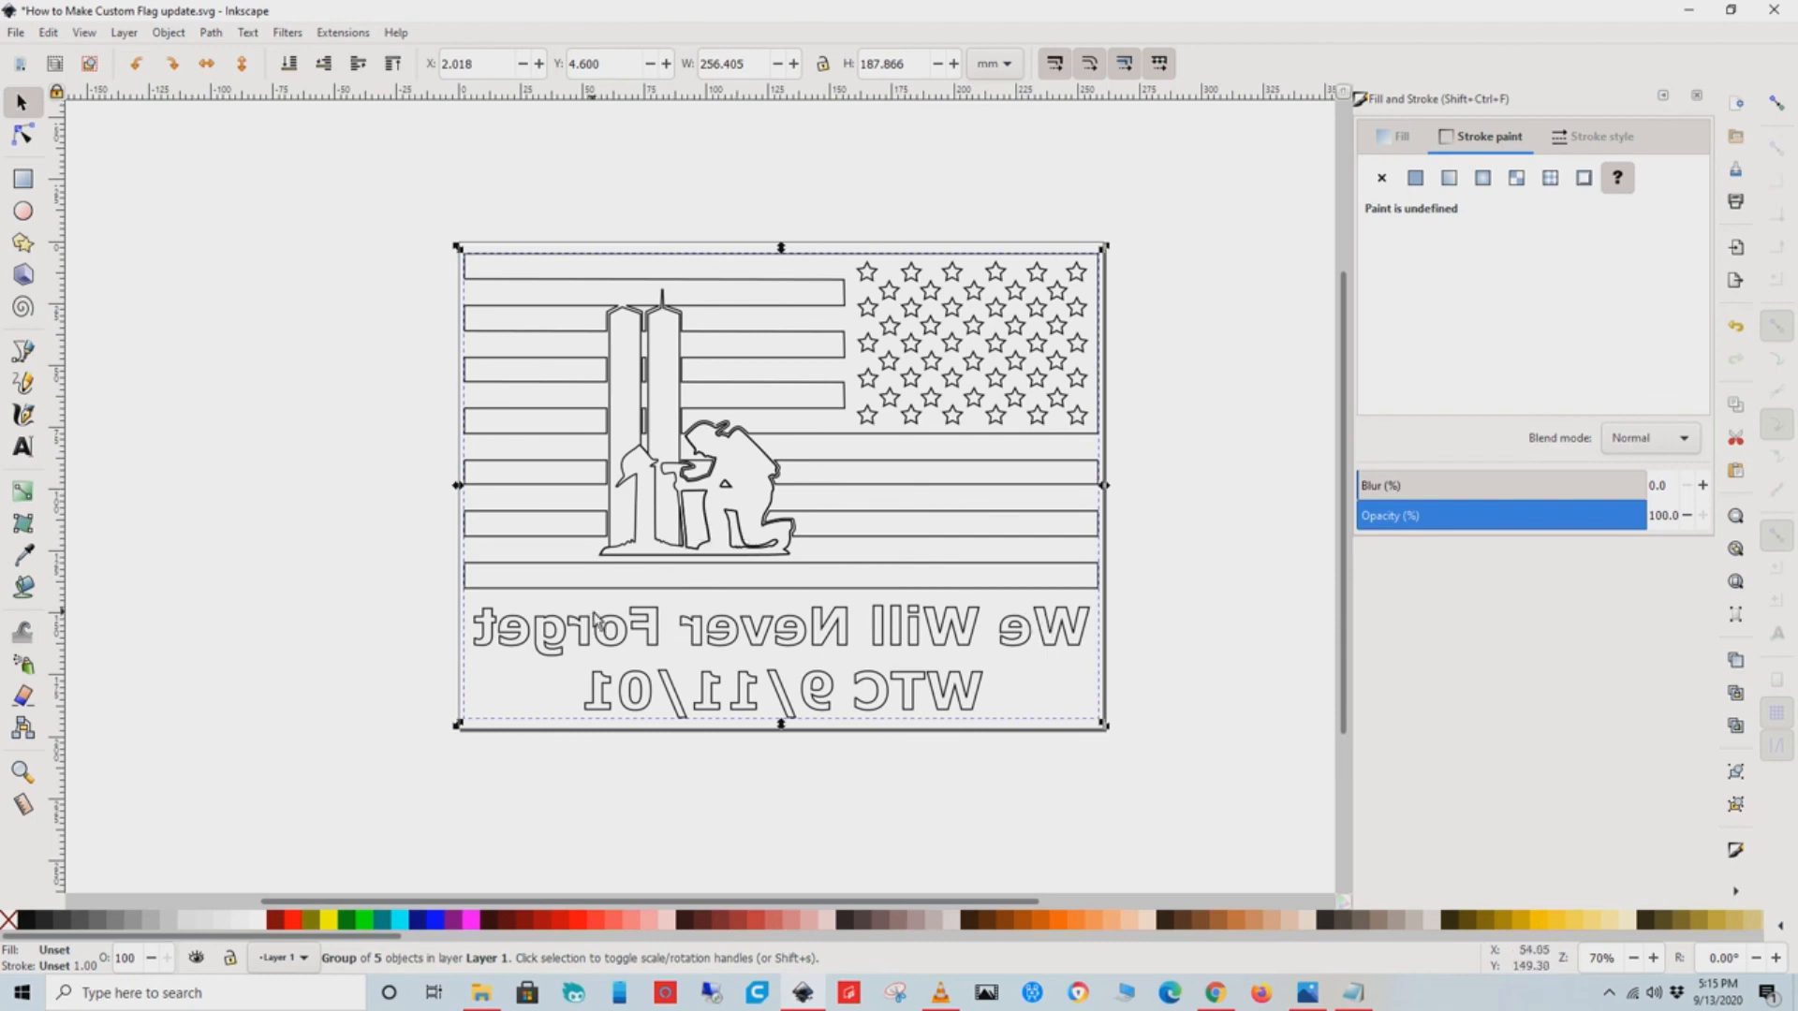
{"action": "left_click", "coordinate": [17, 32]}
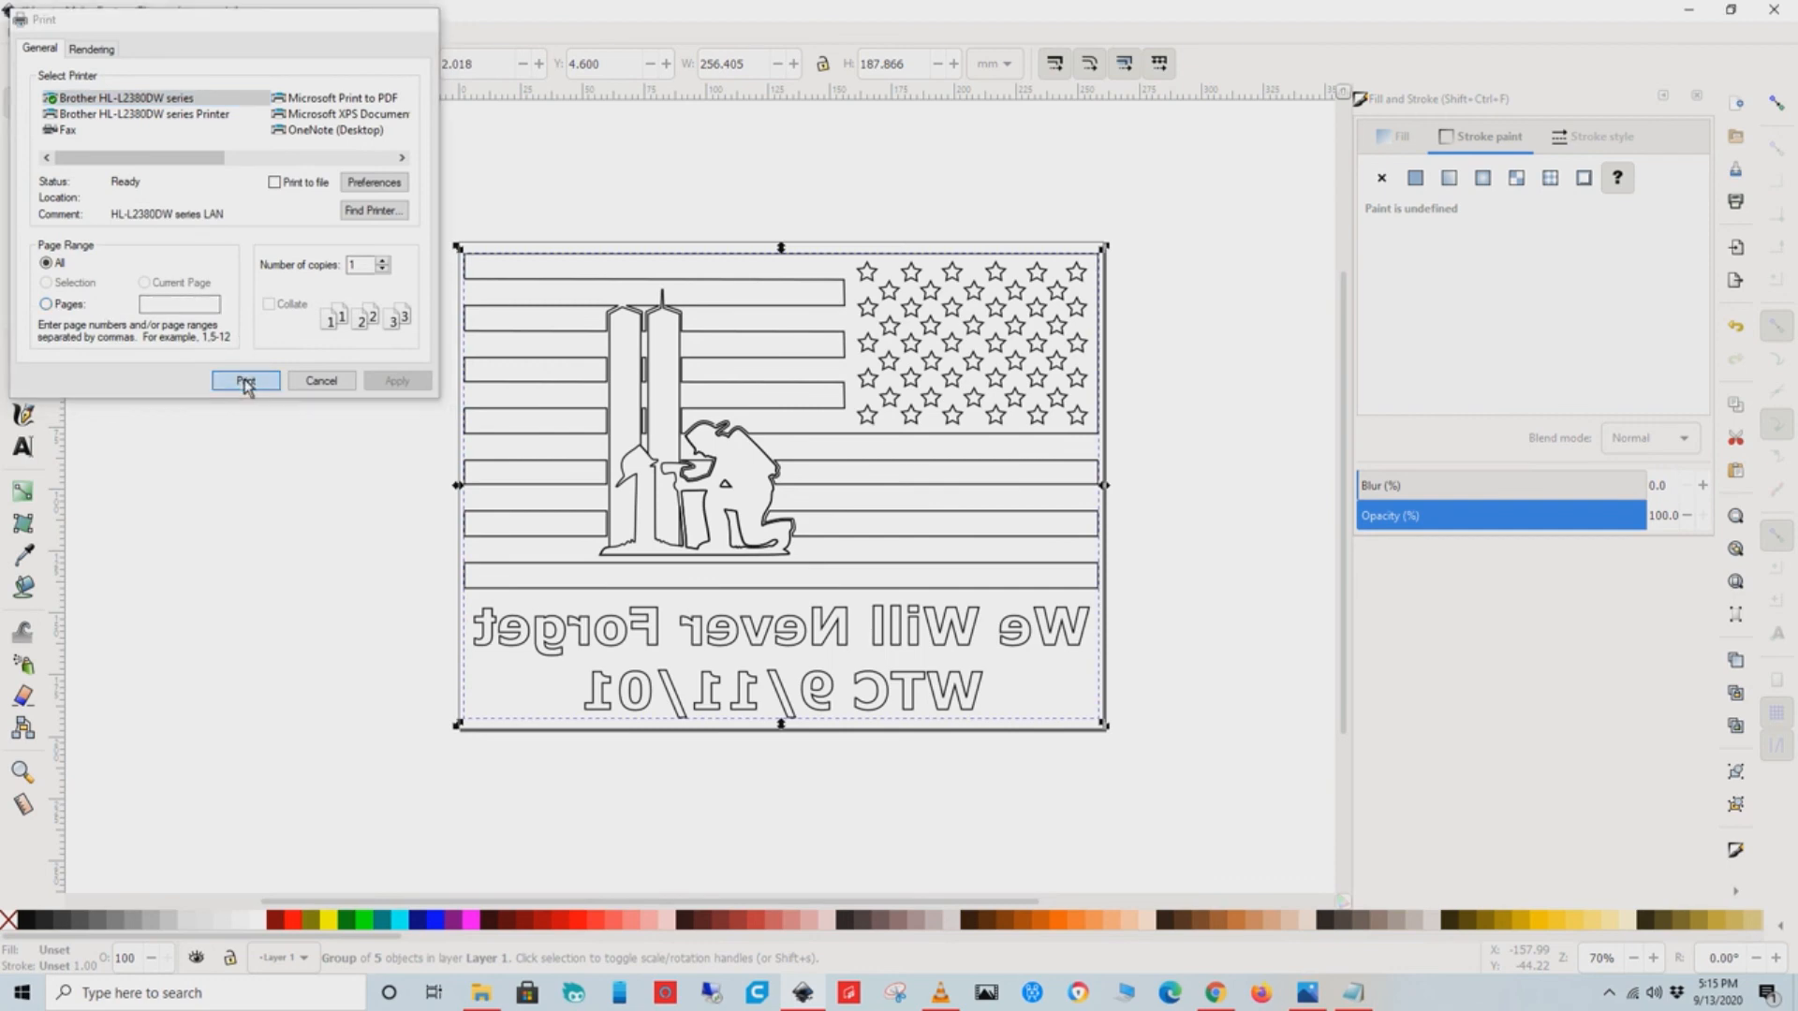
- Confirm printing of the mirrored design on the Brother printer
{"action": "left_click", "coordinate": [243, 380]}
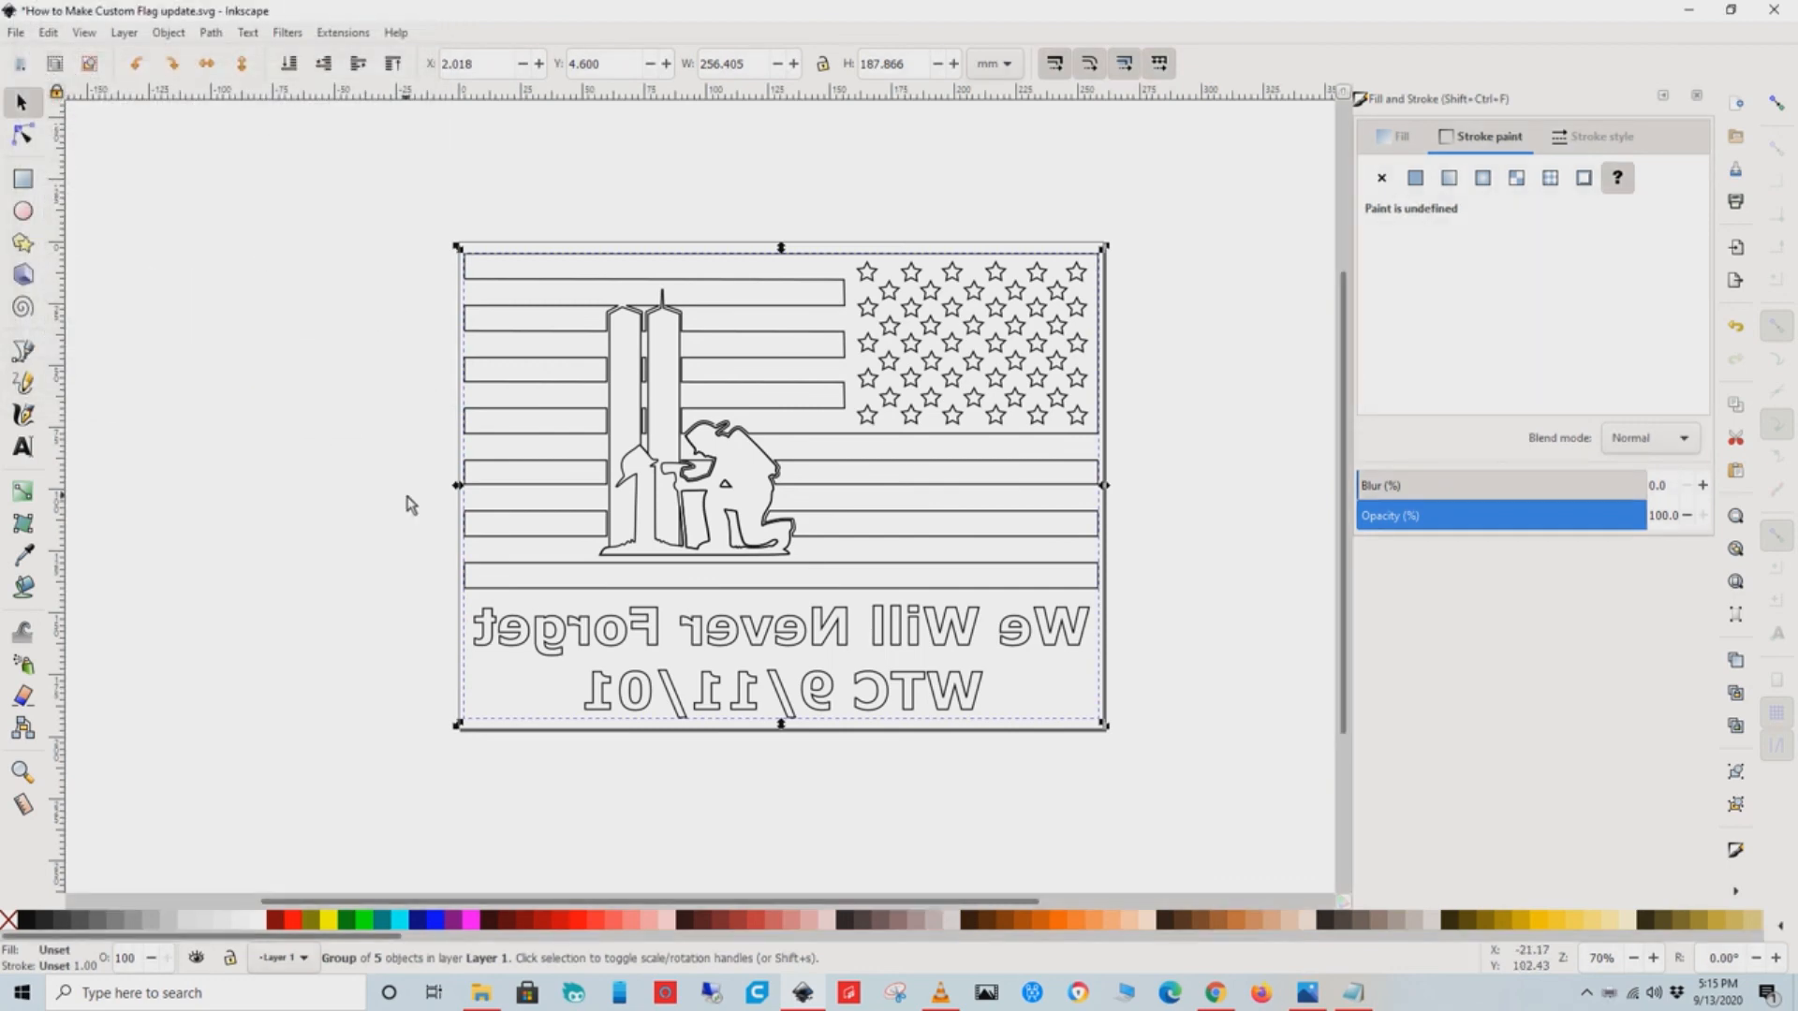